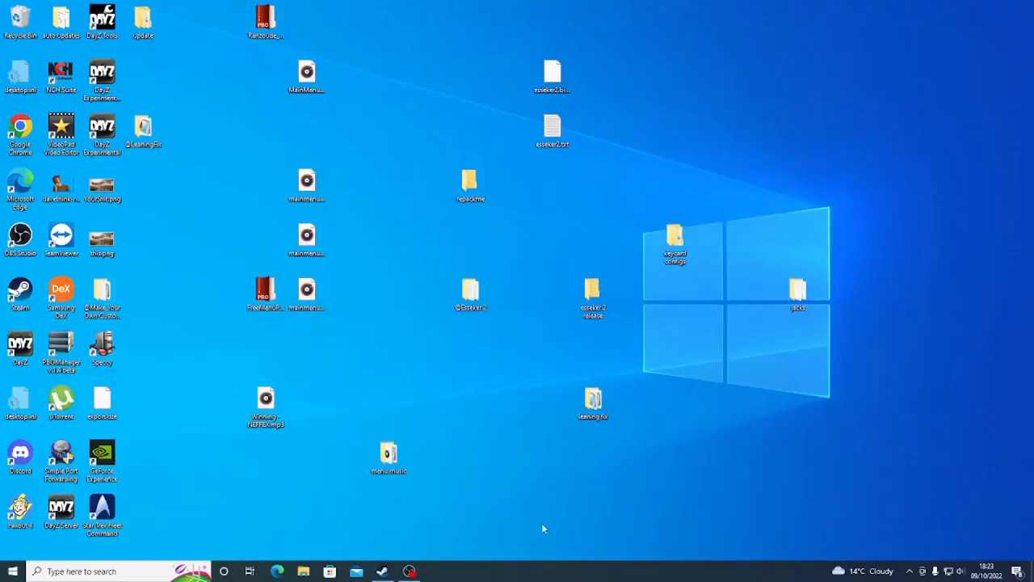
mouse_move(474, 524)
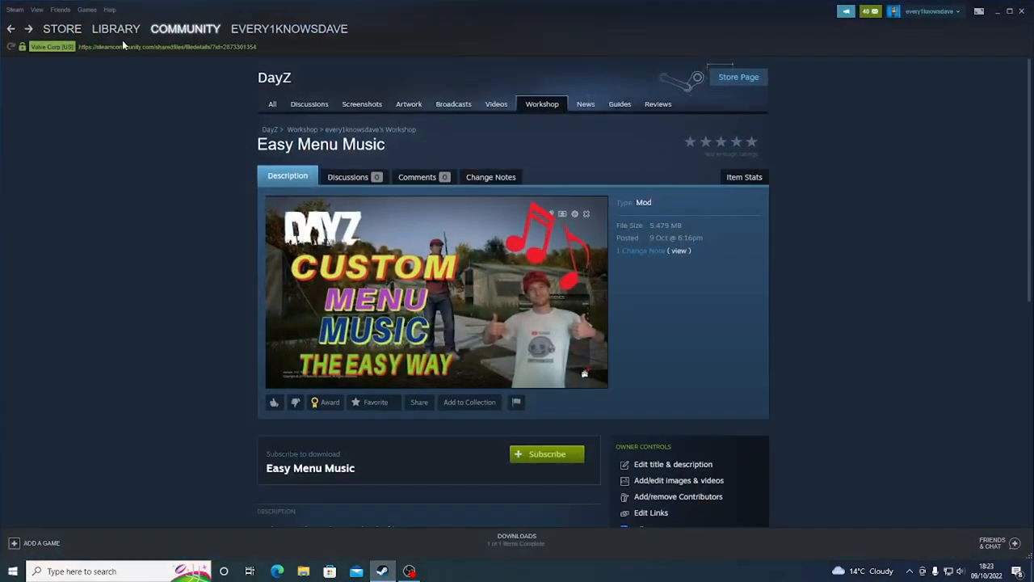
Launch DayZ Tools from the Steam library sidebar's right-click menu
left_click(116, 28)
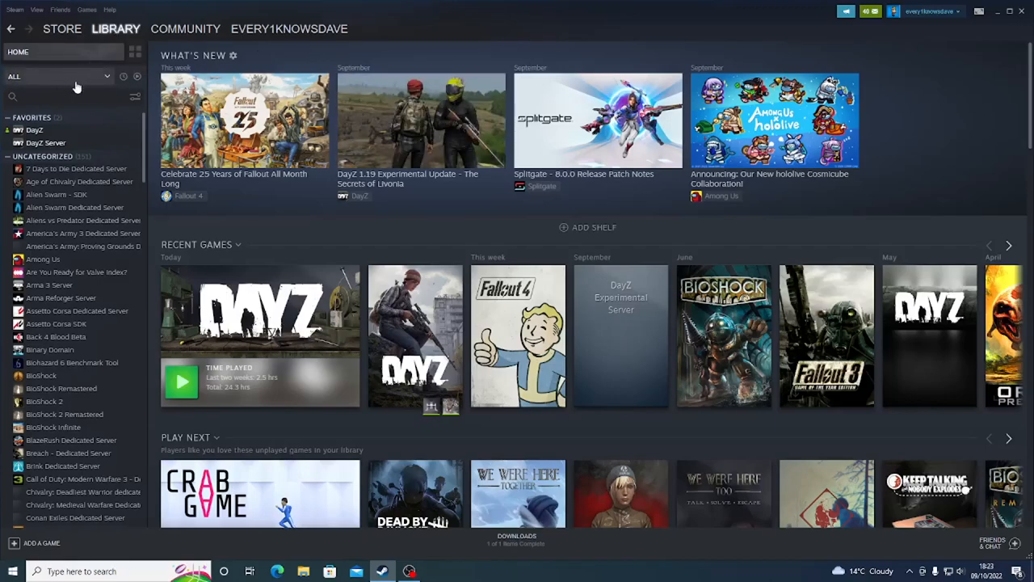
left_click(56, 76)
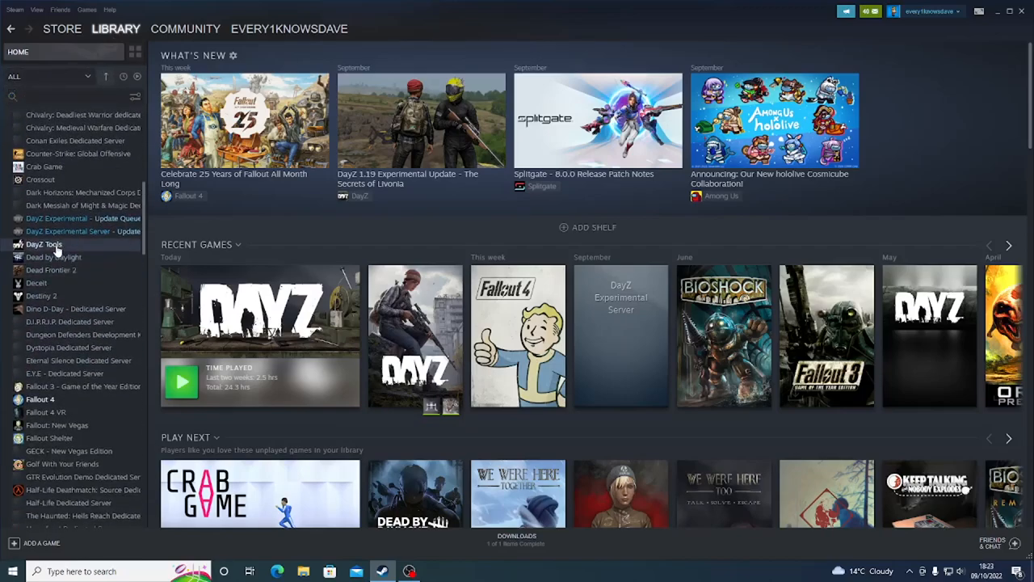
right_click(44, 244)
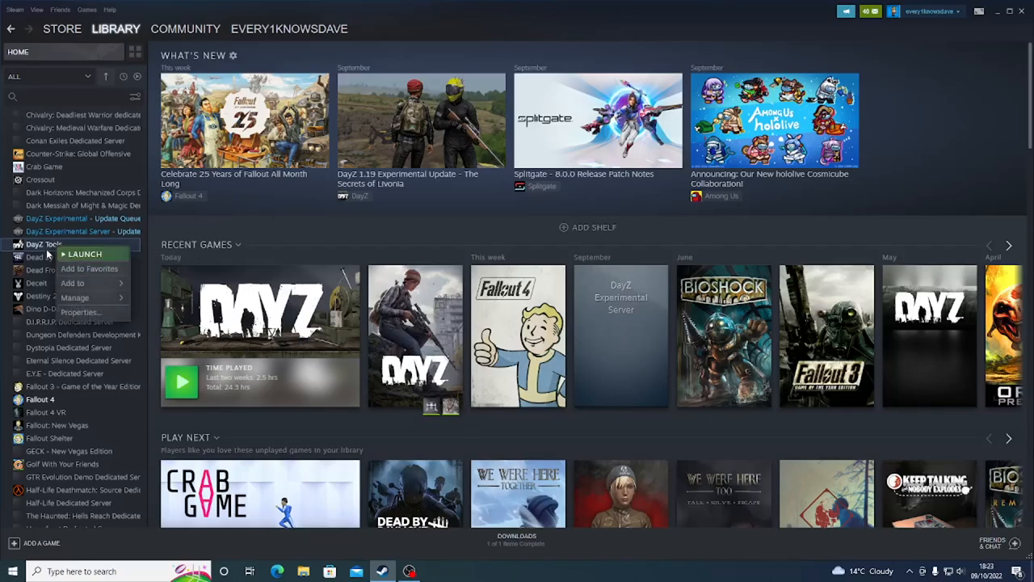
mouse_move(84, 254)
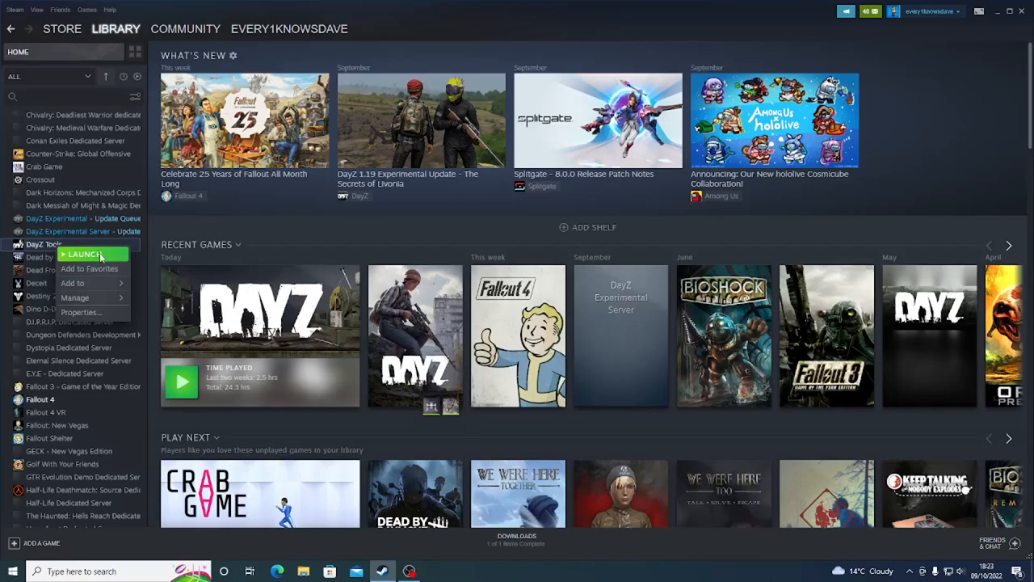
left_click(84, 254)
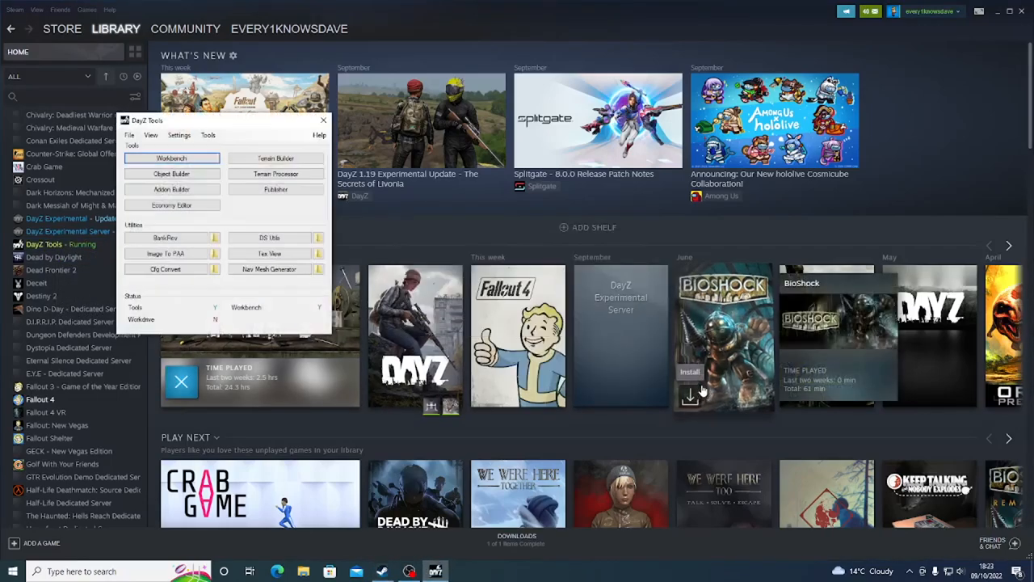
Bring up DayZ Tools' utility operations, including Mount Drive P
left_click(208, 135)
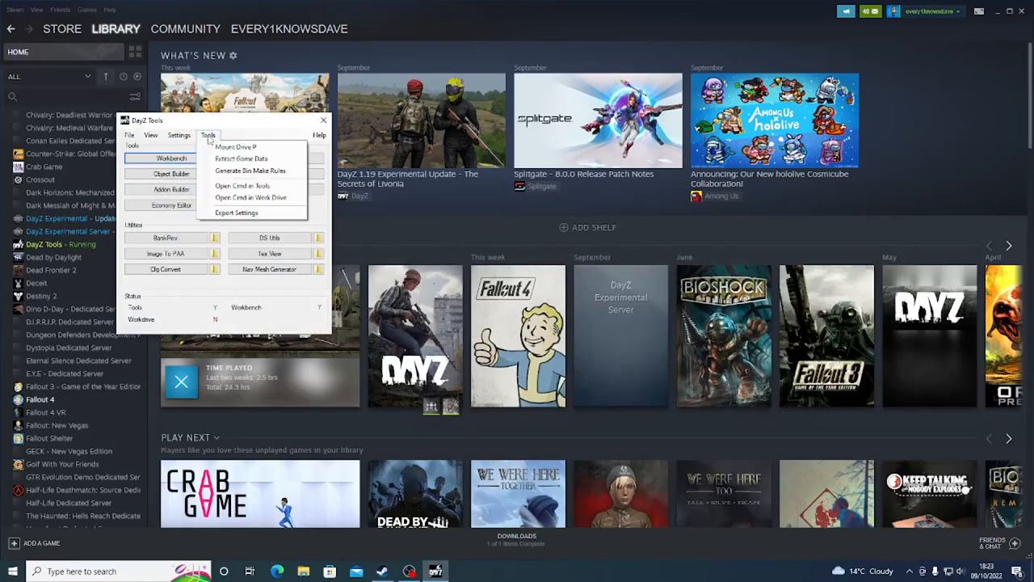
mouse_move(241, 158)
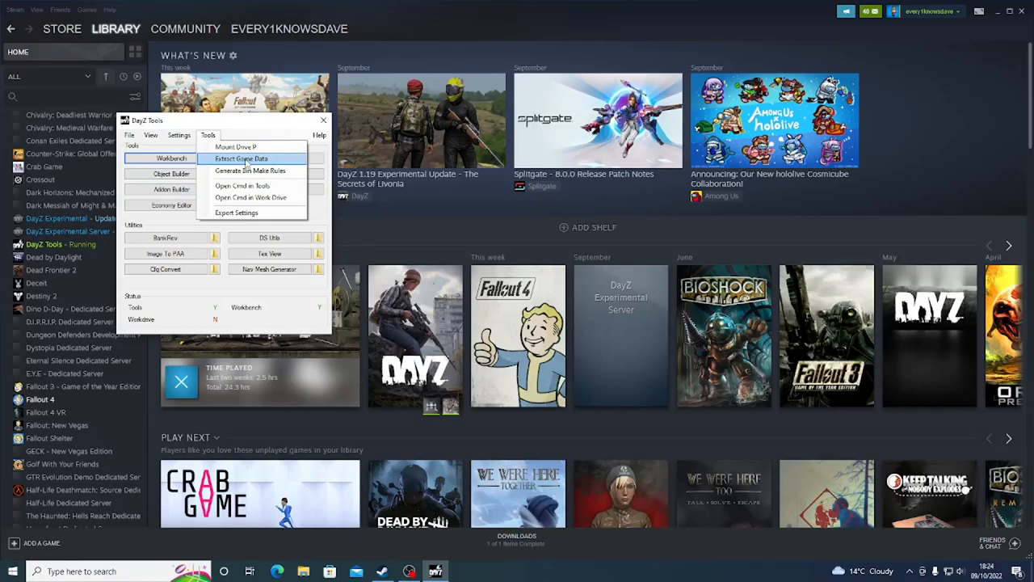
mouse_move(235, 147)
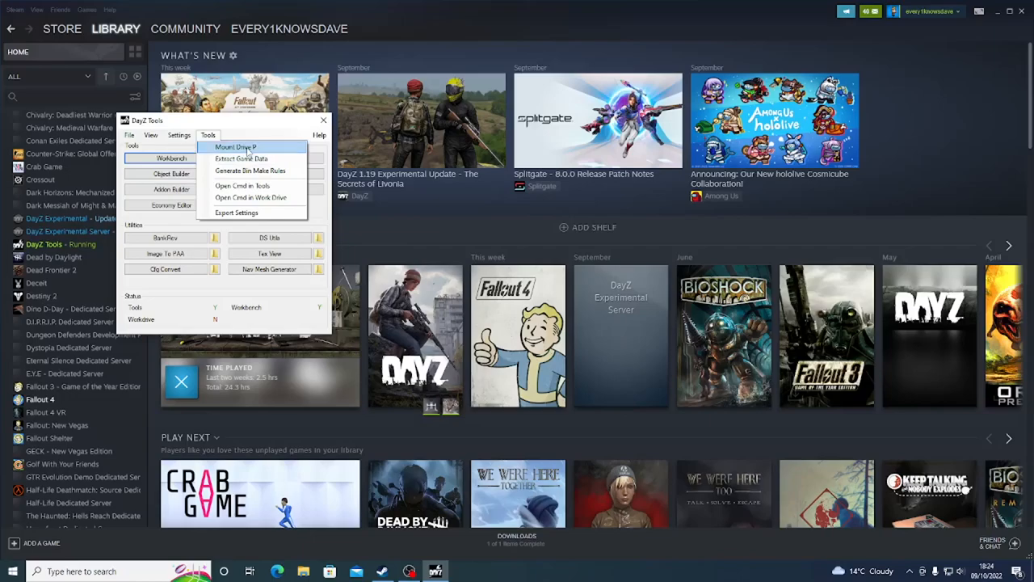
mouse_move(240, 159)
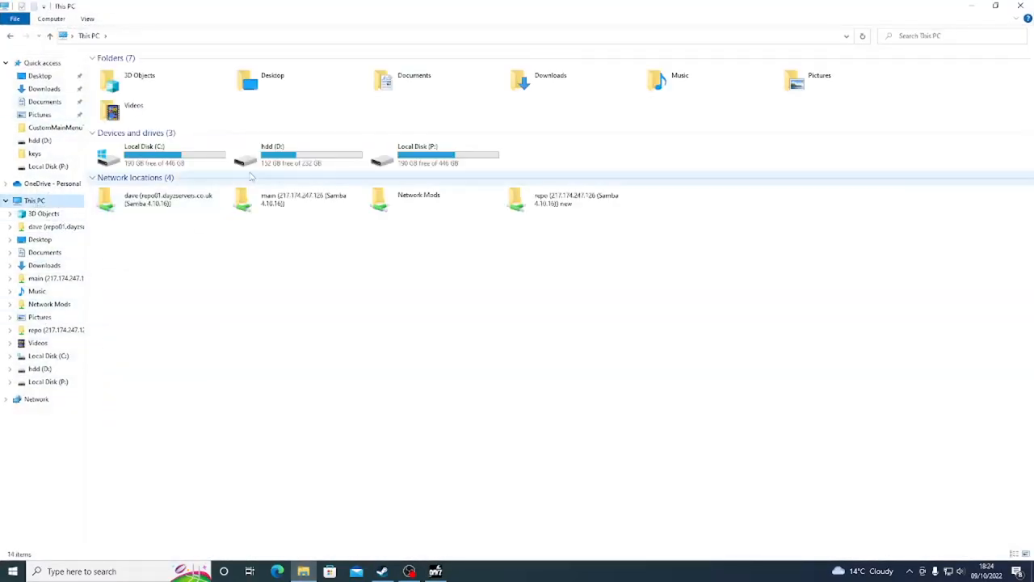
mouse_move(449, 155)
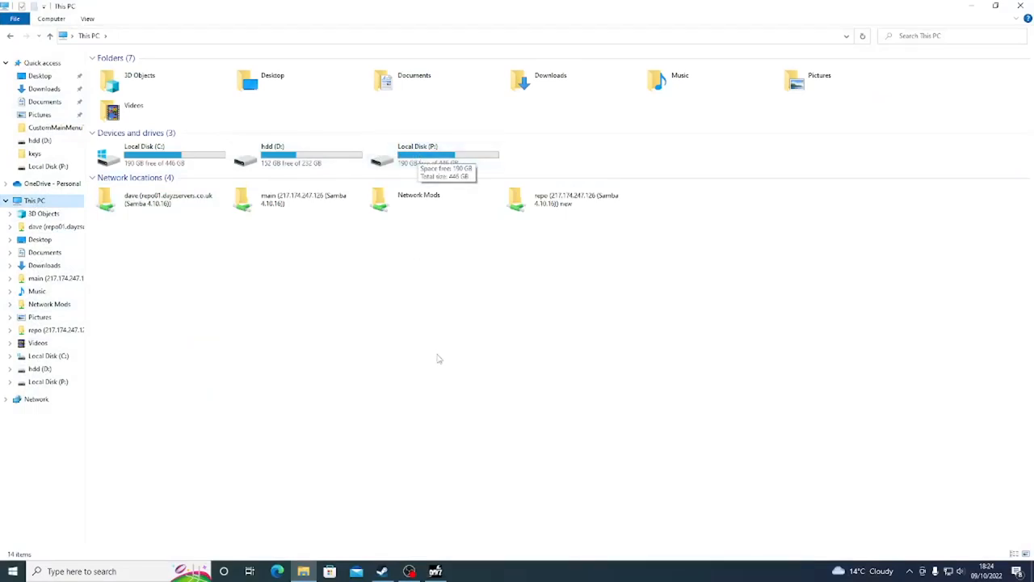
mouse_move(405, 560)
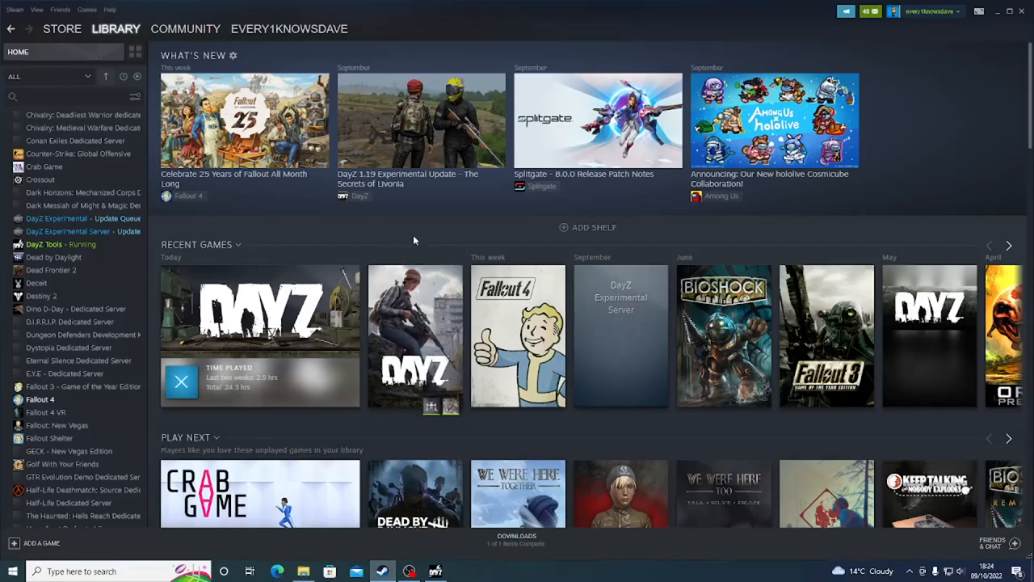
Subscribe to your published Easy Menu Music item and open the DayZ launcher
left_click(185, 28)
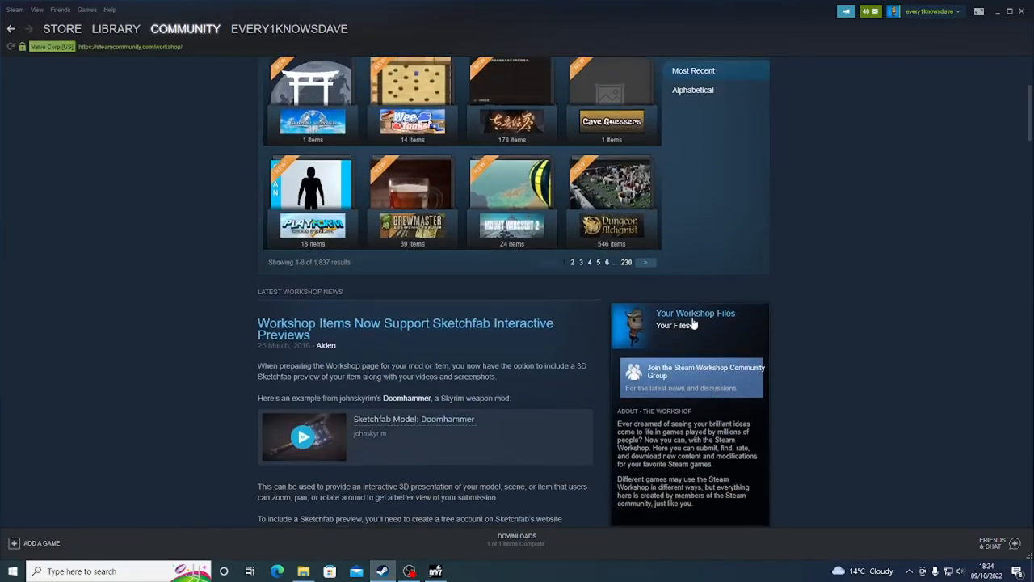
left_click(671, 326)
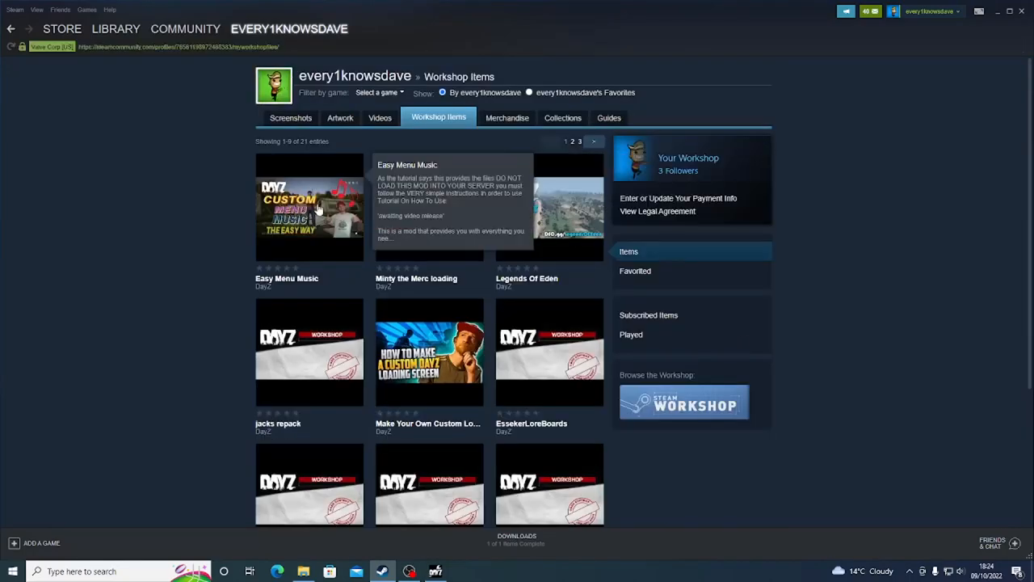
left_click(310, 213)
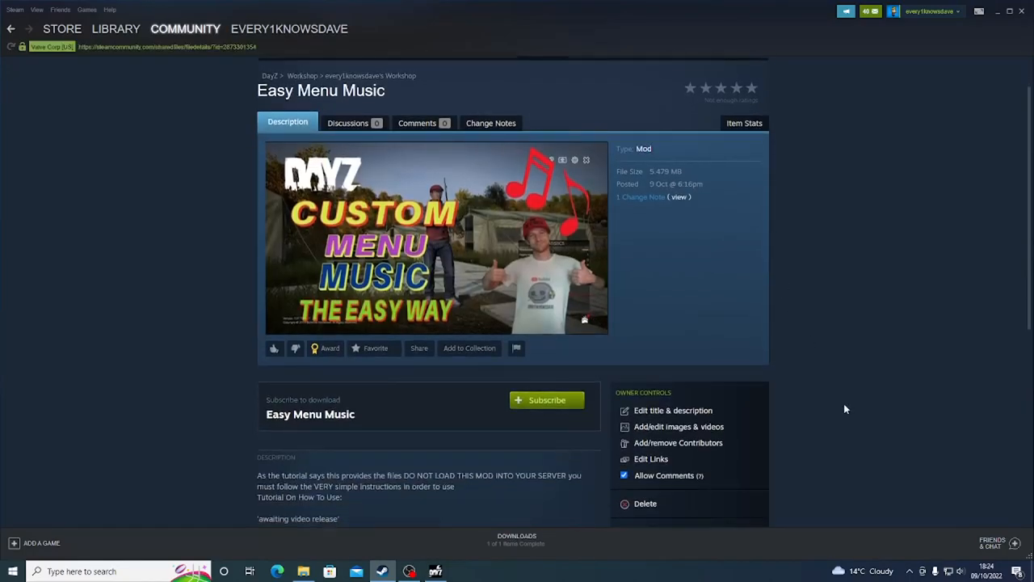
scroll("down", 3)
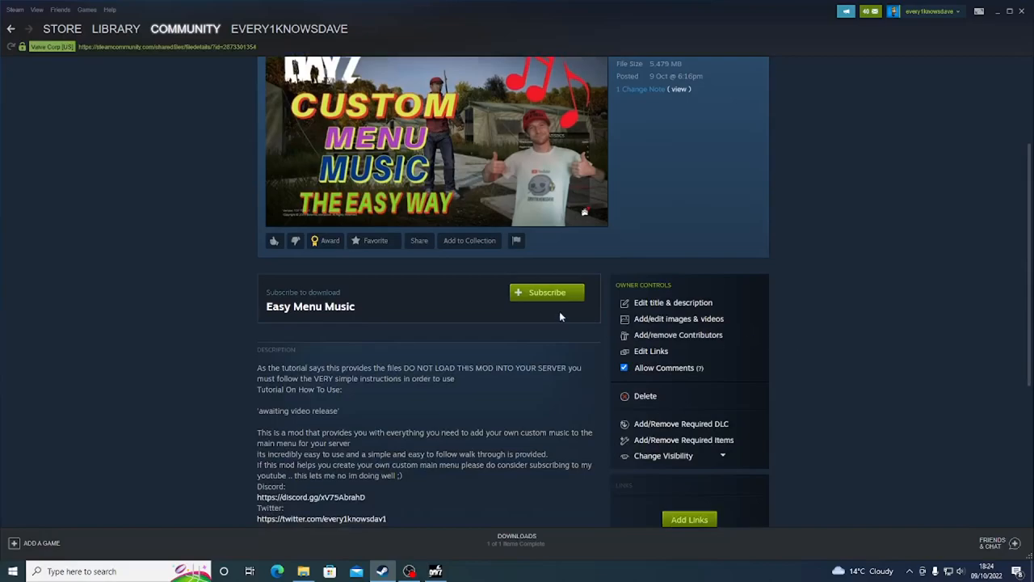
left_click(546, 292)
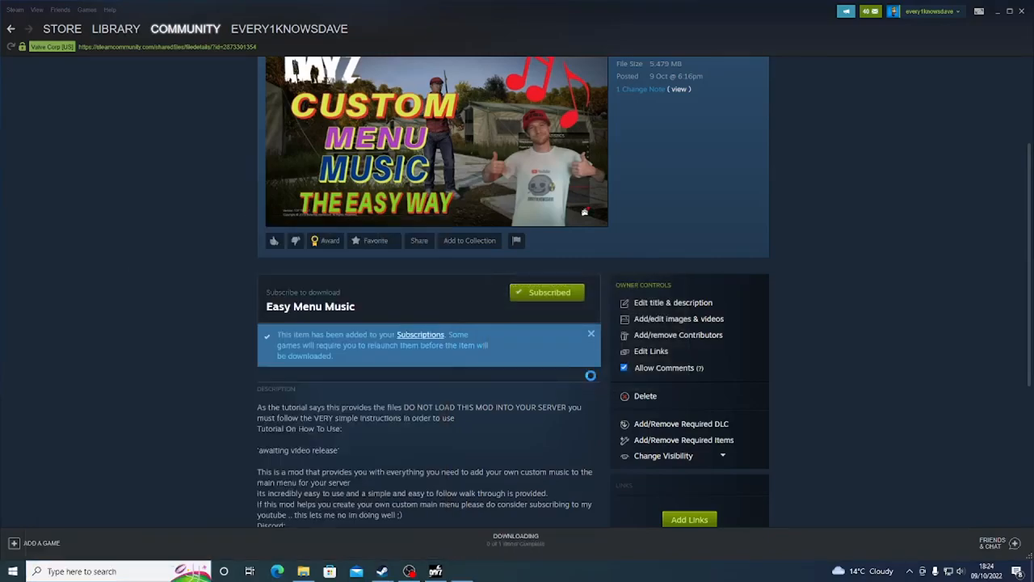
left_click(462, 571)
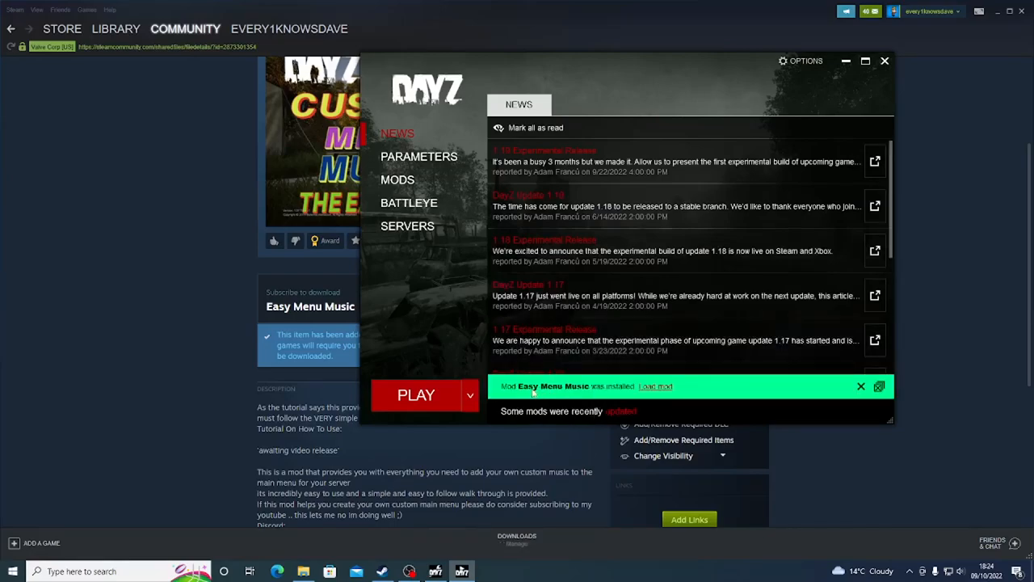
mouse_move(455, 246)
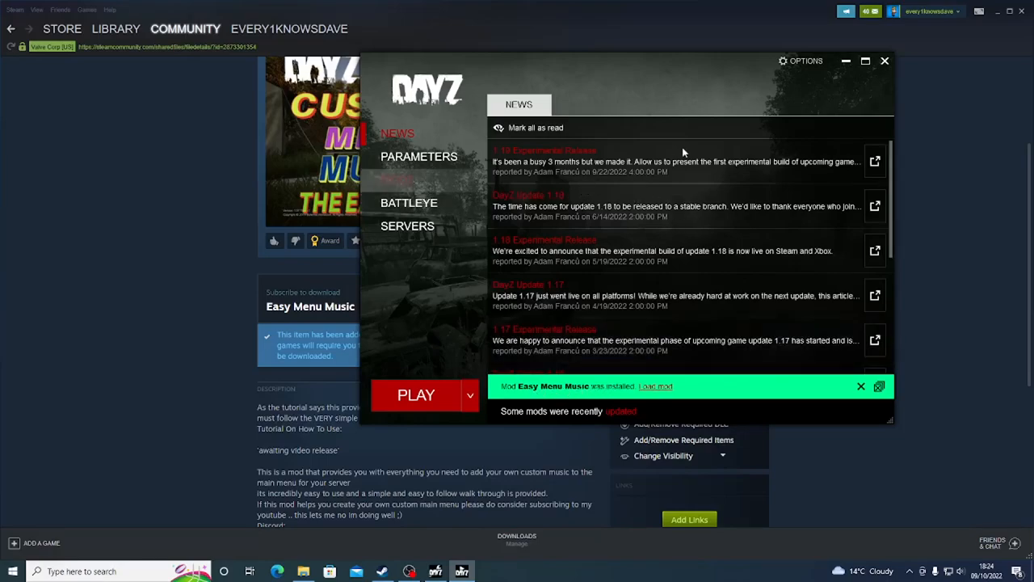
Open the Easy Menu Music mod's more-options menu in the launcher's mod list
left_click(396, 178)
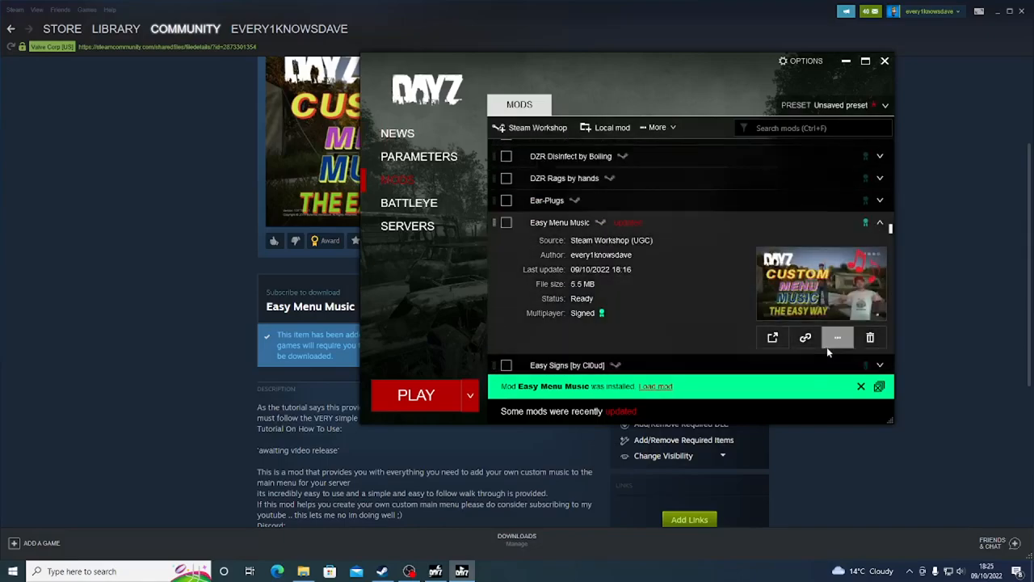
left_click(837, 336)
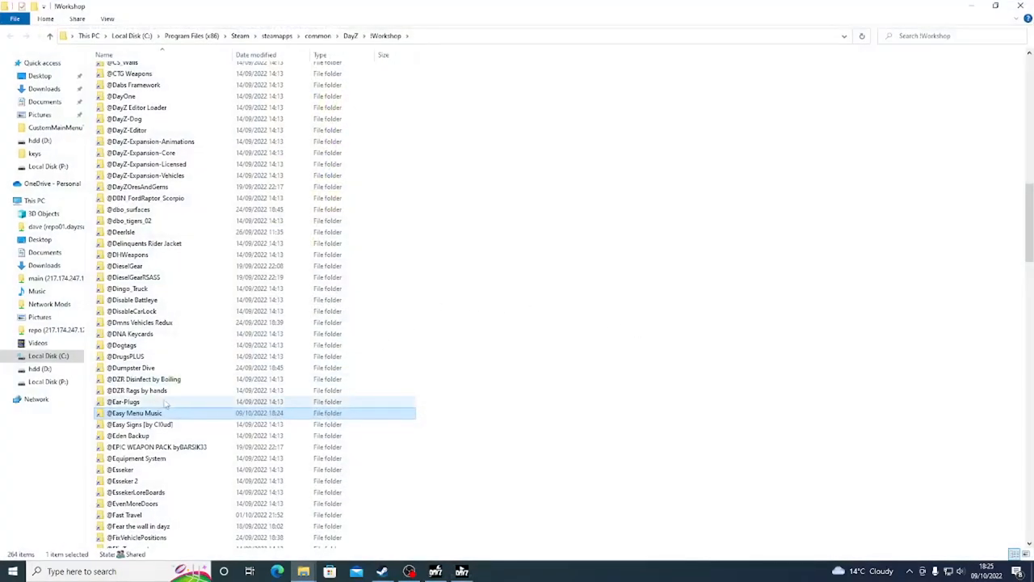
right_click(134, 412)
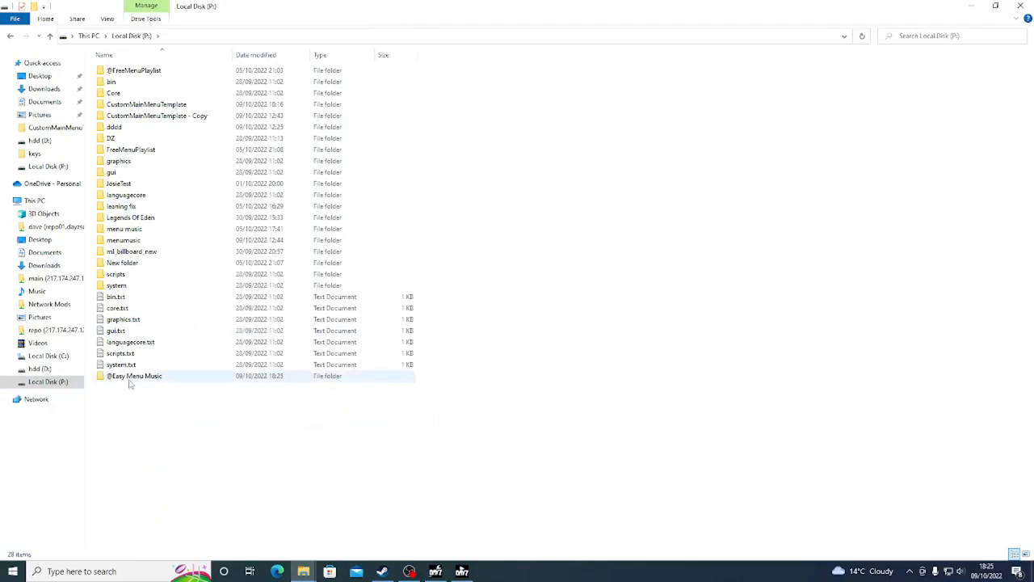
left_click(134, 375)
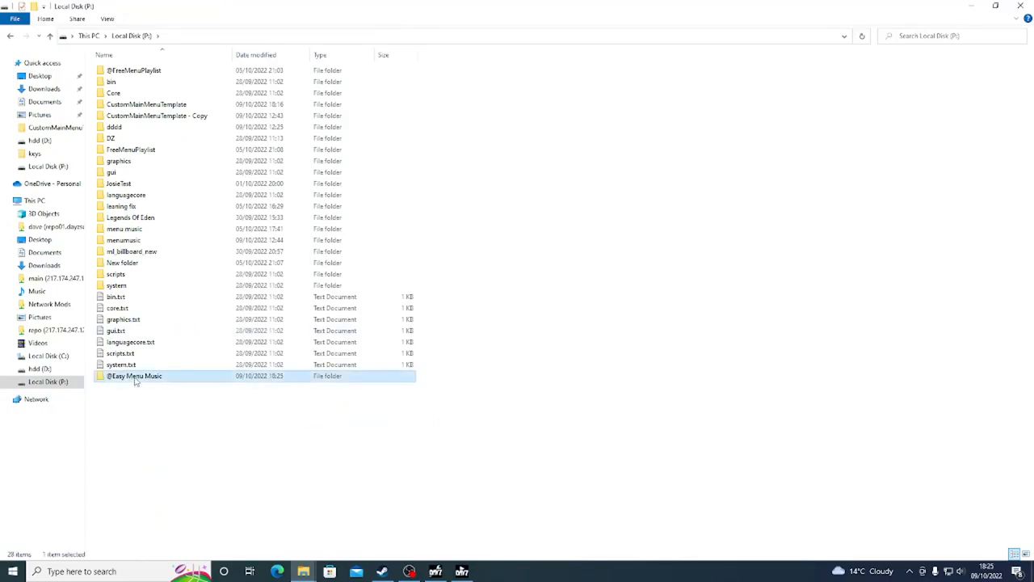
double_click(135, 375)
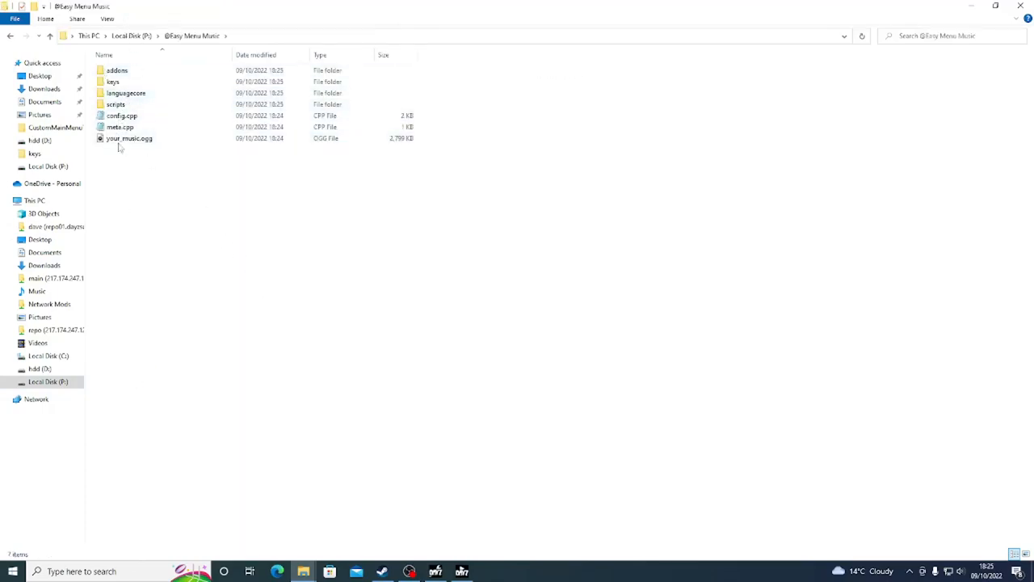
Permanently delete the addons and keys folders from the copied mod
left_click(112, 82)
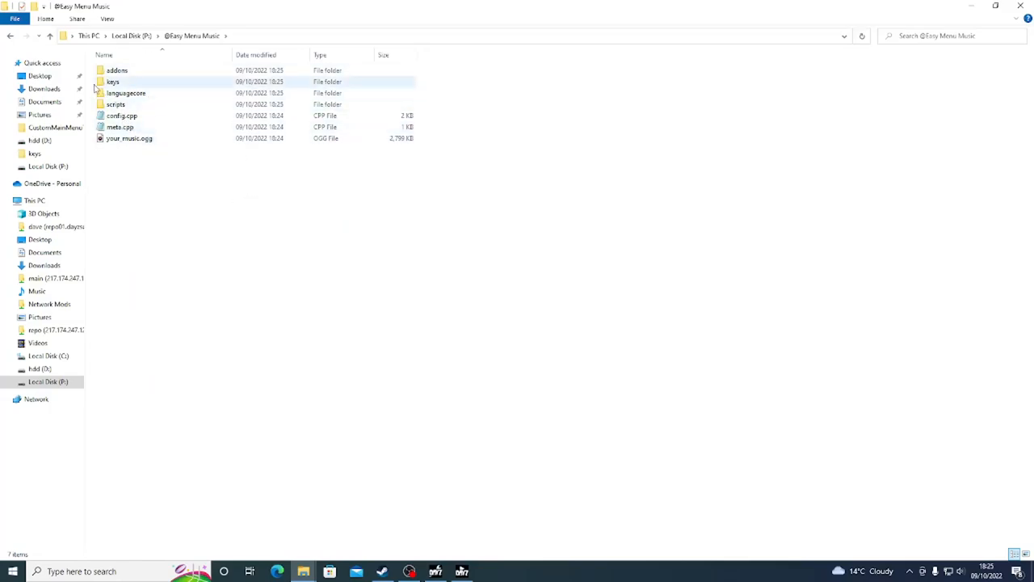
left_click(117, 70)
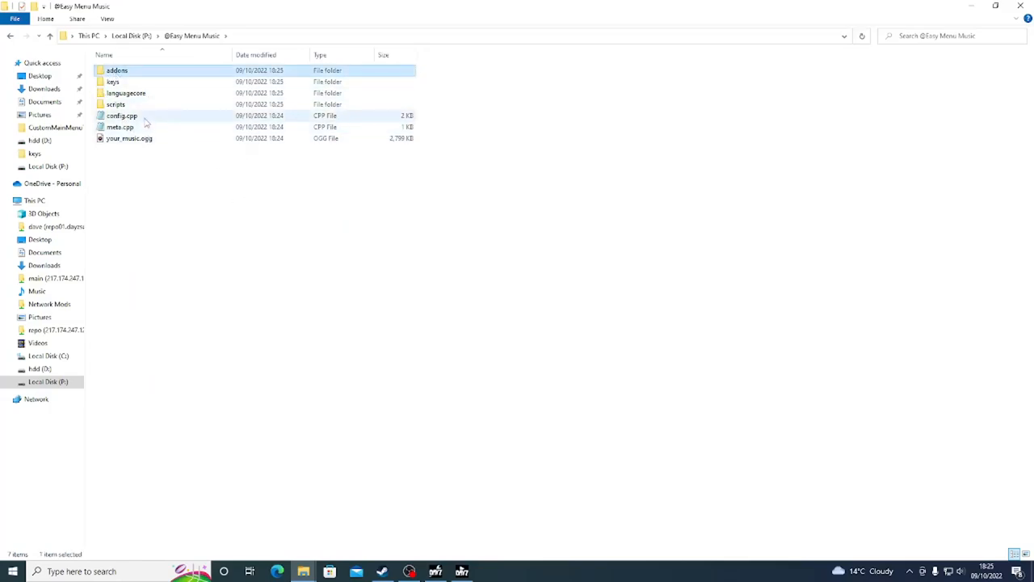
left_click(113, 82)
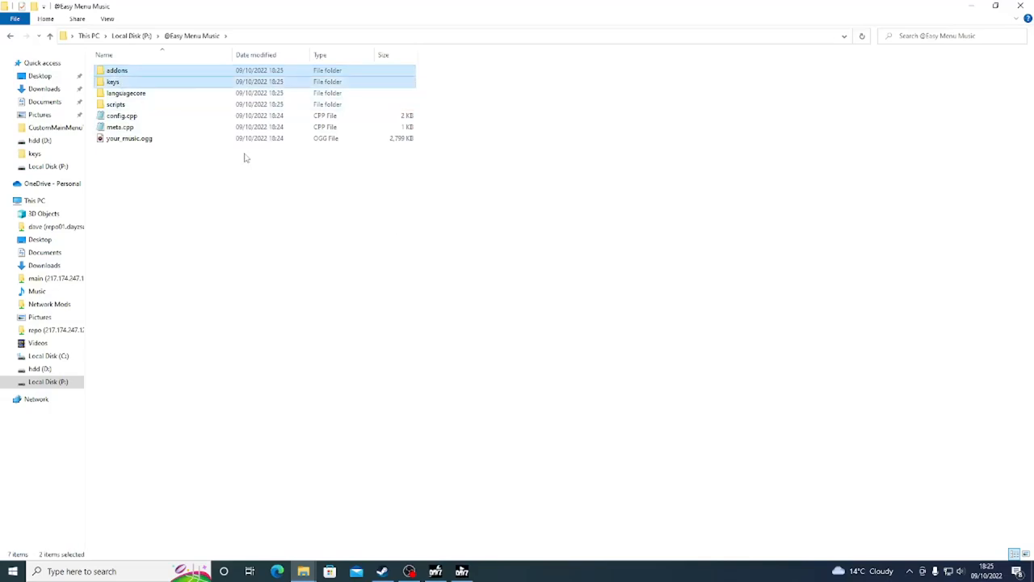
key("Delete")
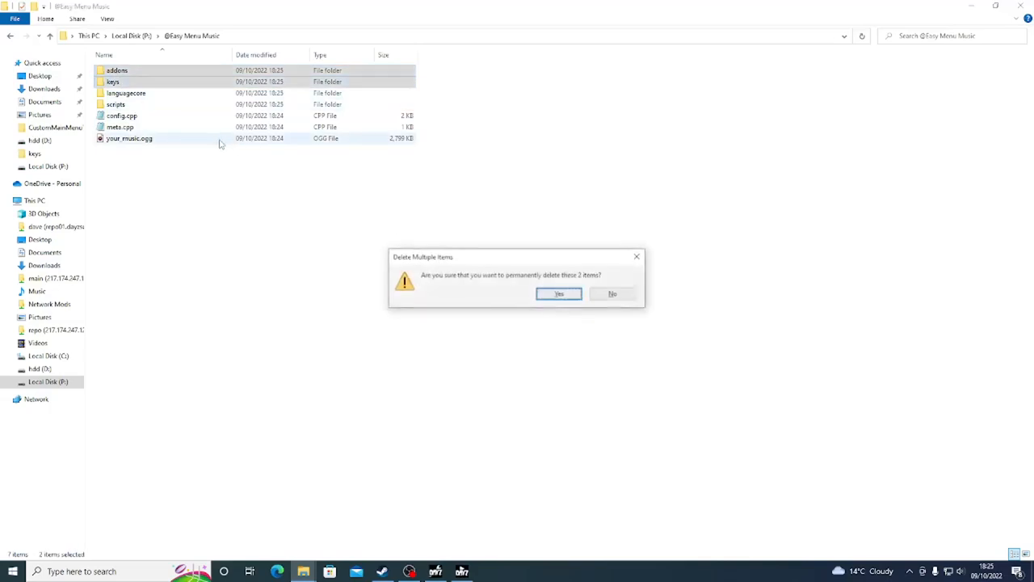
left_click(559, 293)
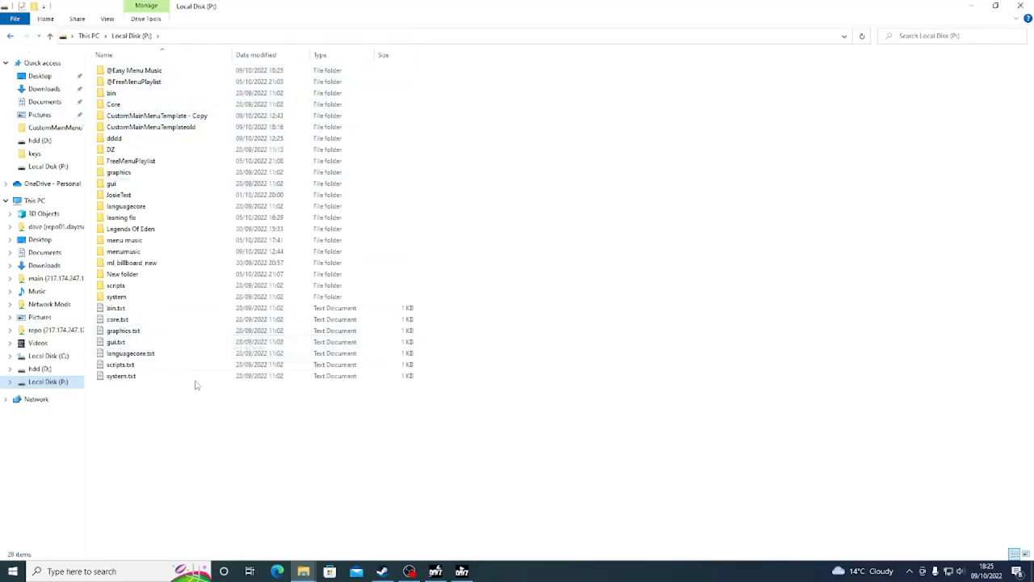
Create a new folder named CustomMainMenuTemplate on drive P
right_click(194, 385)
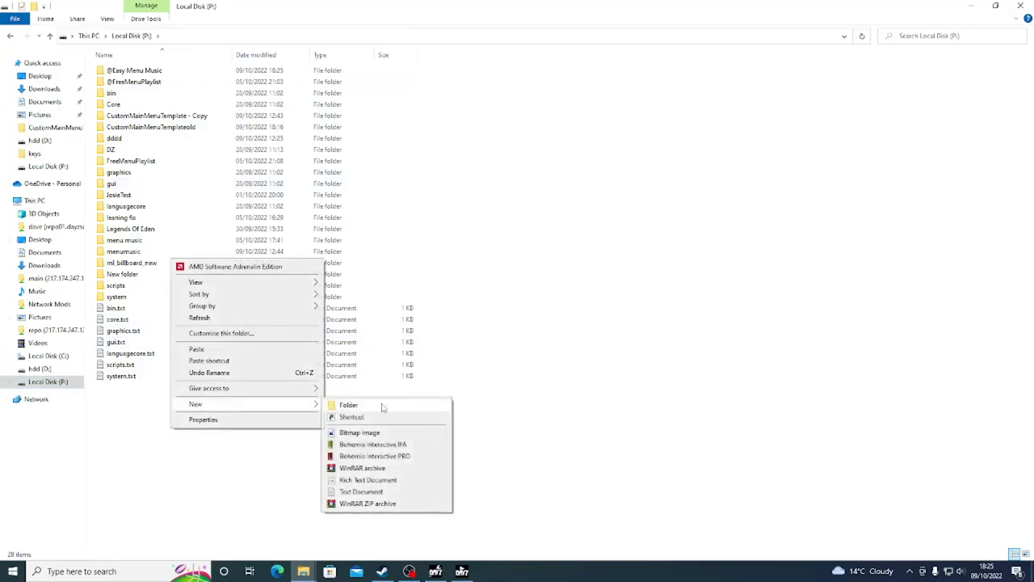
left_click(348, 404)
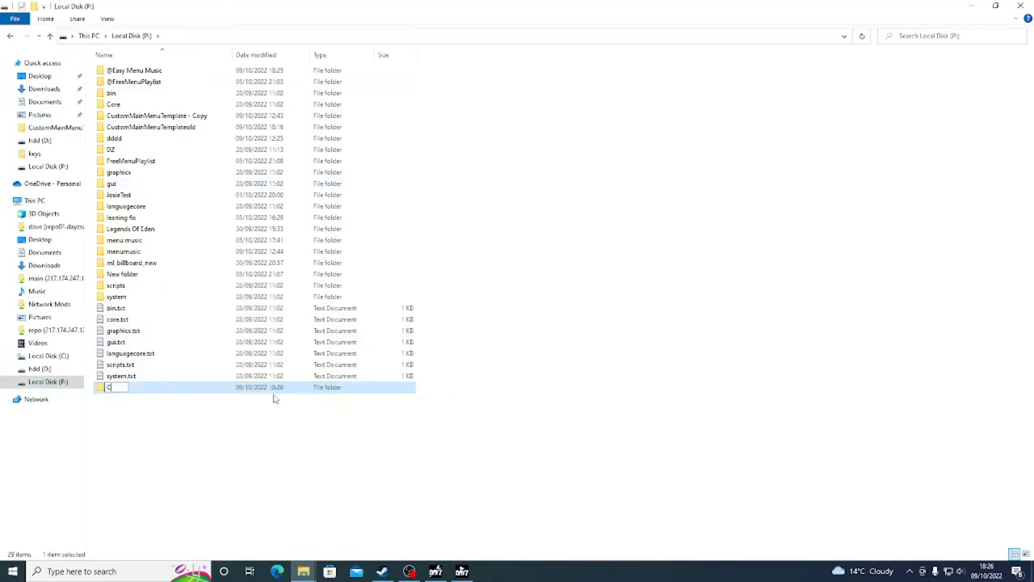
type("ustomMainMenuTemplate")
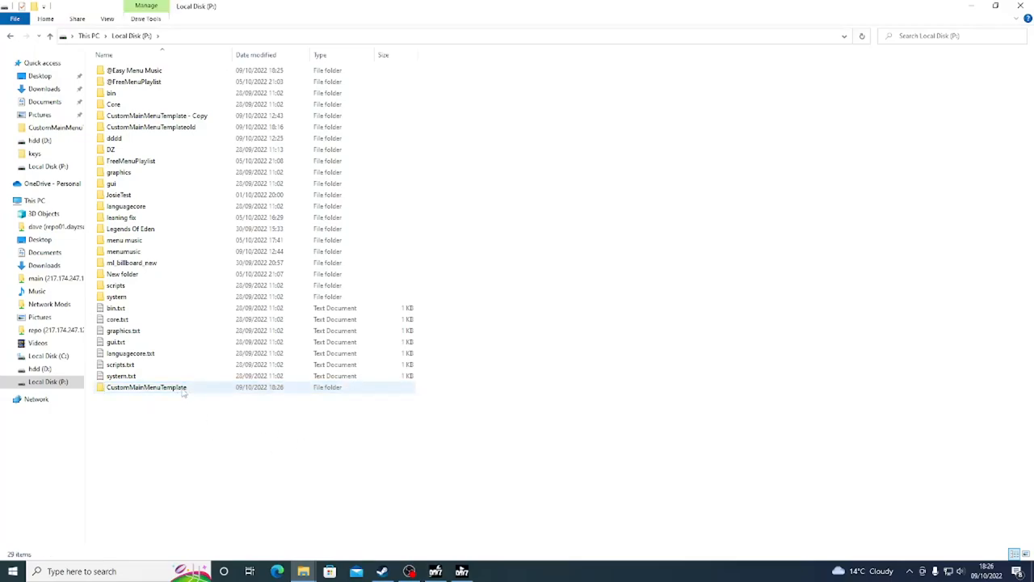
mouse_move(146, 387)
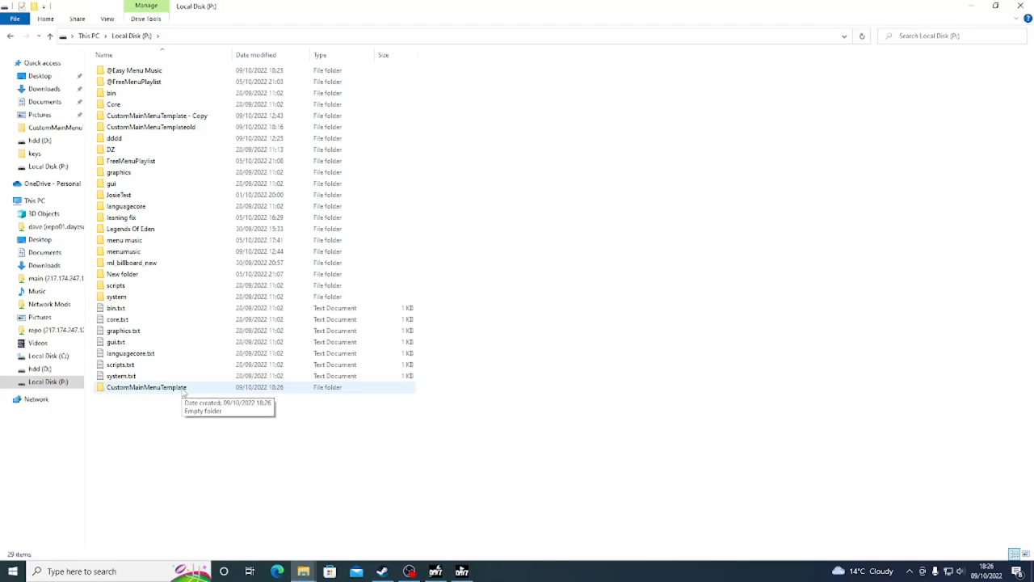
mouse_move(164, 392)
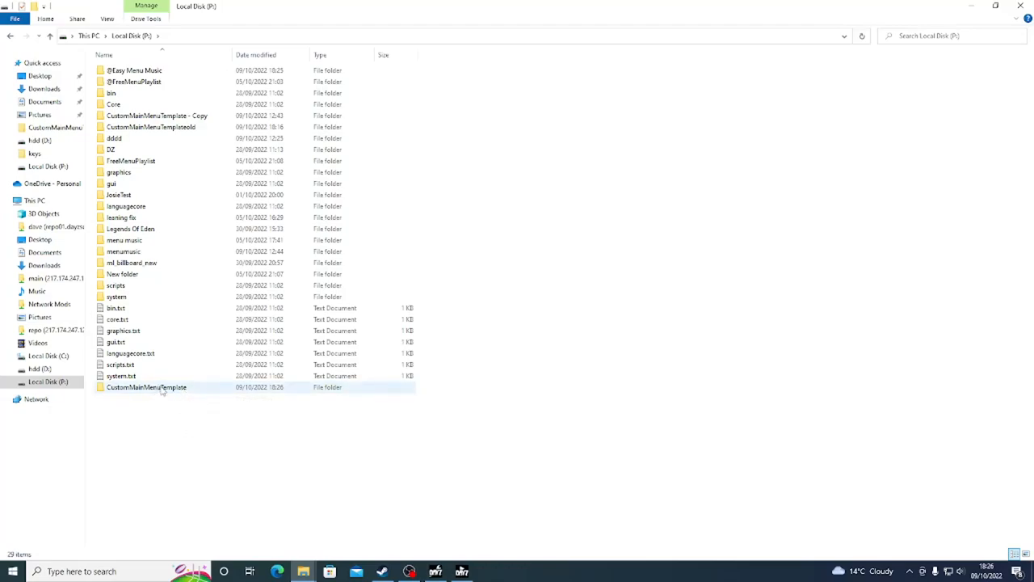
Copy all Easy Menu Music files into CustomMainMenuTemplate
double_click(146, 387)
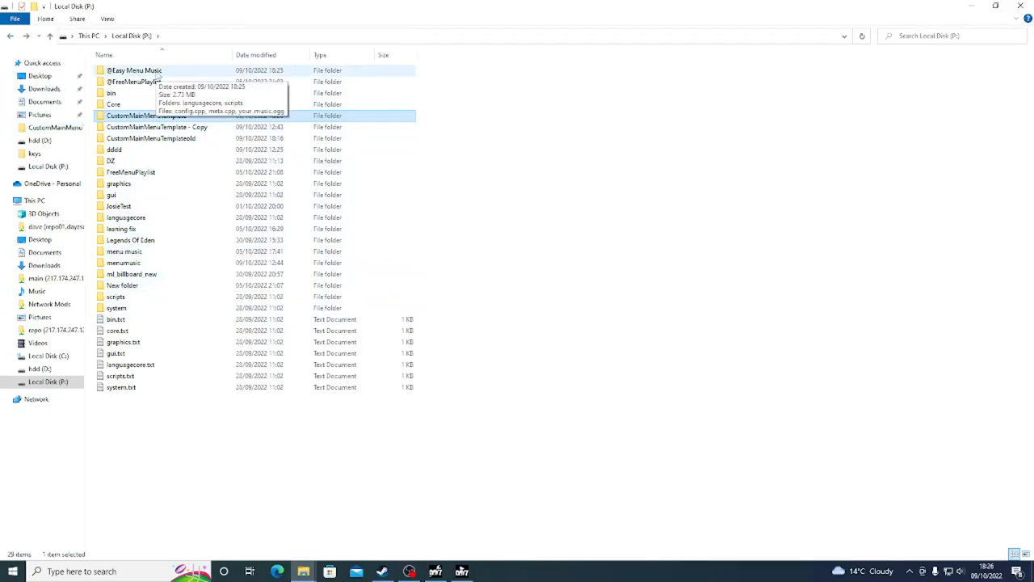
double_click(135, 71)
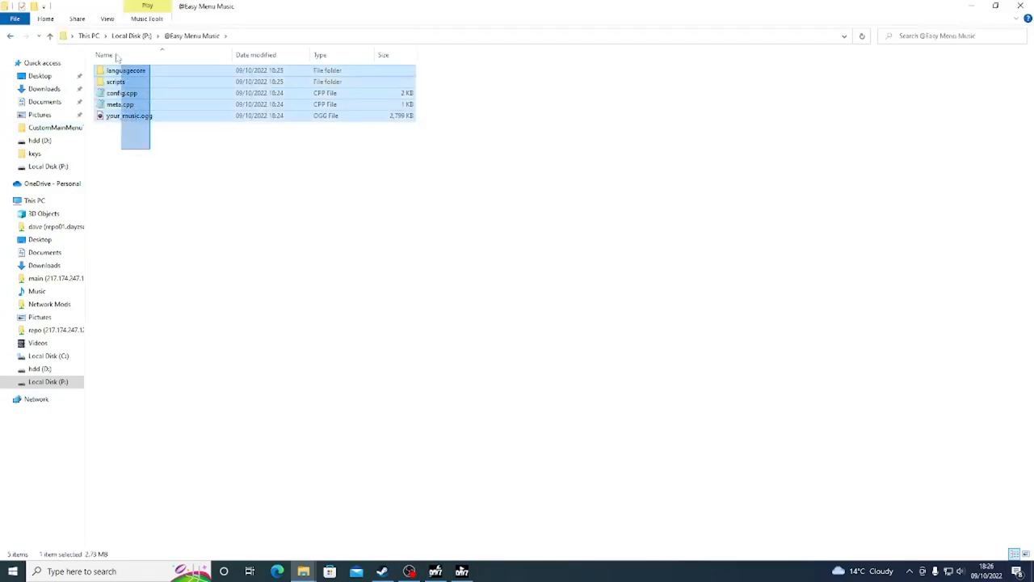
right_click(129, 114)
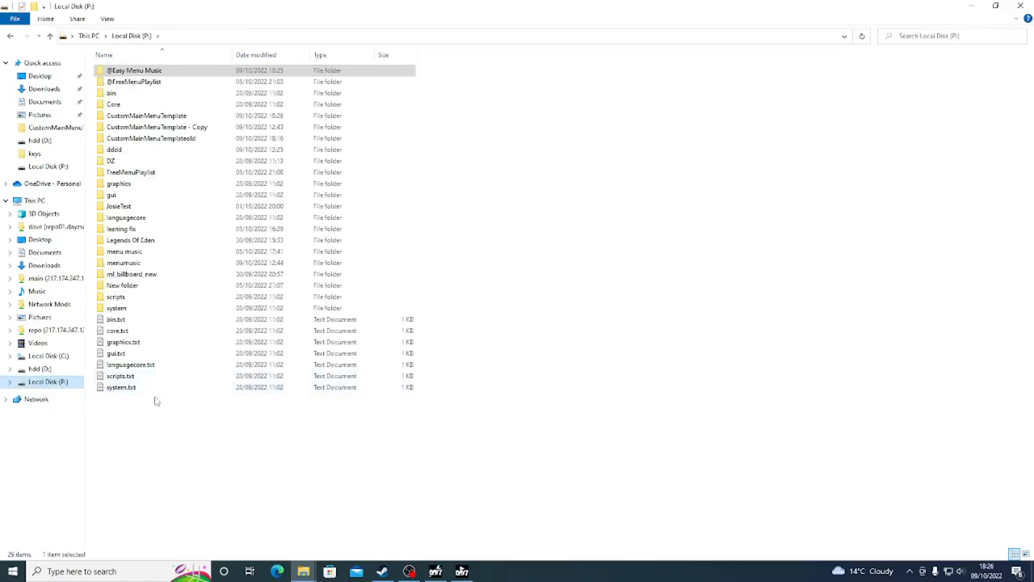
left_click(147, 116)
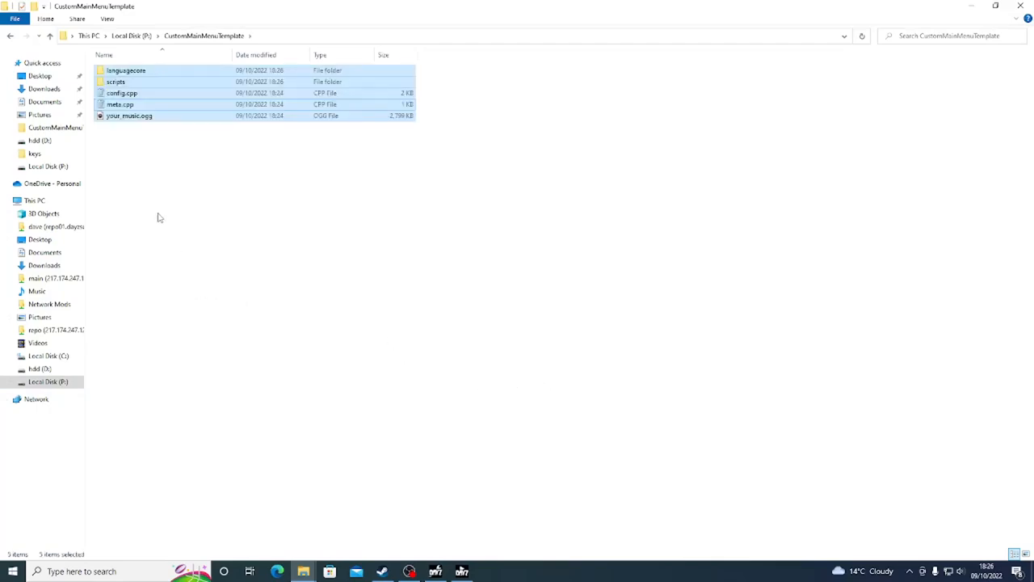
left_click(418, 362)
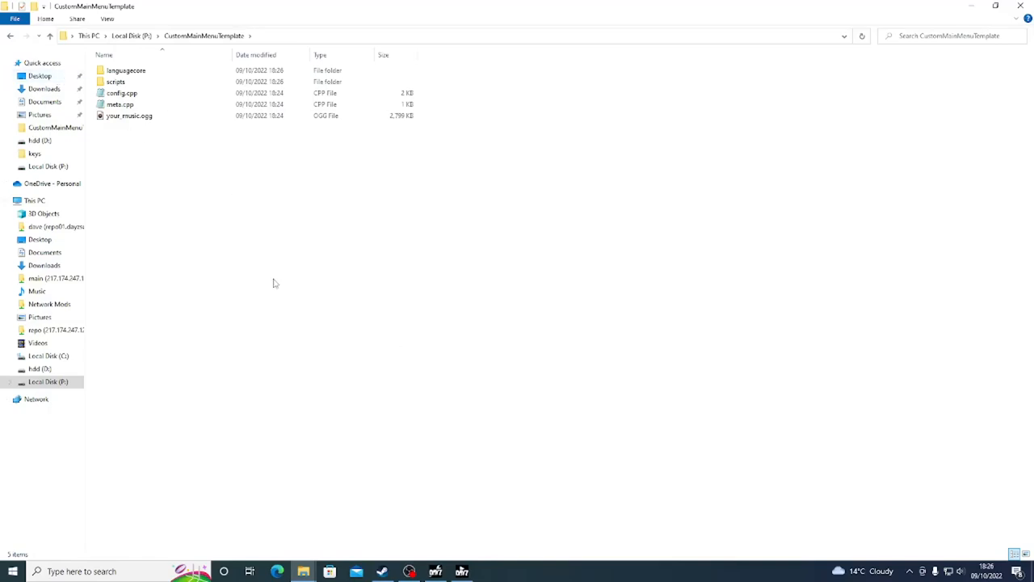
mouse_move(190, 314)
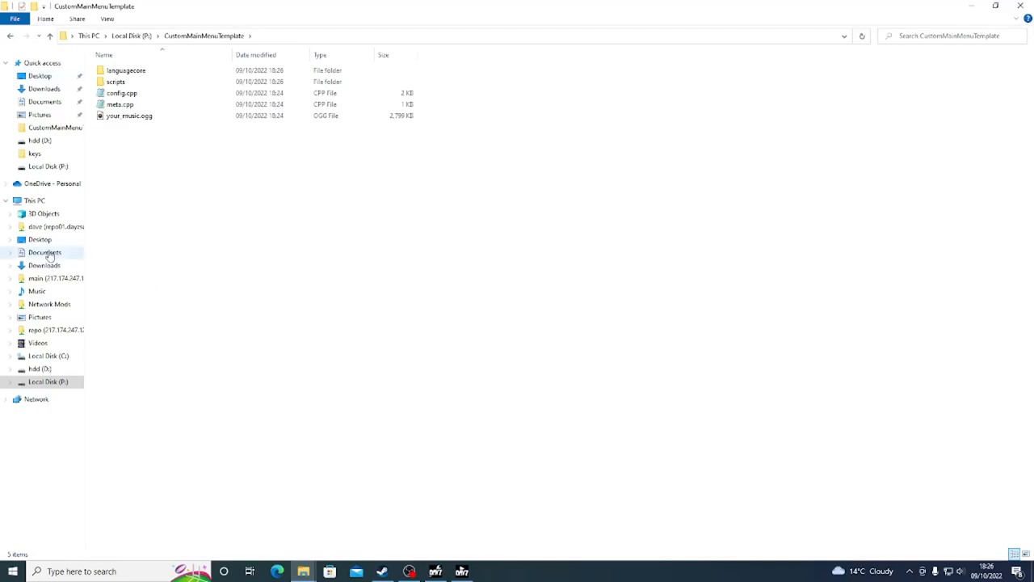
Find and select Winning - NEFFEX.mp3 in the Desktop folder
left_click(40, 239)
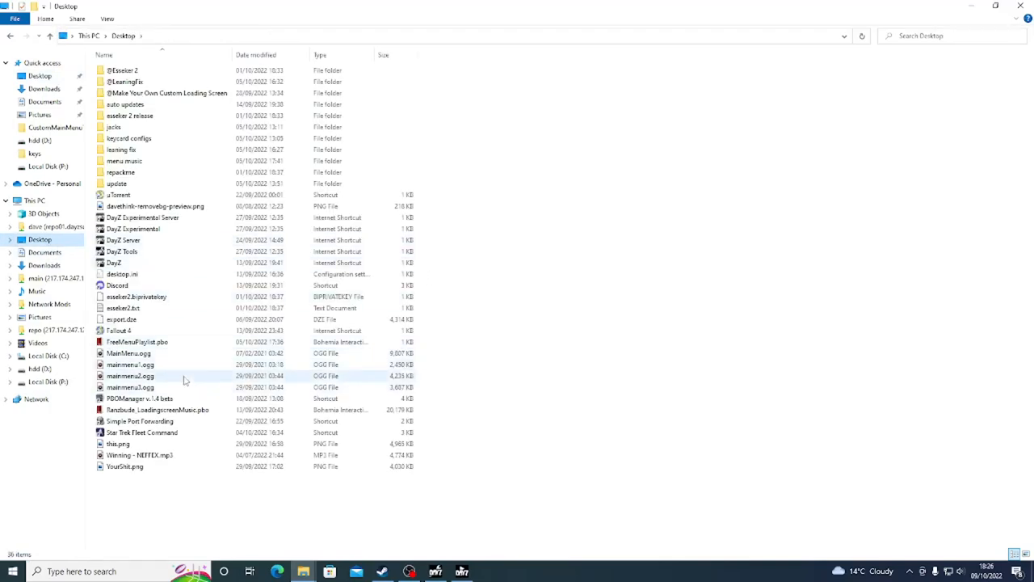
left_click(129, 364)
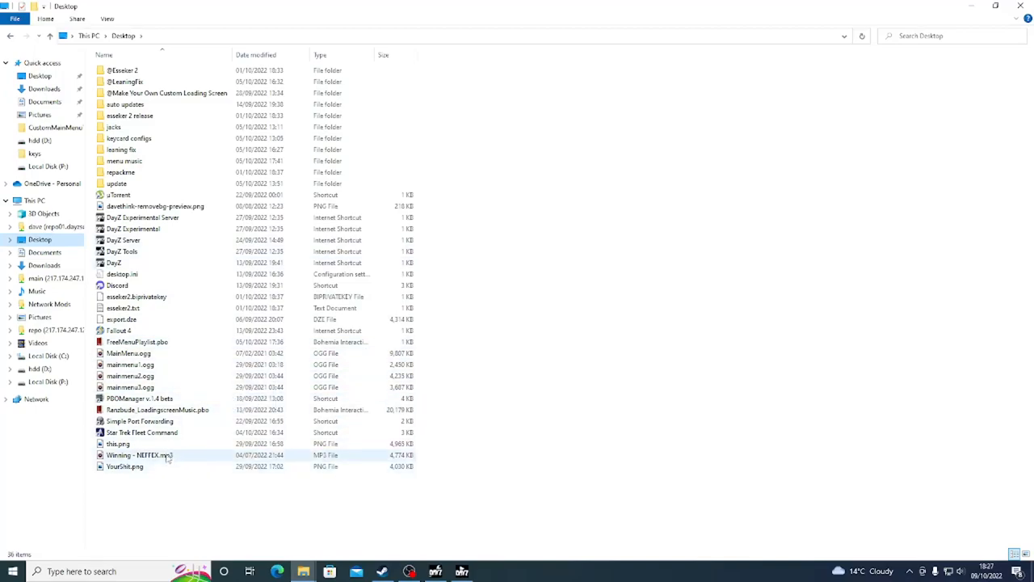
left_click(139, 455)
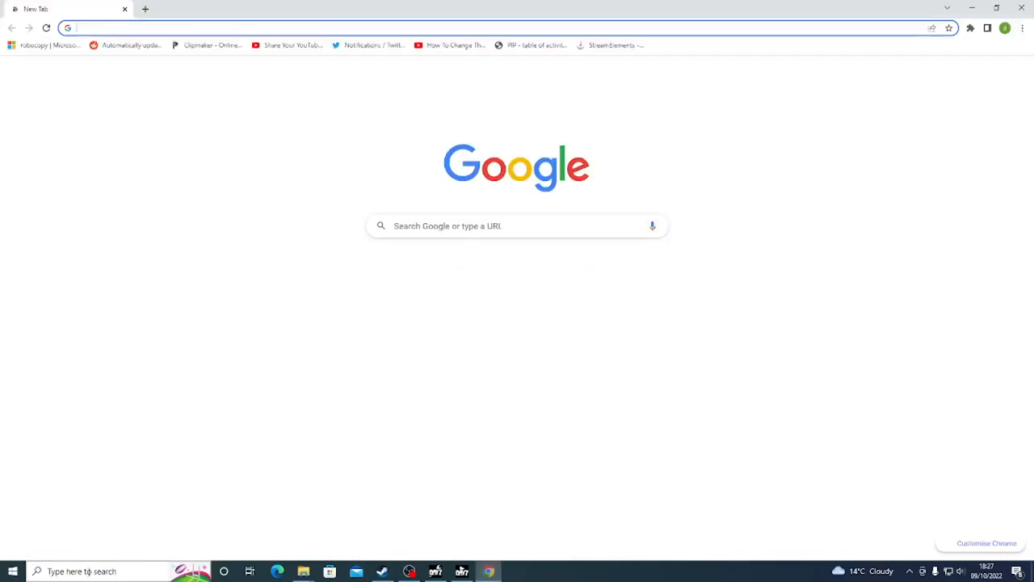
Search the web for a free online MP3 to OGG converter
left_click(323, 28)
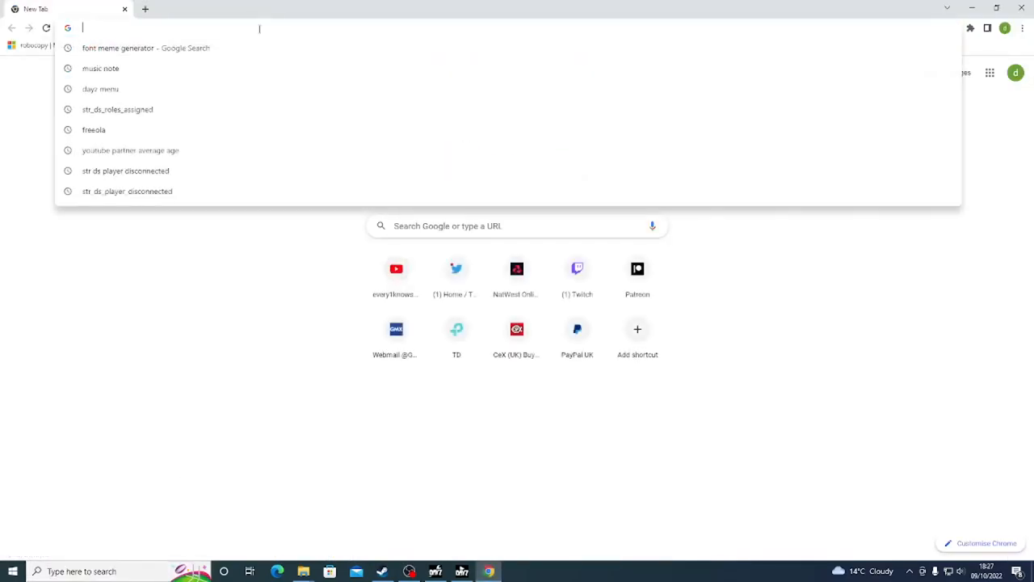
type("free online m")
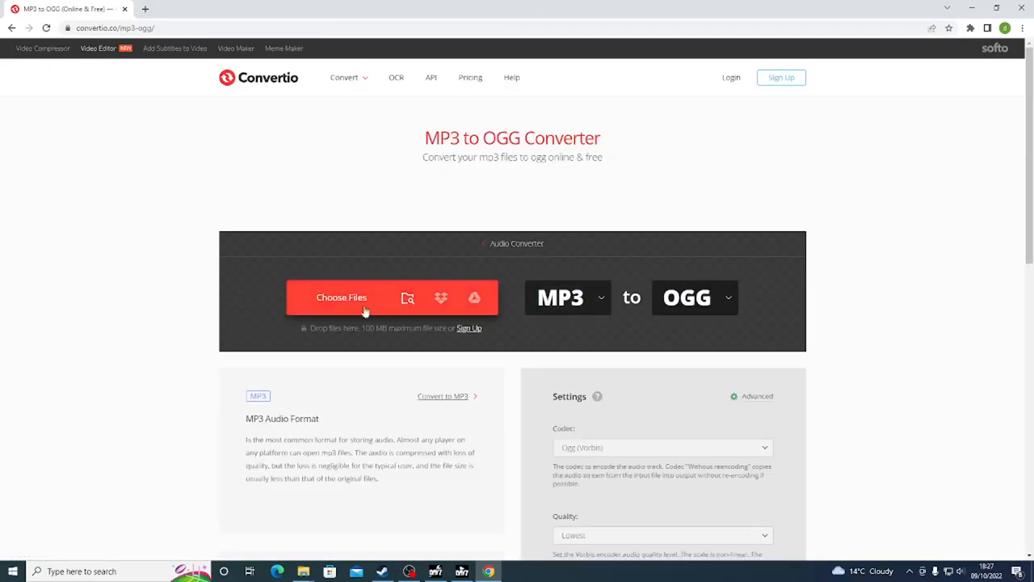
Convert Winning - NEFFEX.mp3 on Convertio, download Winning NEFFEX.ogg, and return to File Explorer
left_click(341, 297)
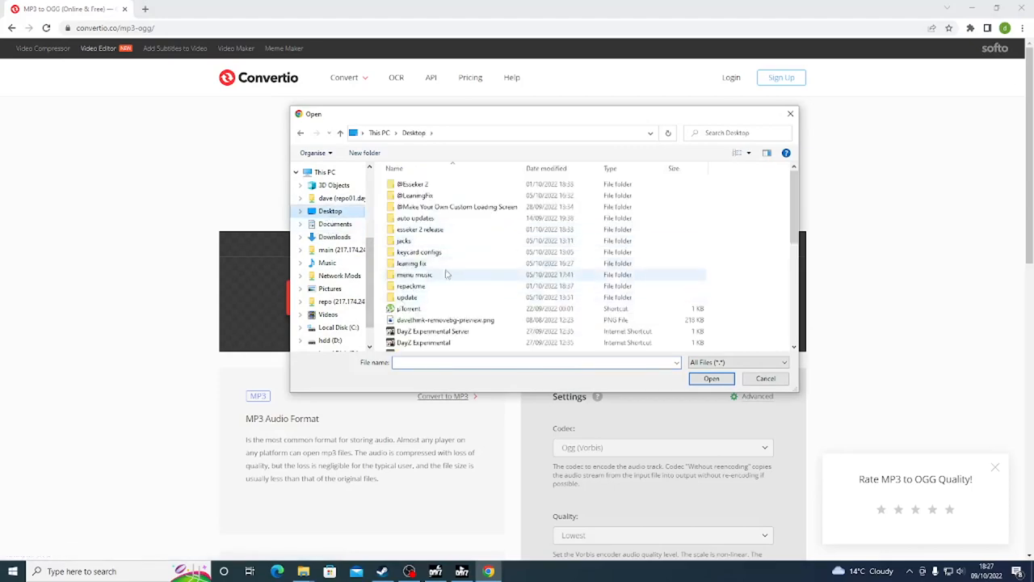
scroll("down", 3)
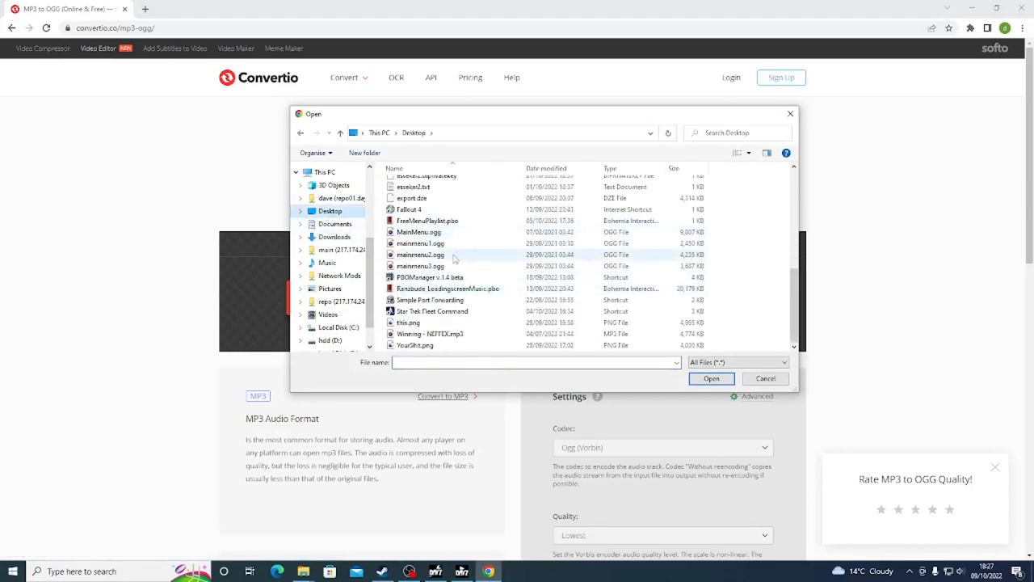
left_click(429, 334)
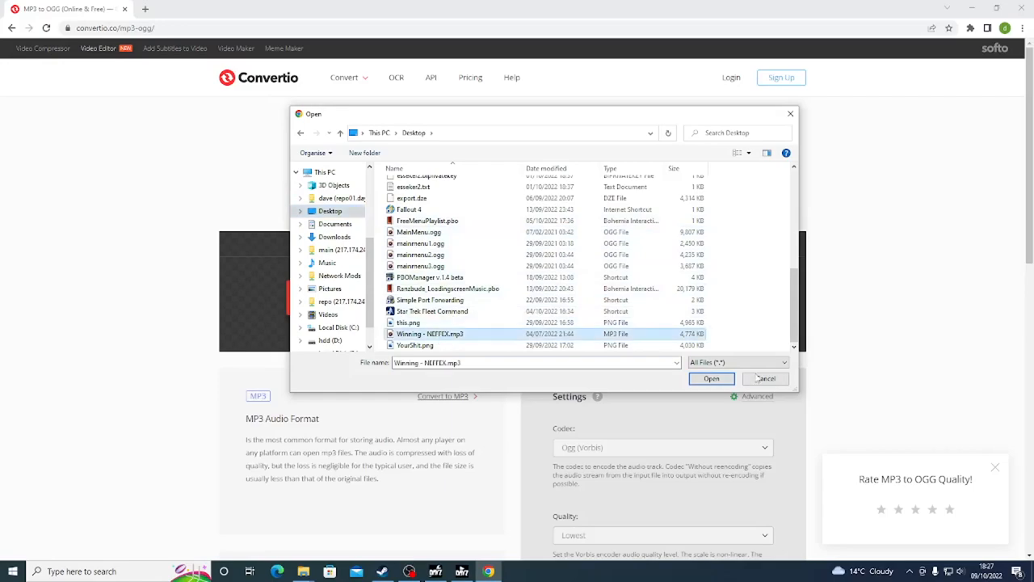
left_click(711, 379)
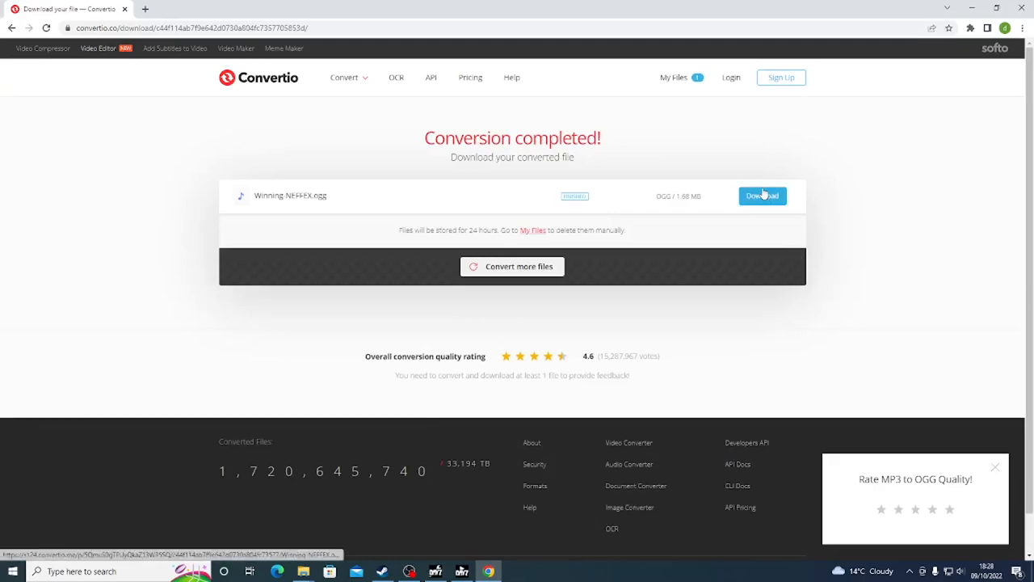
left_click(761, 195)
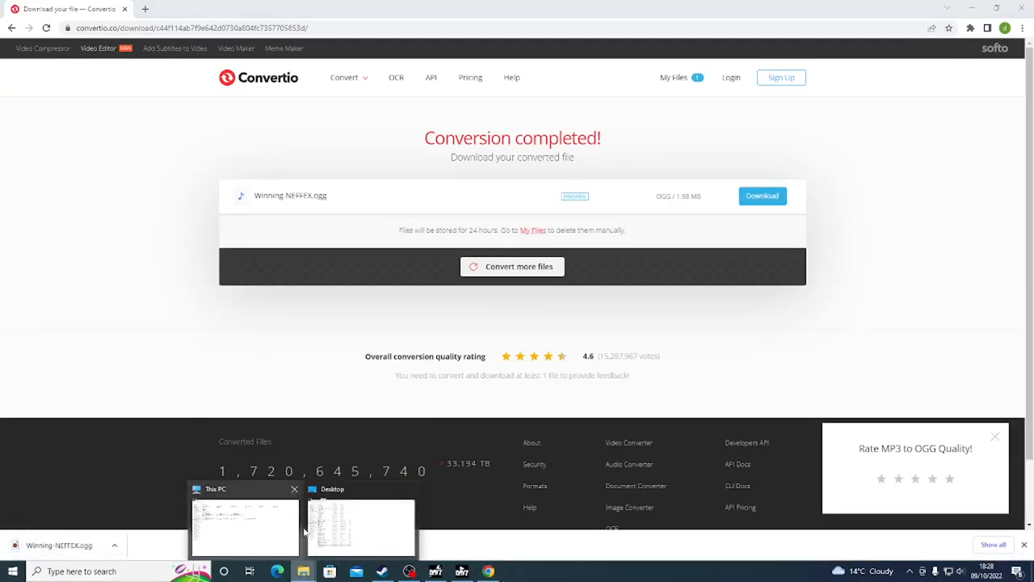
left_click(360, 528)
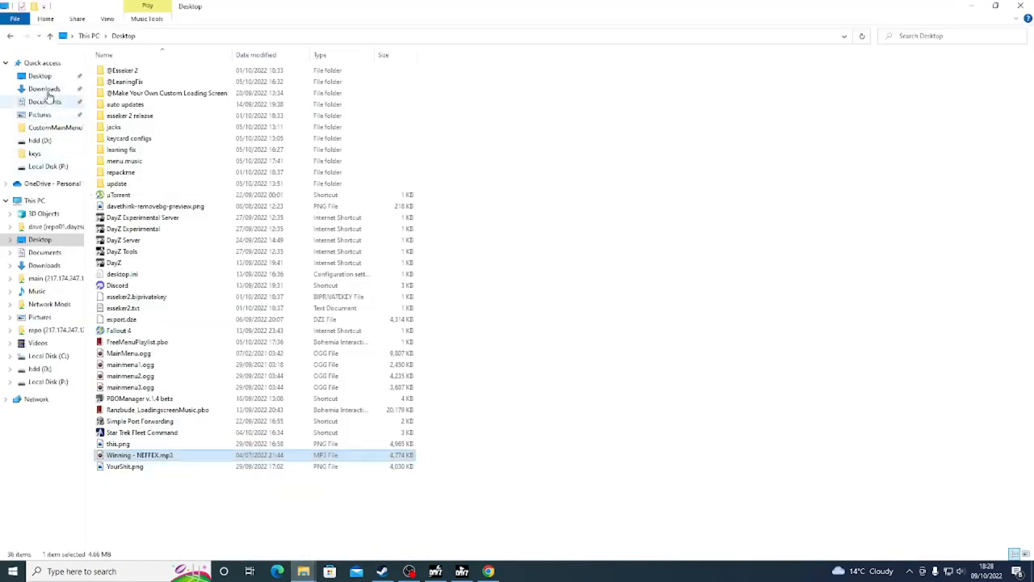
Select Winning-NEFFEX.ogg in Downloads, then go to the root of drive P
left_click(45, 88)
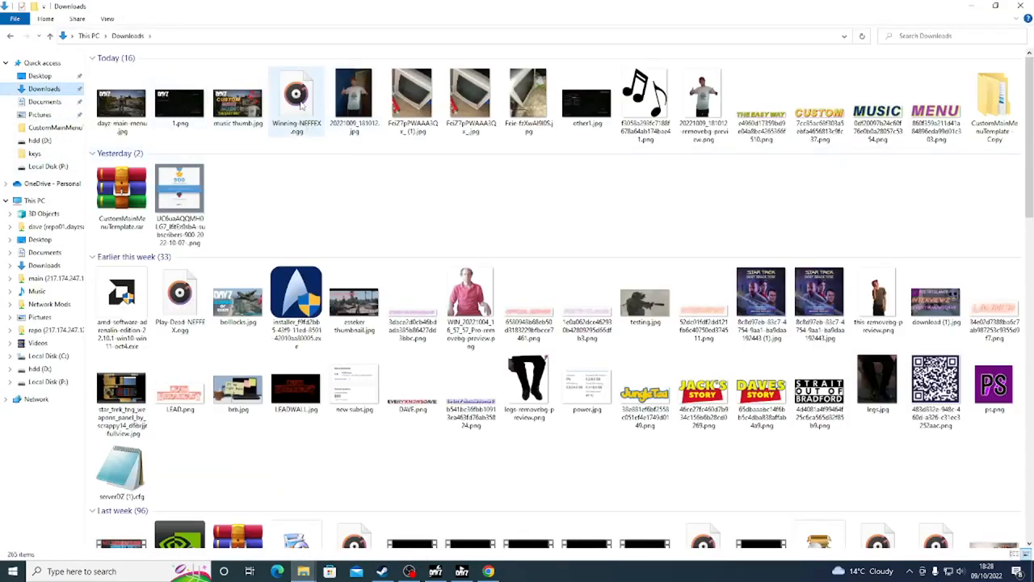
left_click(295, 97)
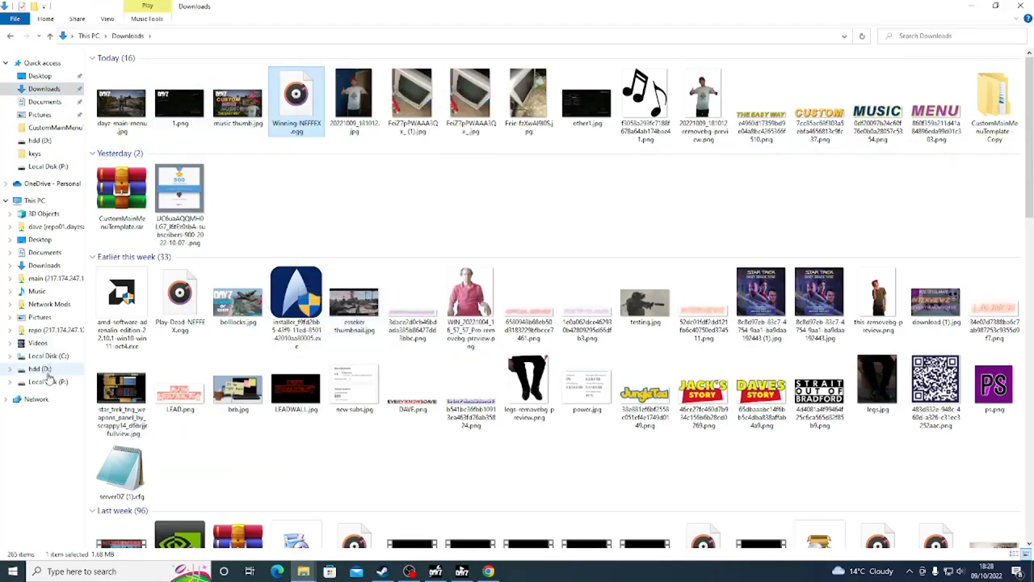
left_click(48, 382)
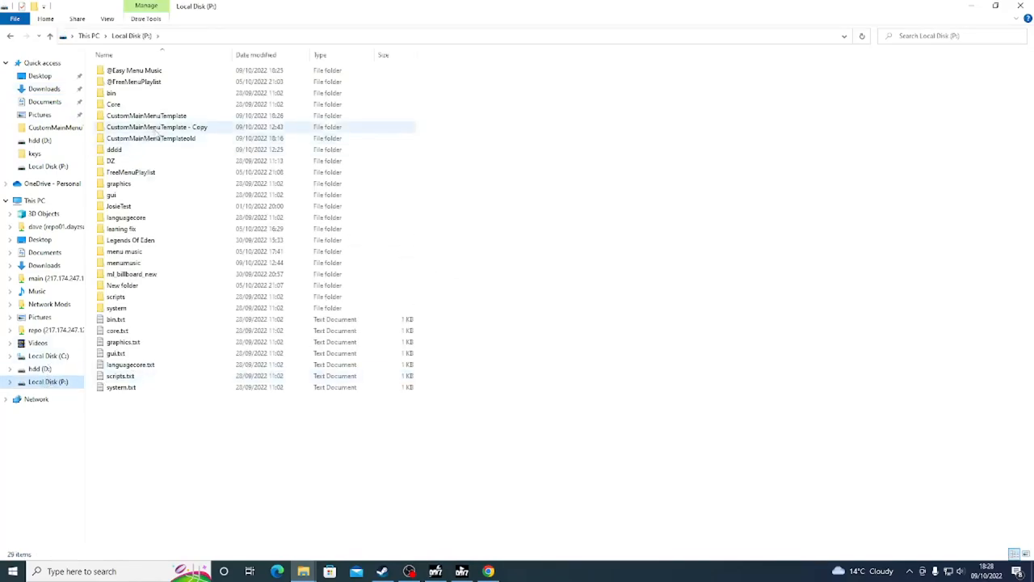
mouse_move(145, 115)
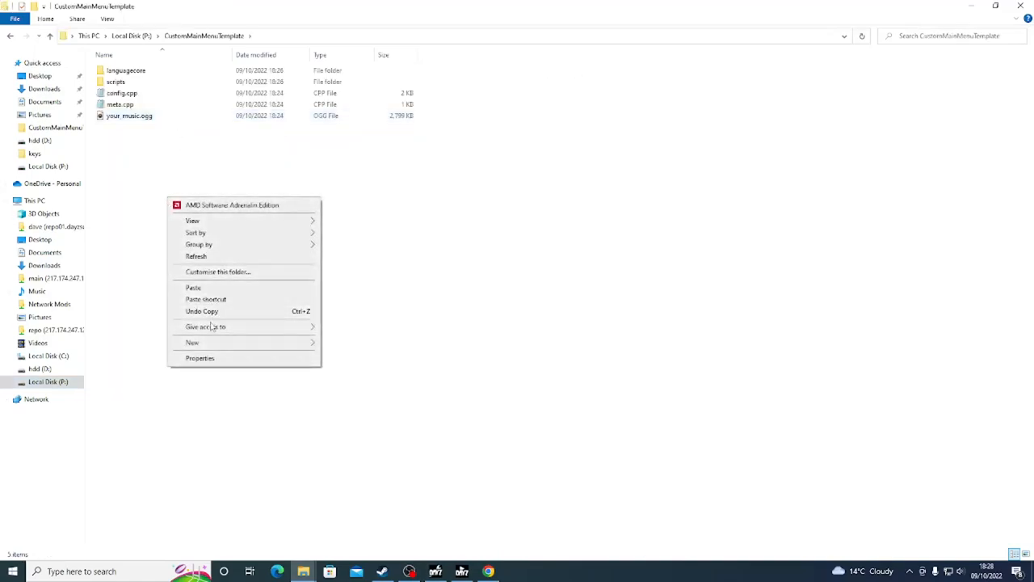
Paste the NEFFEX song in and permanently delete the original your_music.ogg placeholder
left_click(193, 287)
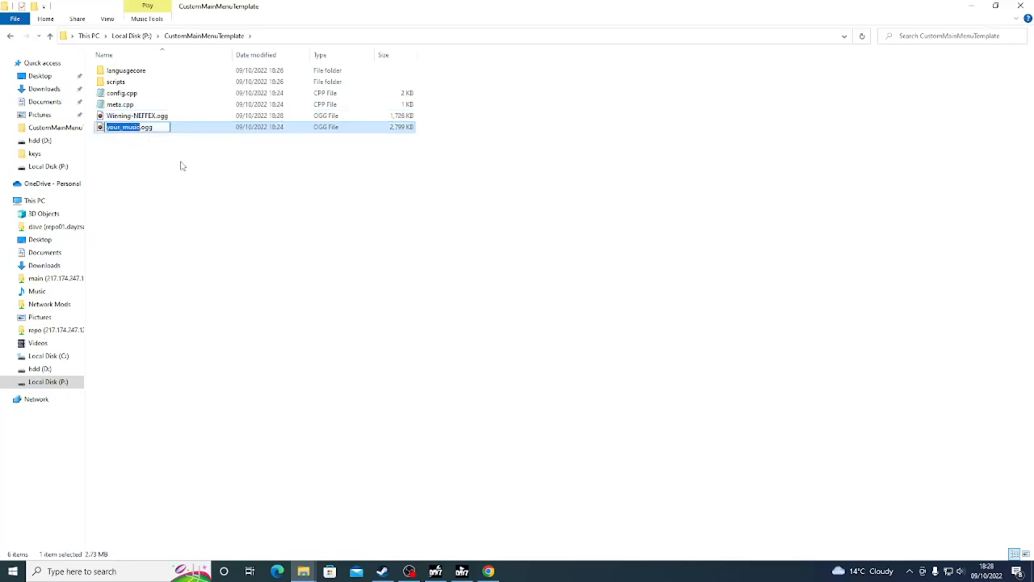
mouse_move(172, 164)
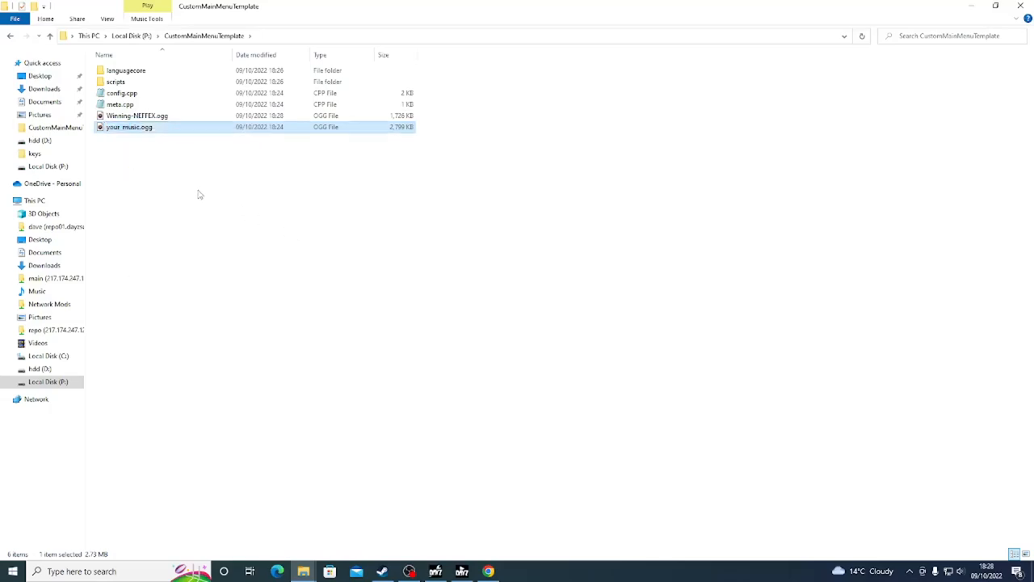
key("Delete")
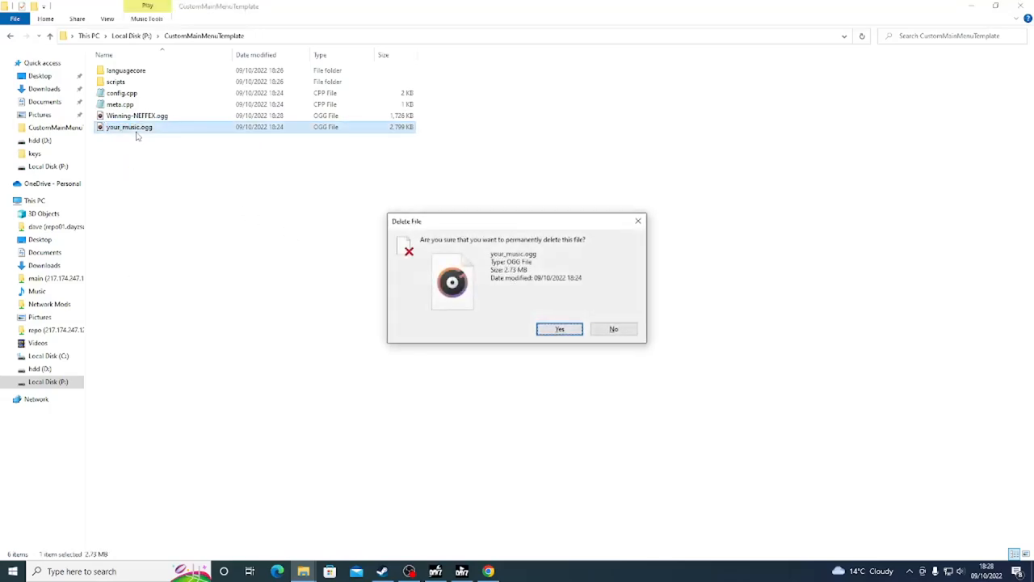
left_click(559, 328)
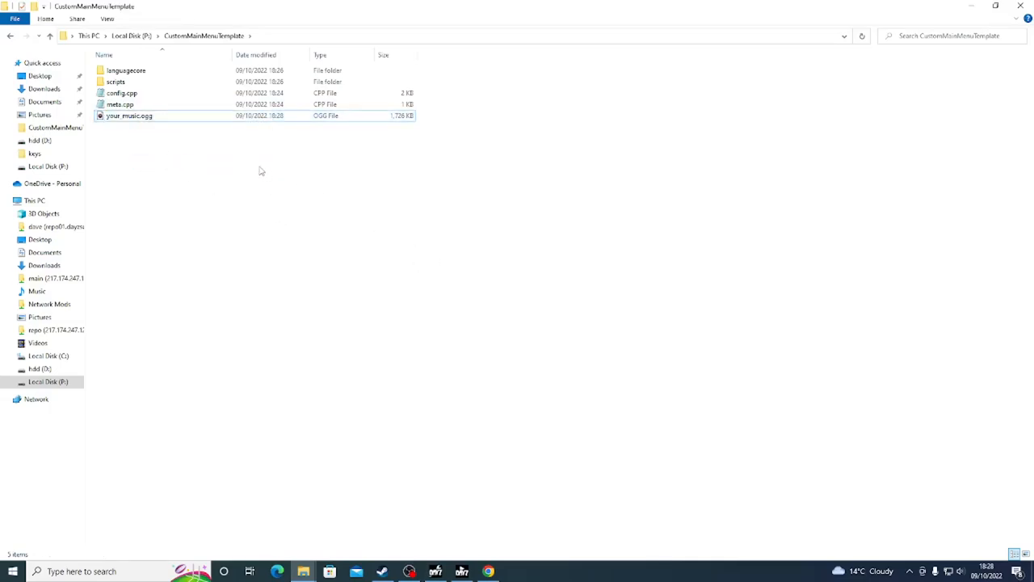
Delete meta.cpp from the CustomMainMenuTemplate folder
left_click(119, 105)
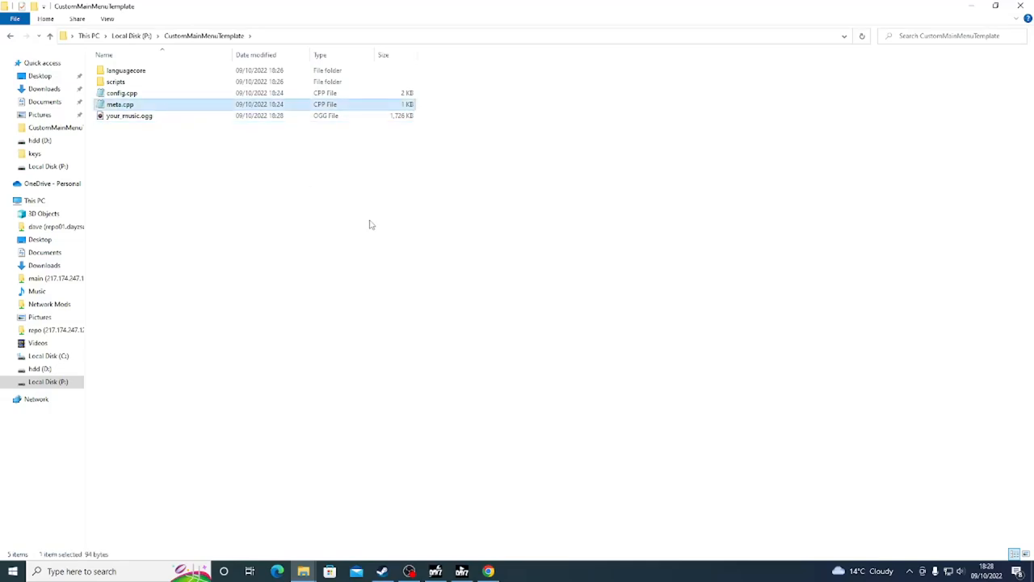
key("delete")
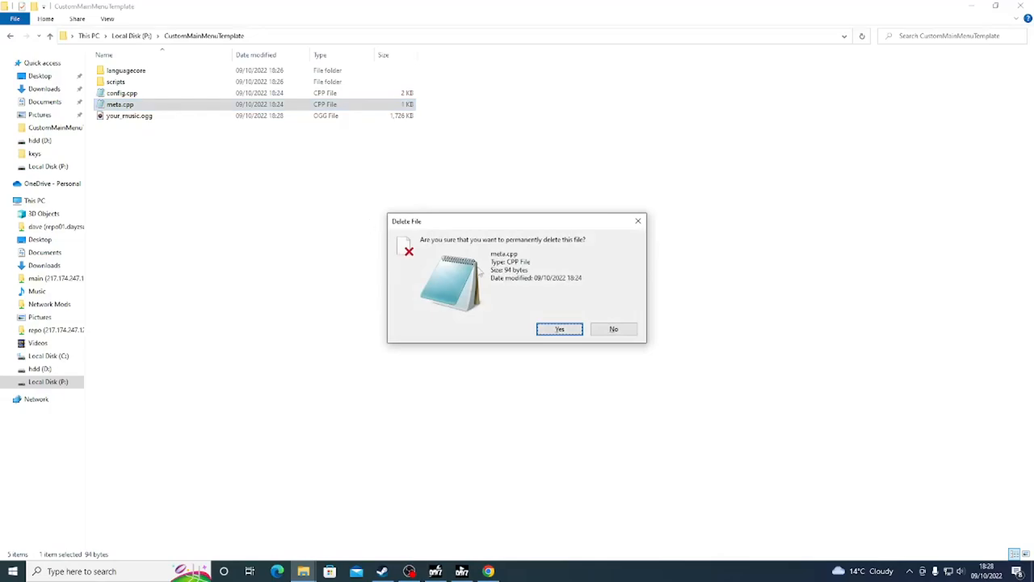
left_click(559, 329)
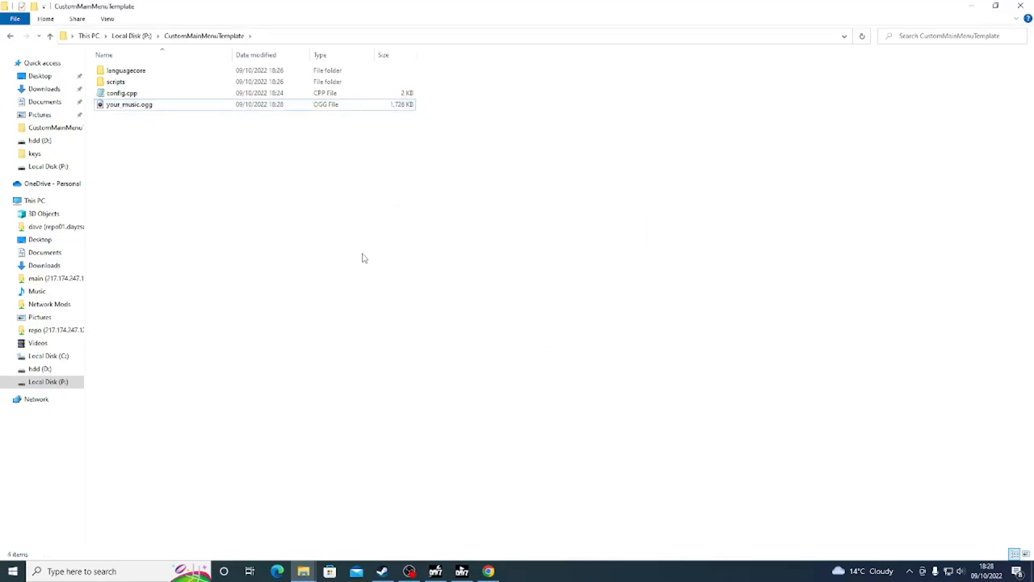
mouse_move(435, 571)
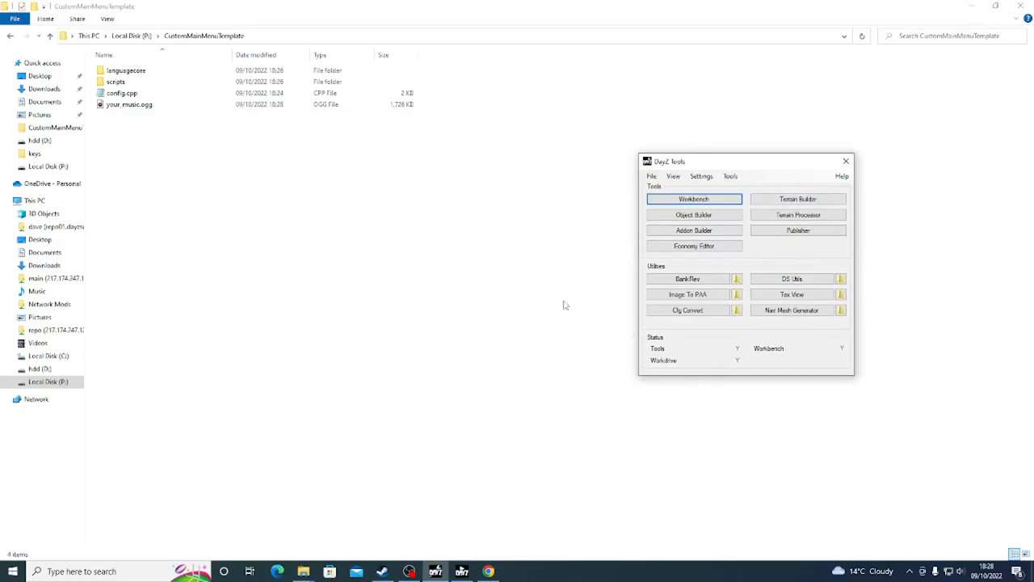
mouse_move(794, 246)
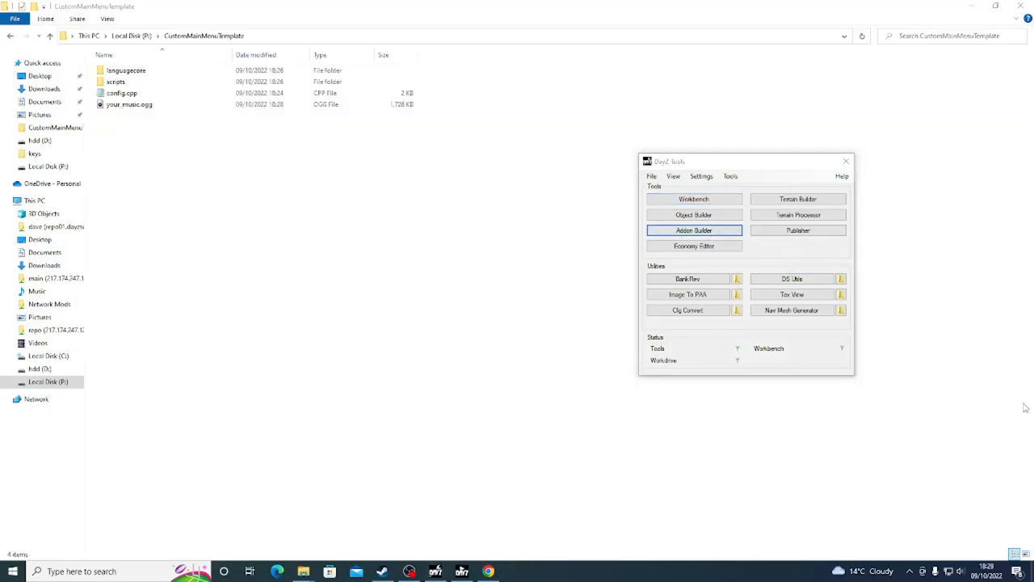
Launch DayZ Addon Builder from the DayZ Tools launcher
left_click(693, 230)
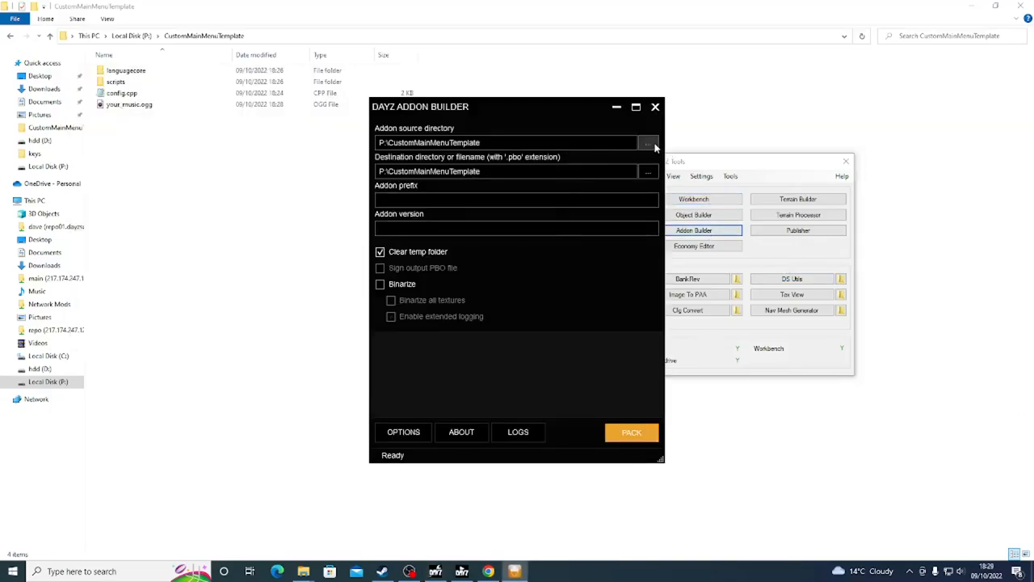
Pack P:\CustomMainMenuTemplate into CustomMainMenuTemplate.pbo, written to the same folder
left_click(648, 142)
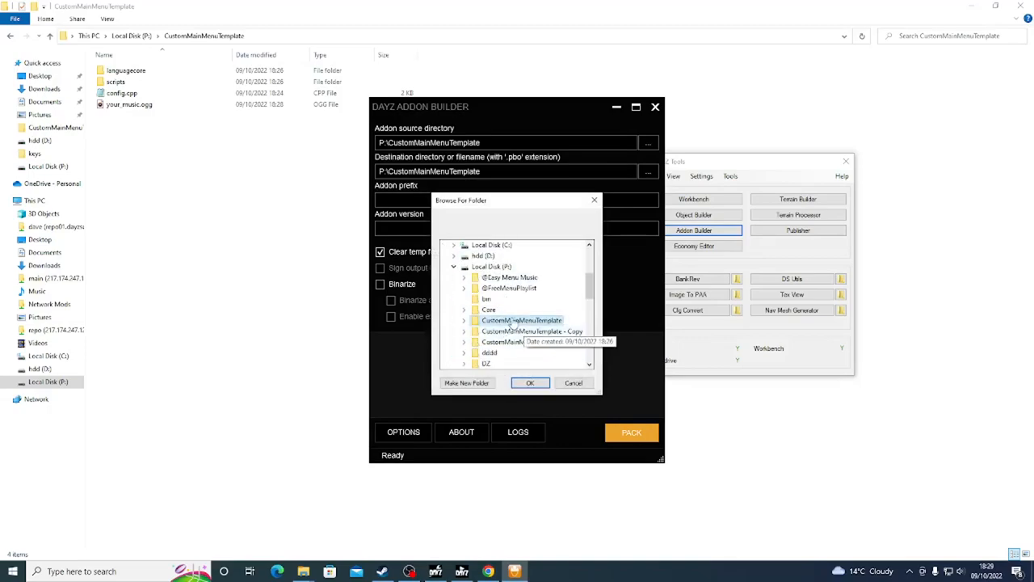
left_click(464, 319)
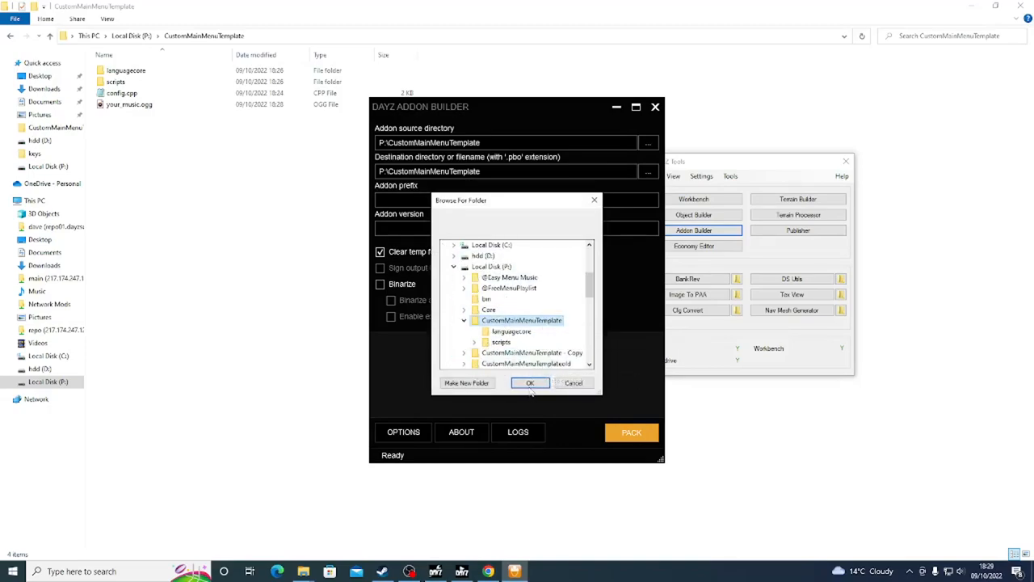
left_click(530, 383)
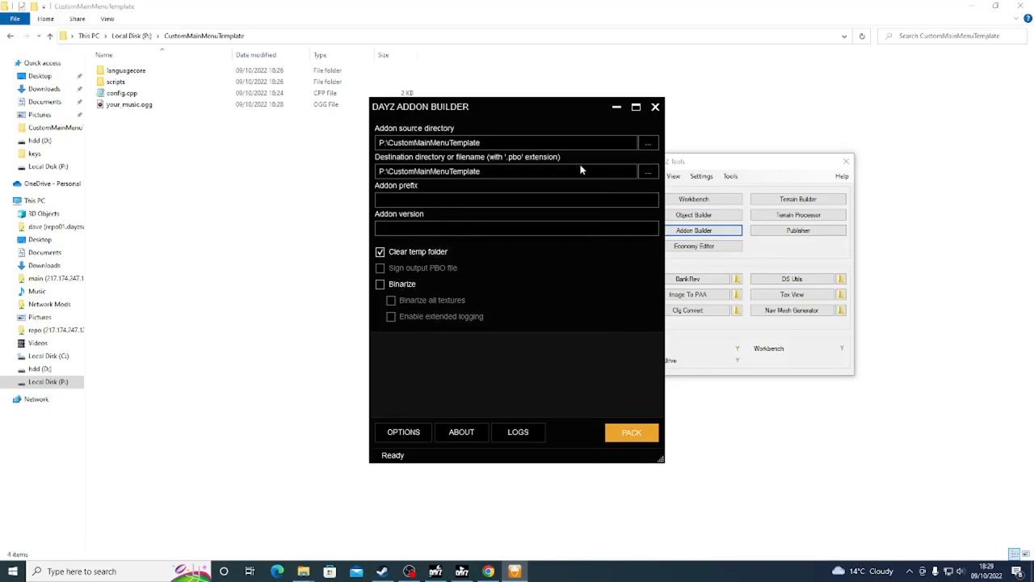
mouse_move(648, 171)
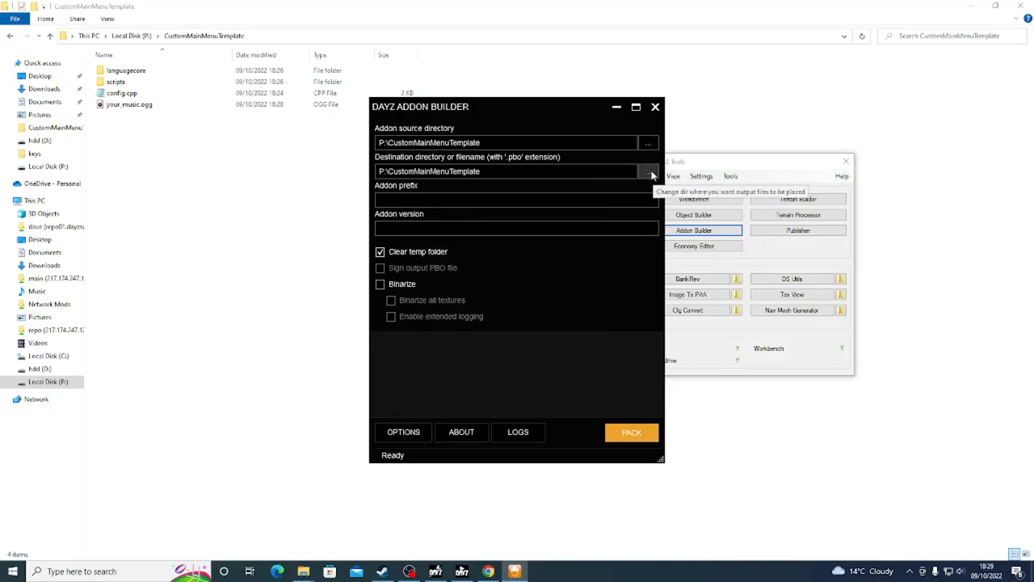
left_click(648, 170)
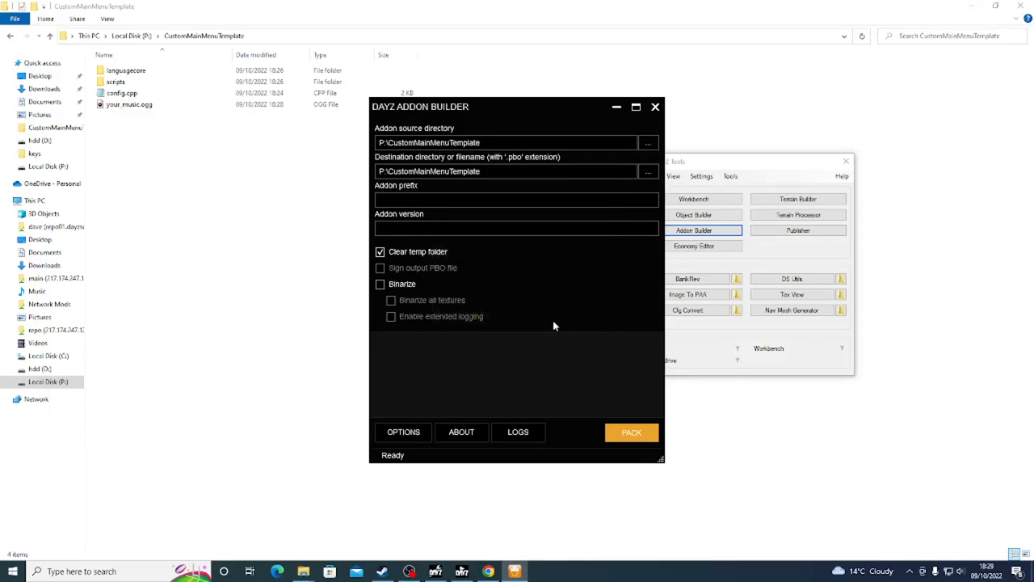
mouse_move(381, 284)
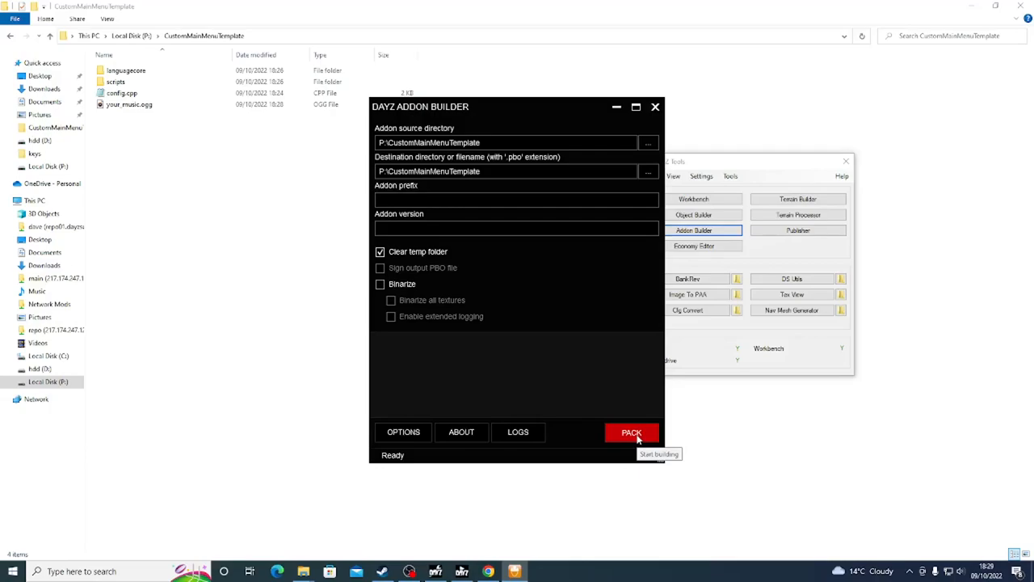
left_click(631, 431)
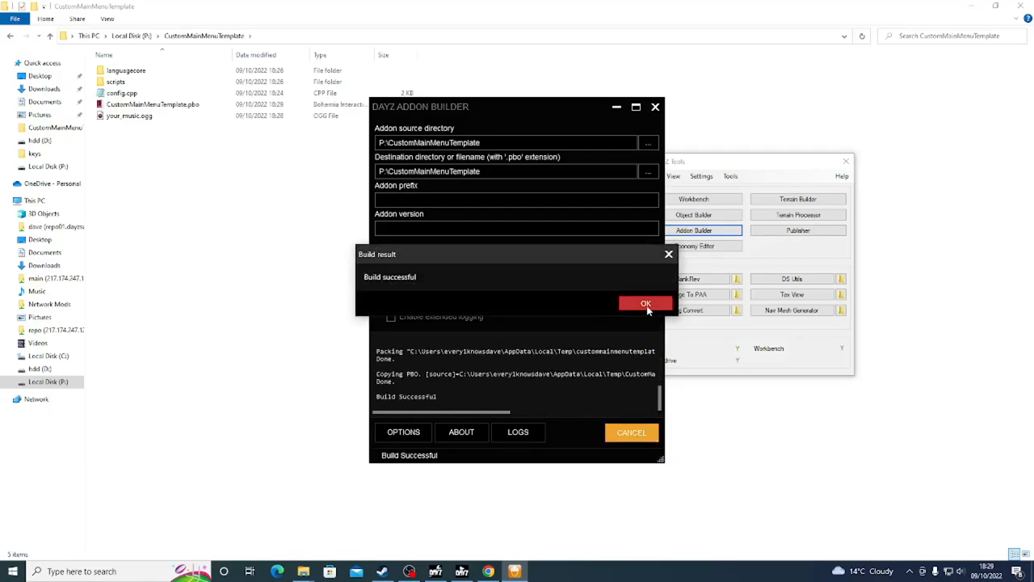
Dismiss the Build successful message and select the 1.7 MB CustomMainMenuTemplate.pbo
left_click(646, 303)
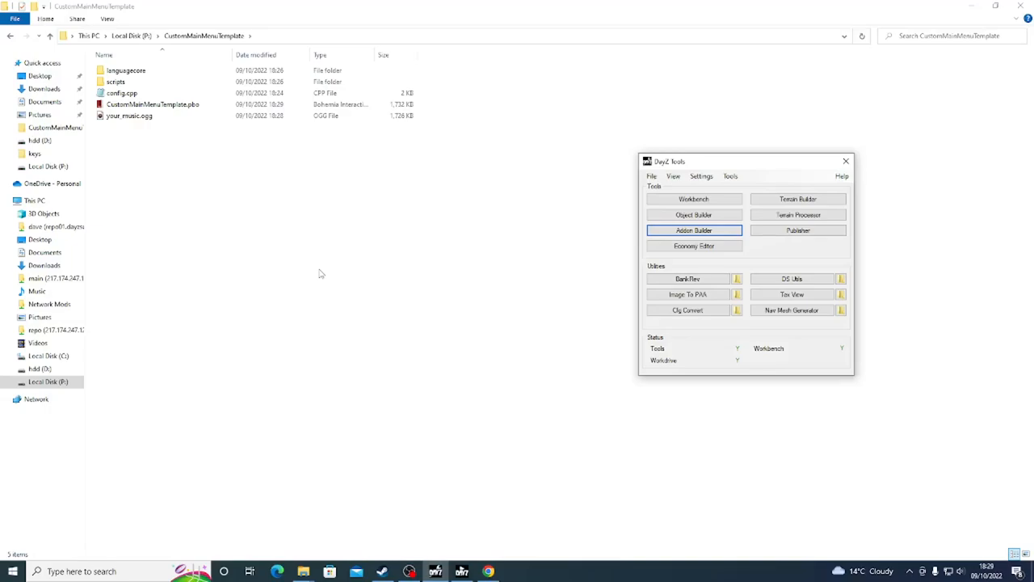
left_click(152, 105)
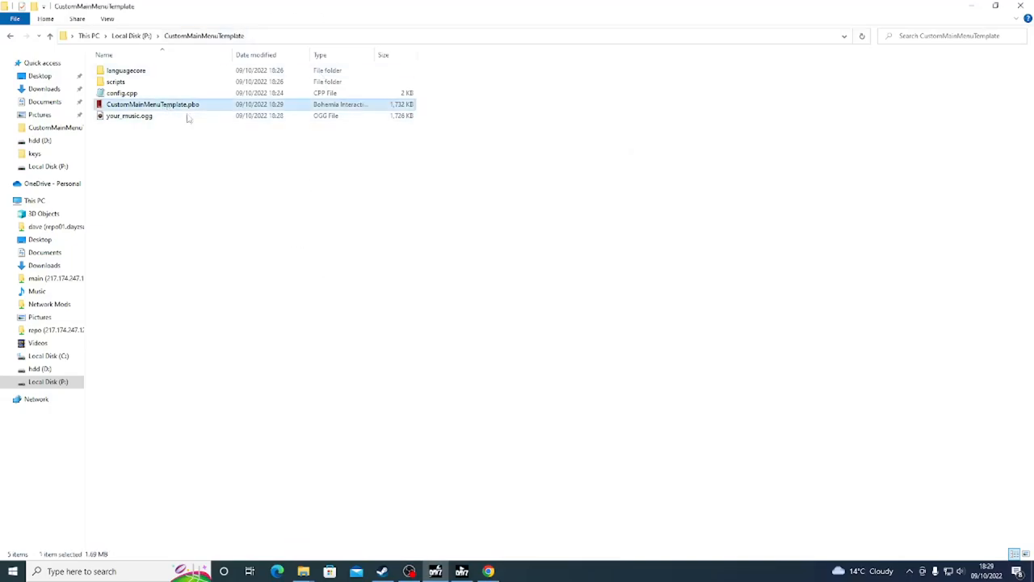
Copy the PBO and create a menumusicdave folder on drive P
right_click(153, 105)
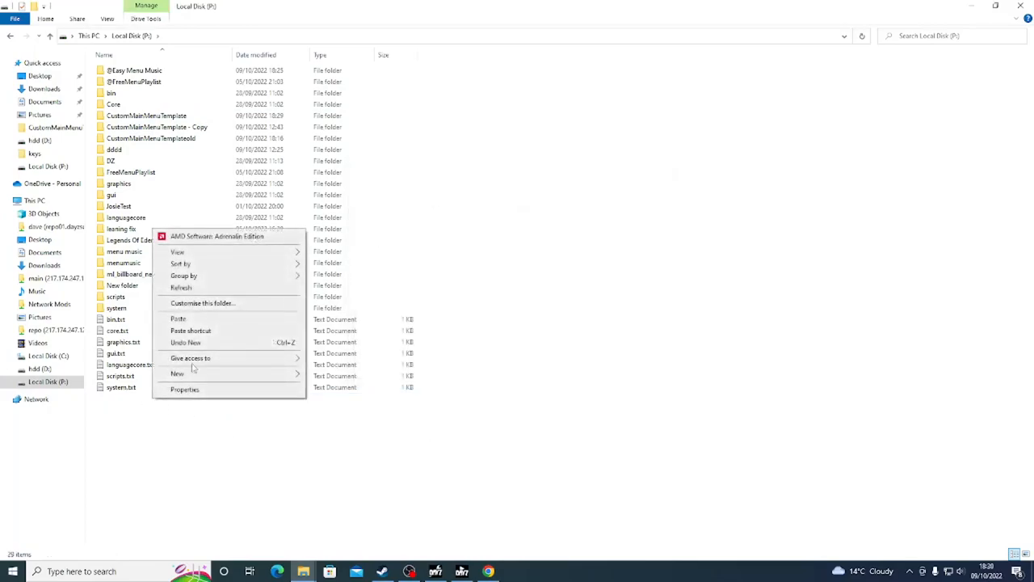
left_click(177, 372)
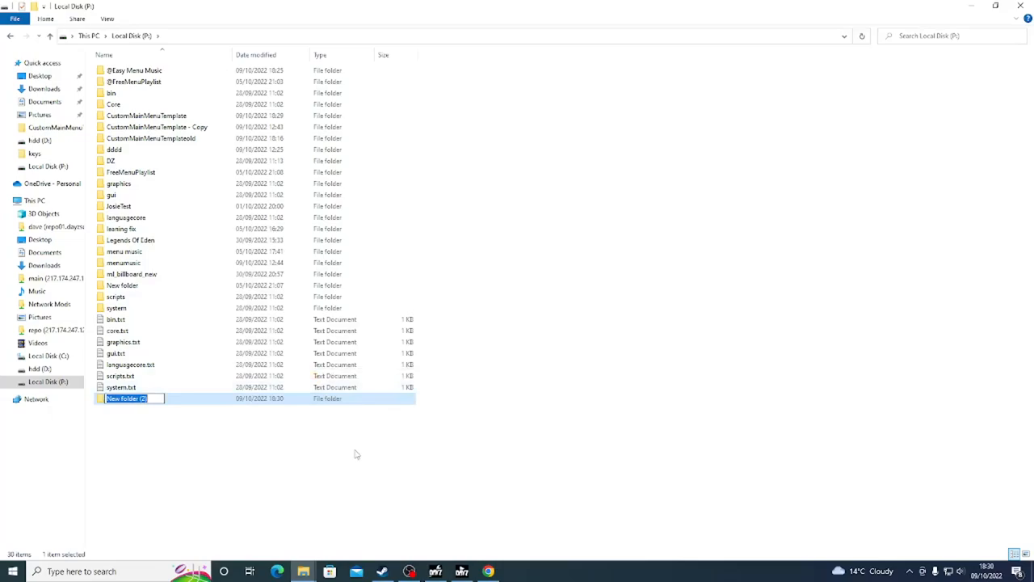
type("menumusic")
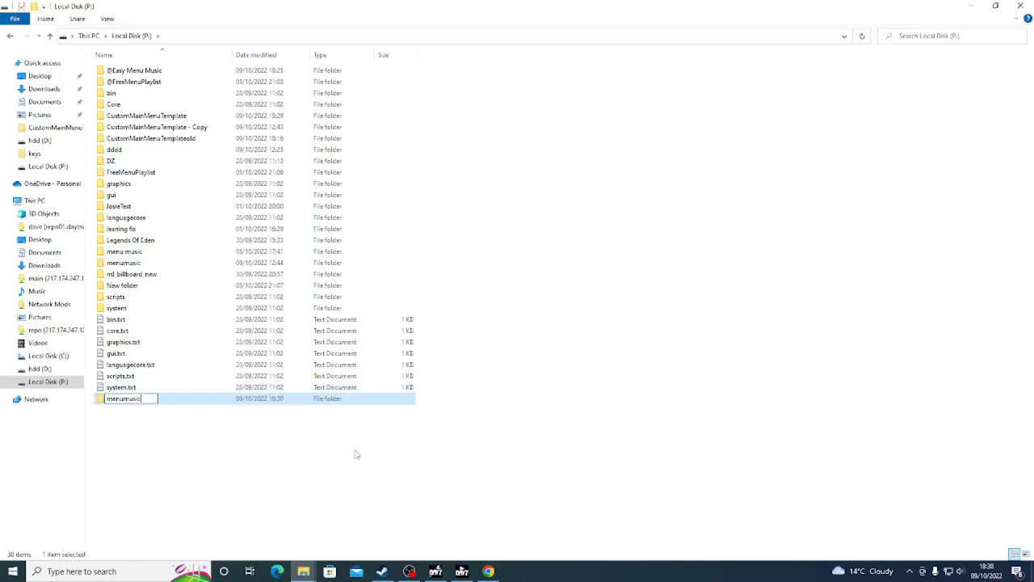
type("dave")
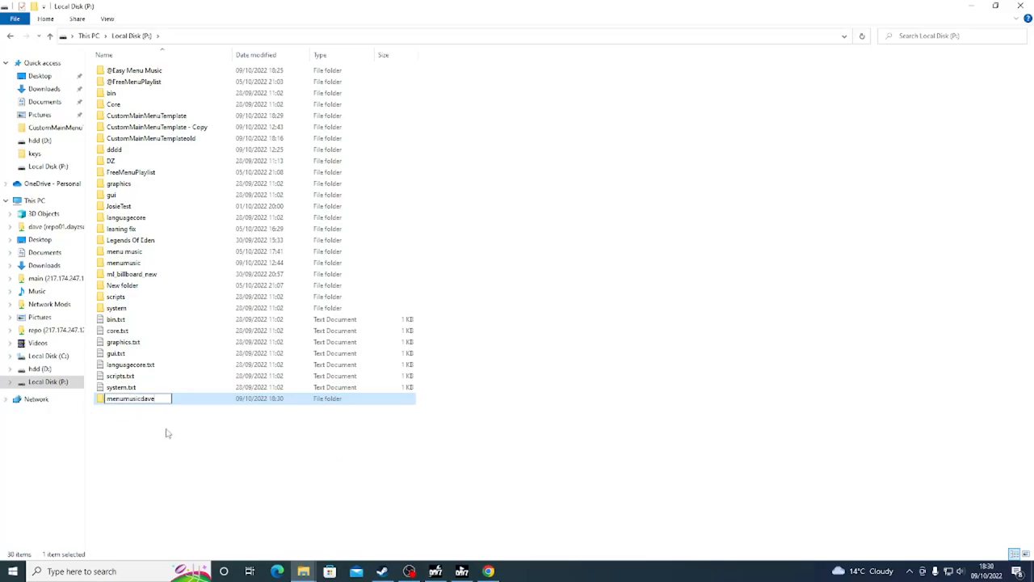
double_click(129, 398)
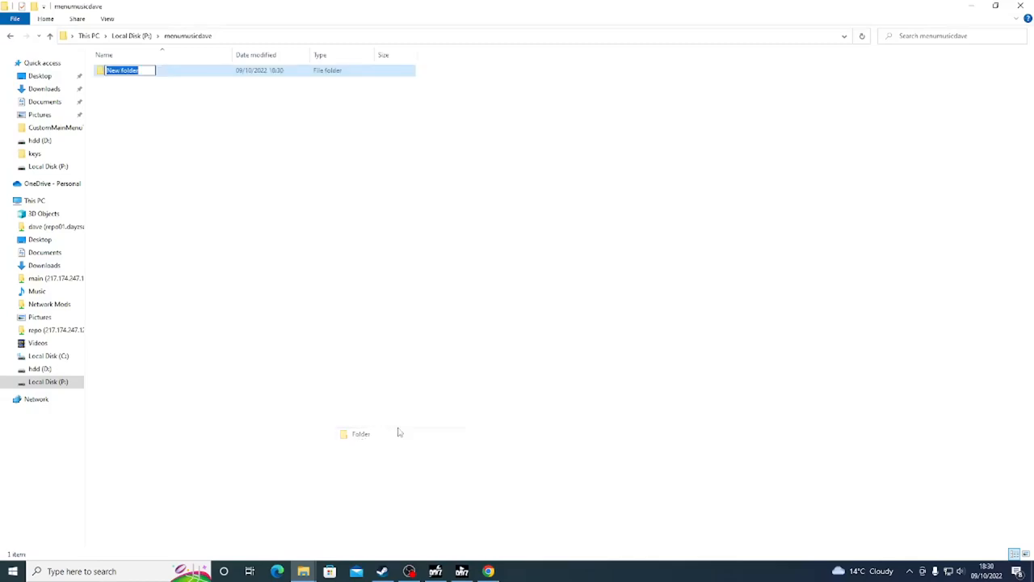
Create an addons folder inside menumusicdave and paste the PBO into it
type("addons")
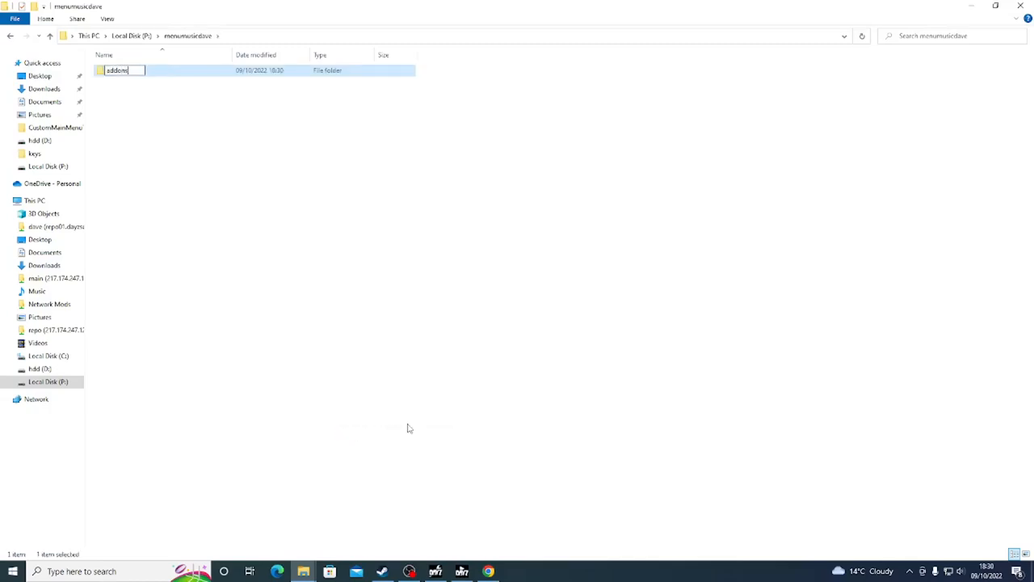
double_click(117, 70)
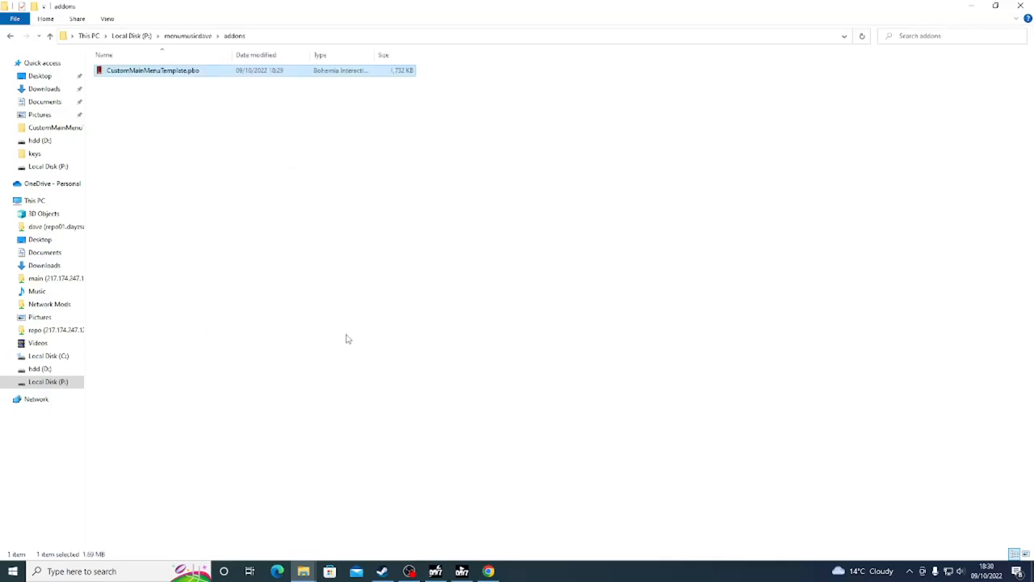
mouse_move(261, 187)
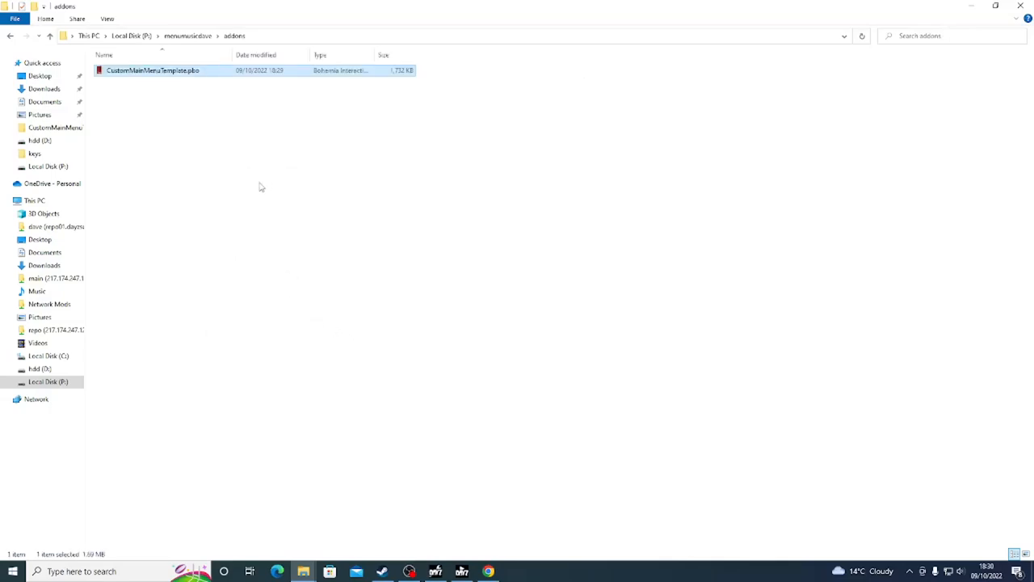
mouse_move(11, 36)
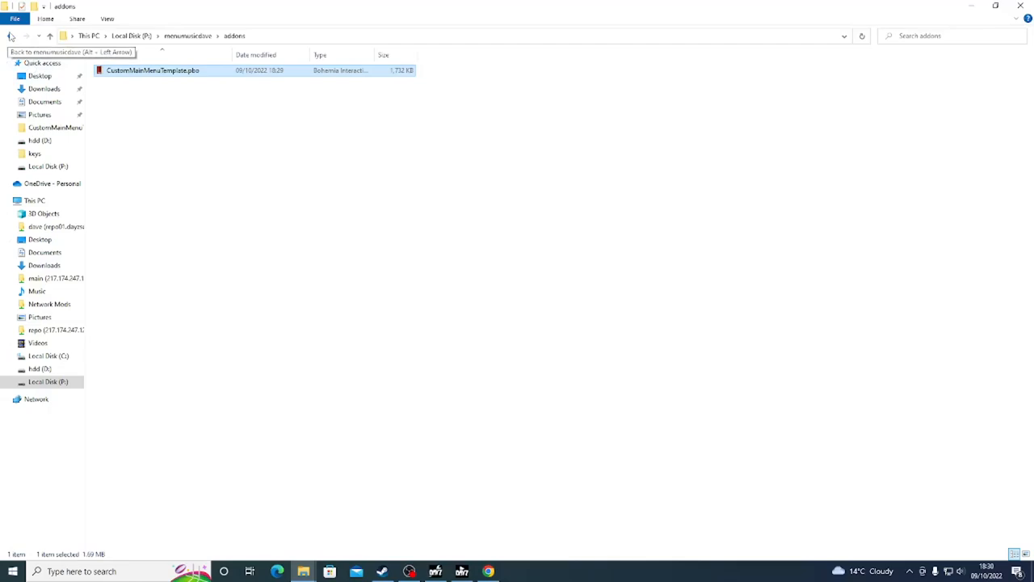
left_click(10, 36)
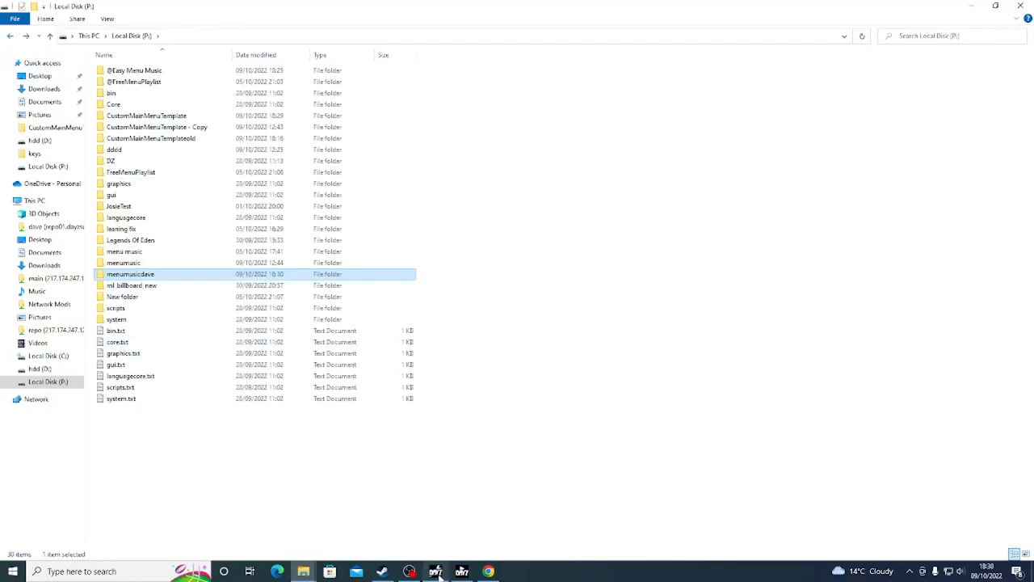
Open DS Utils and add P:\menumusicdave\addons as the source of PBOs to sign
left_click(437, 571)
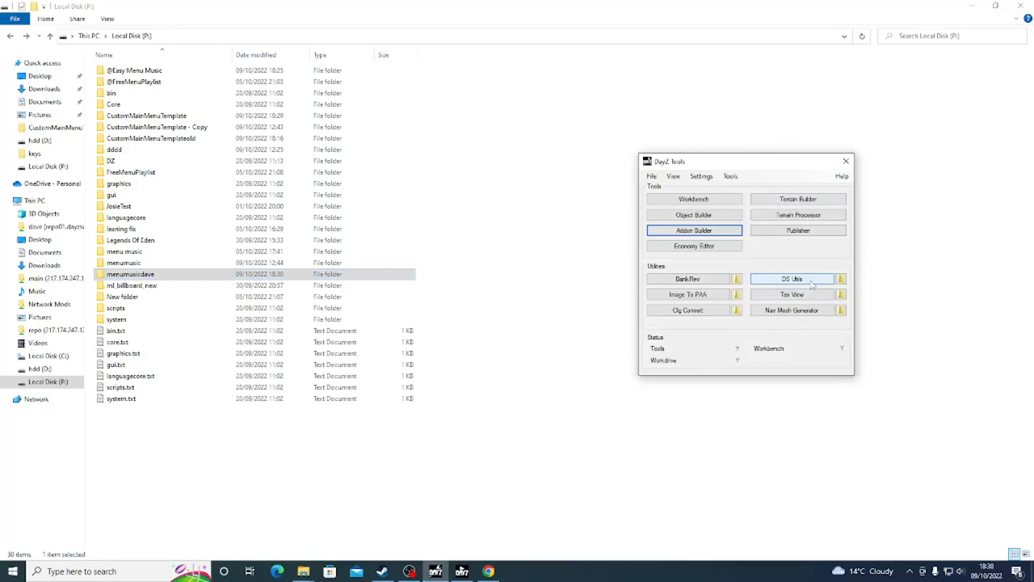
left_click(791, 278)
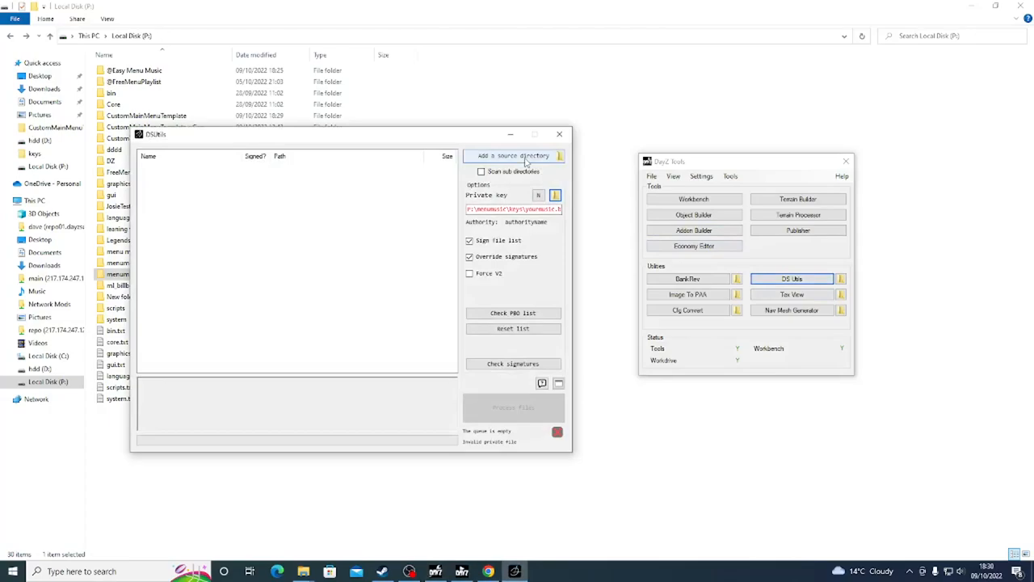
left_click(513, 155)
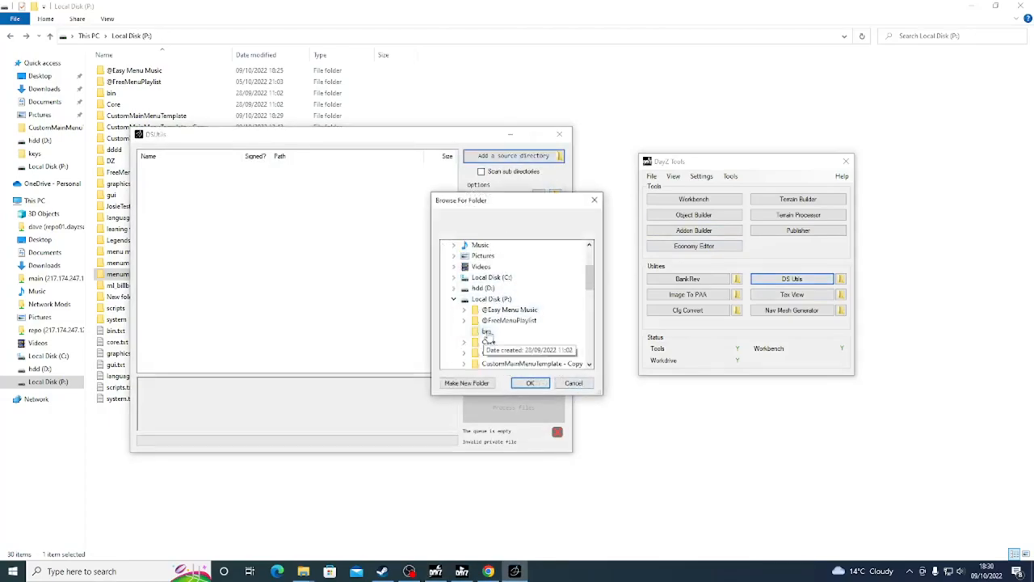
left_click(463, 331)
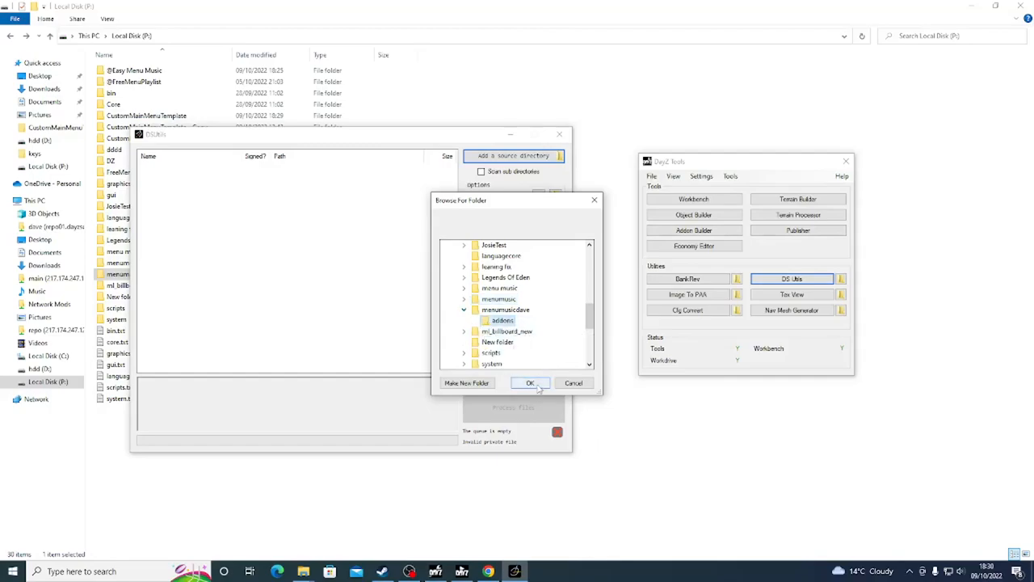
left_click(529, 382)
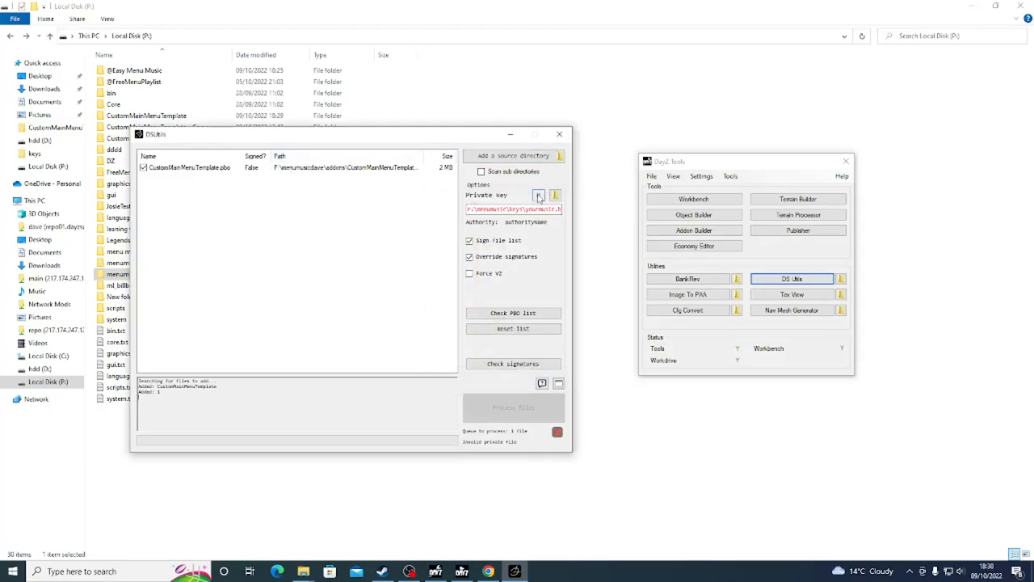
Name a new signing key davemusic and save it to P:\menumusicdave
left_click(538, 195)
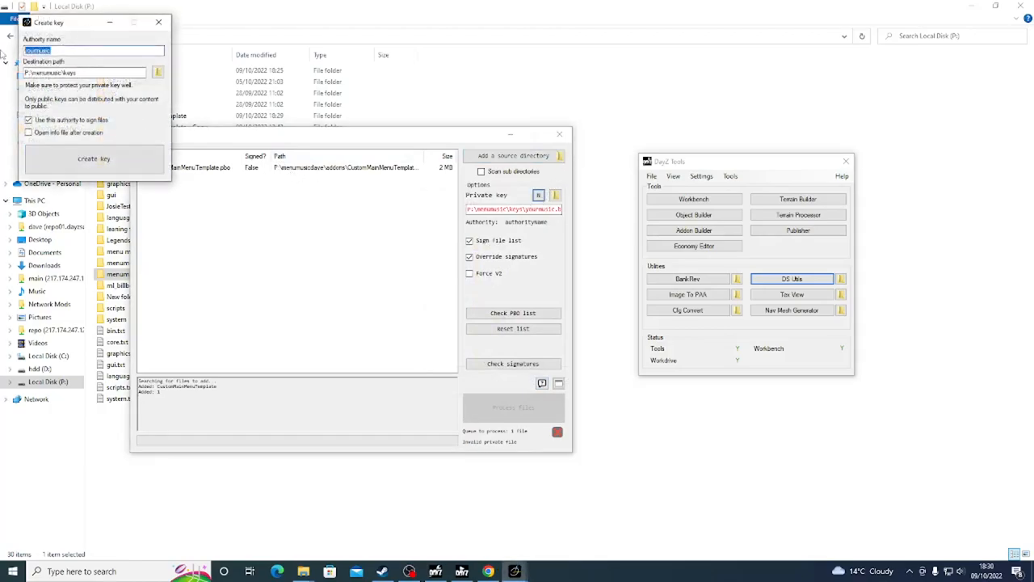
type("davemusic")
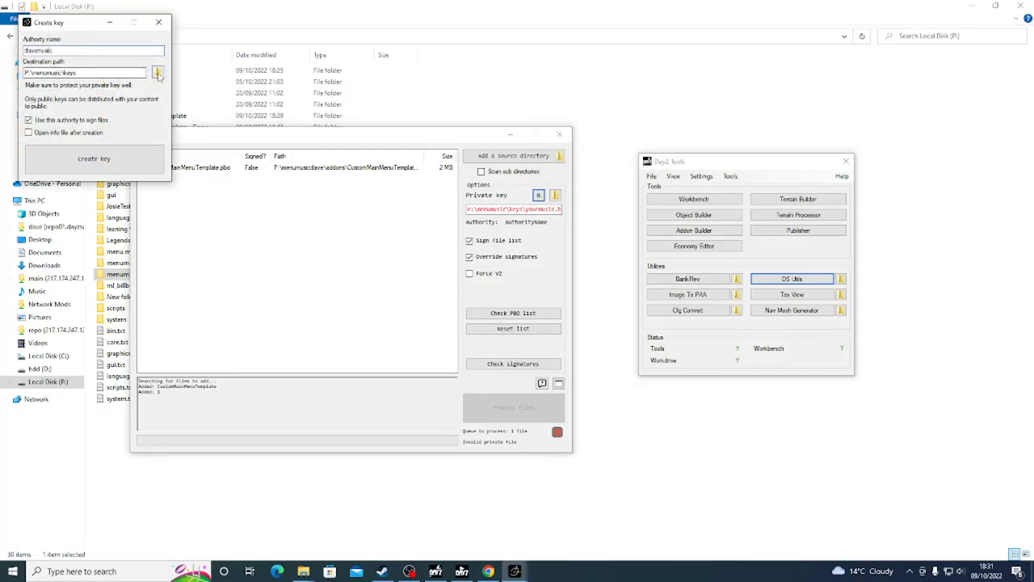
left_click(158, 73)
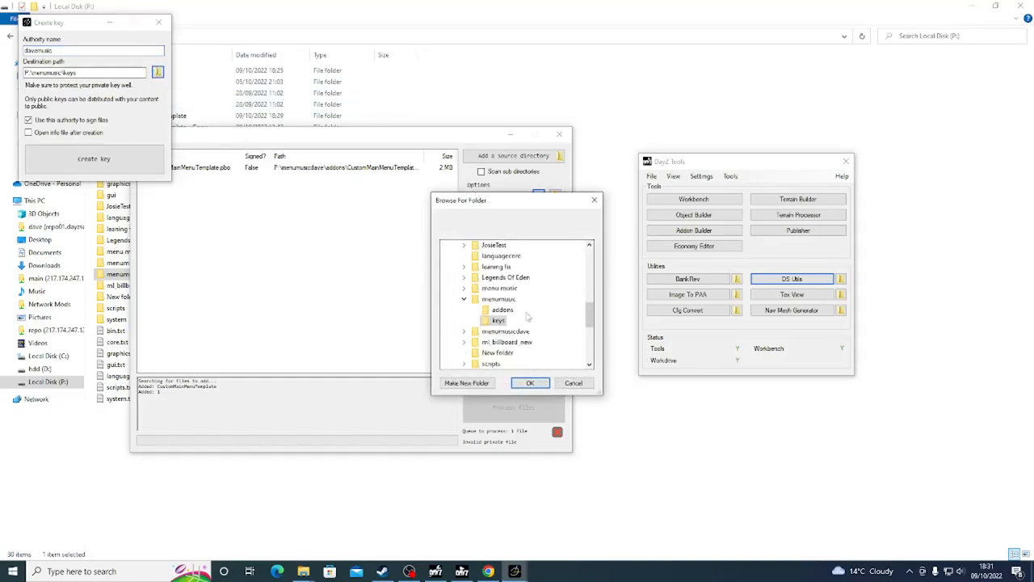
scroll("down", 3)
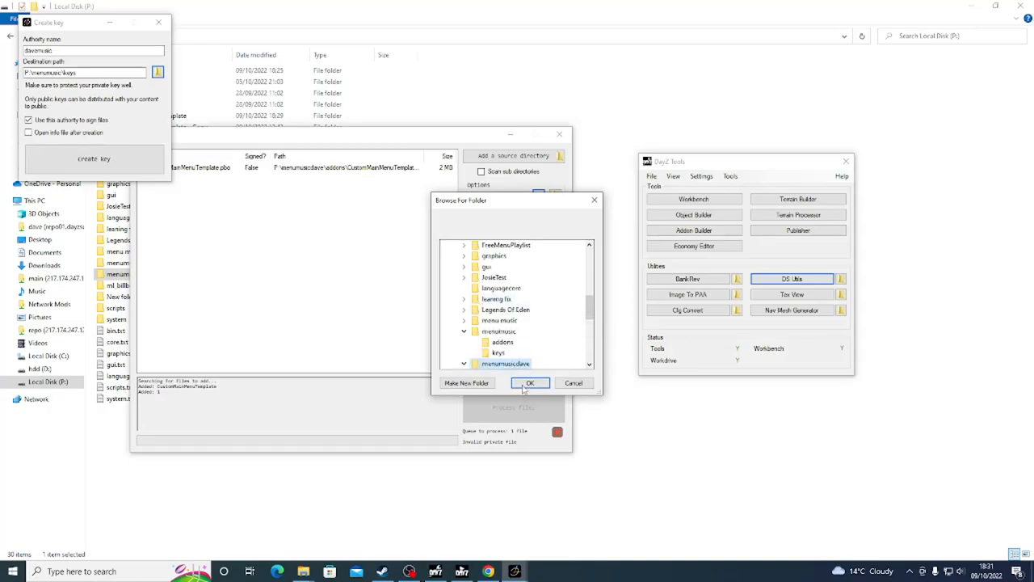
left_click(530, 383)
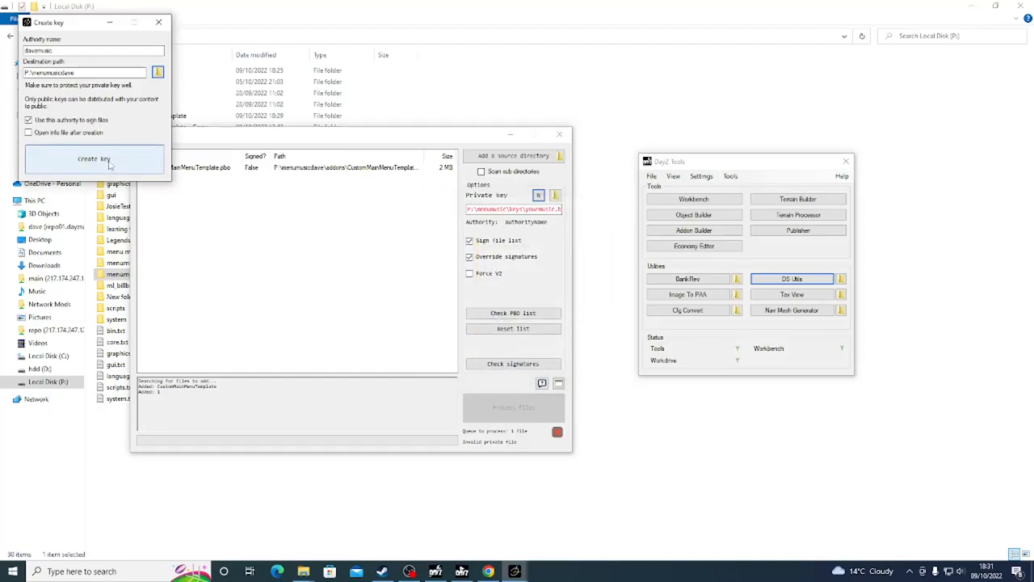
Generate the davemusic key, sign CustomMainMenuTemplate.pbo, and close DS Utils
left_click(94, 159)
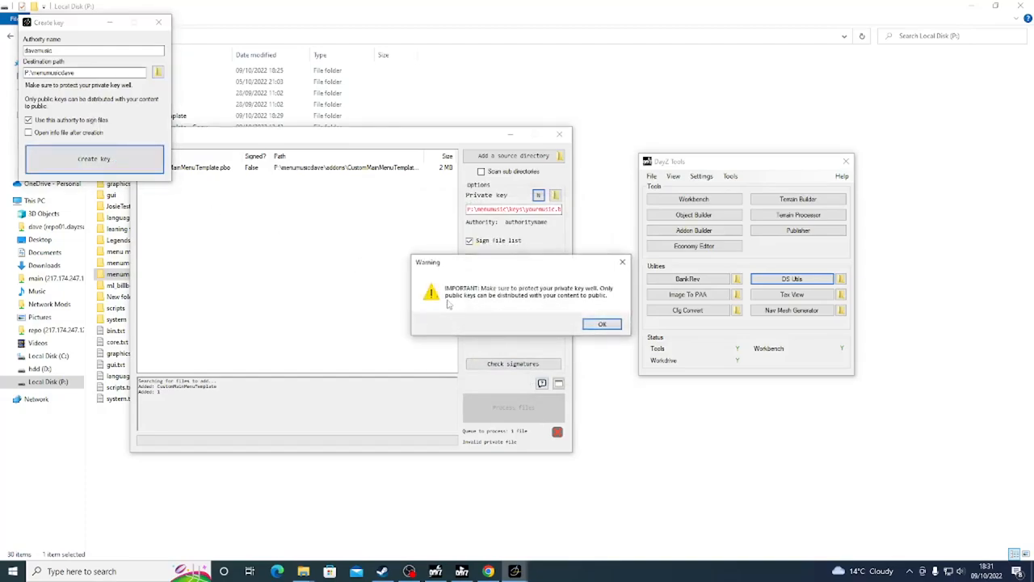
left_click(602, 324)
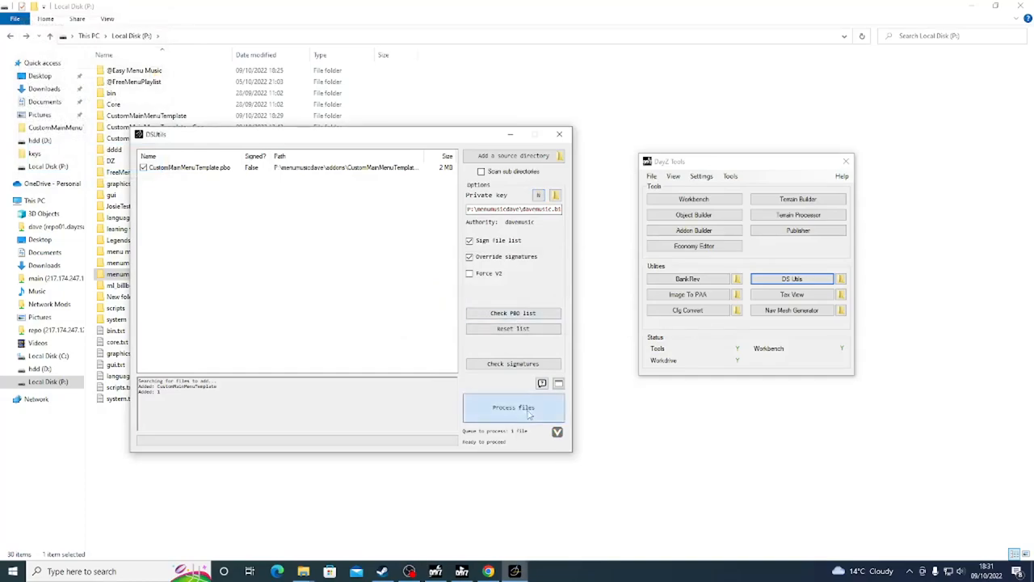
left_click(513, 408)
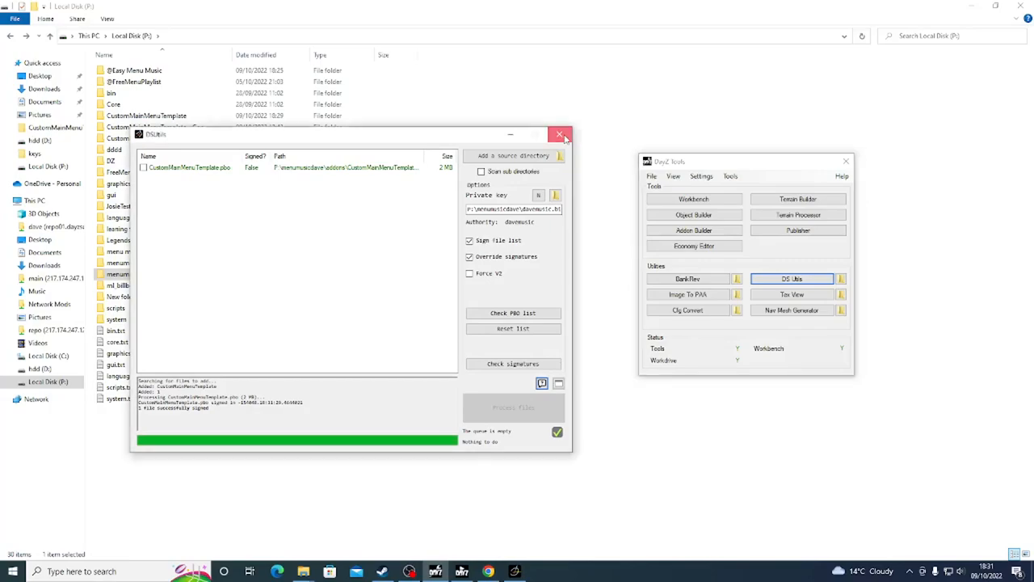
left_click(560, 134)
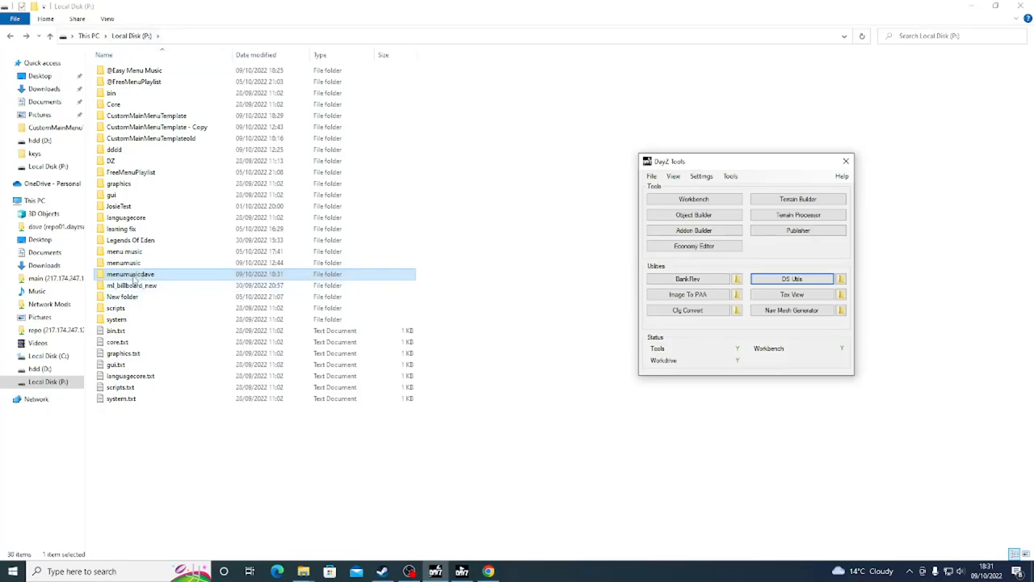
Add a keys folder in menumusicdave and permanently delete the .biprivatekey and .txt files
double_click(130, 274)
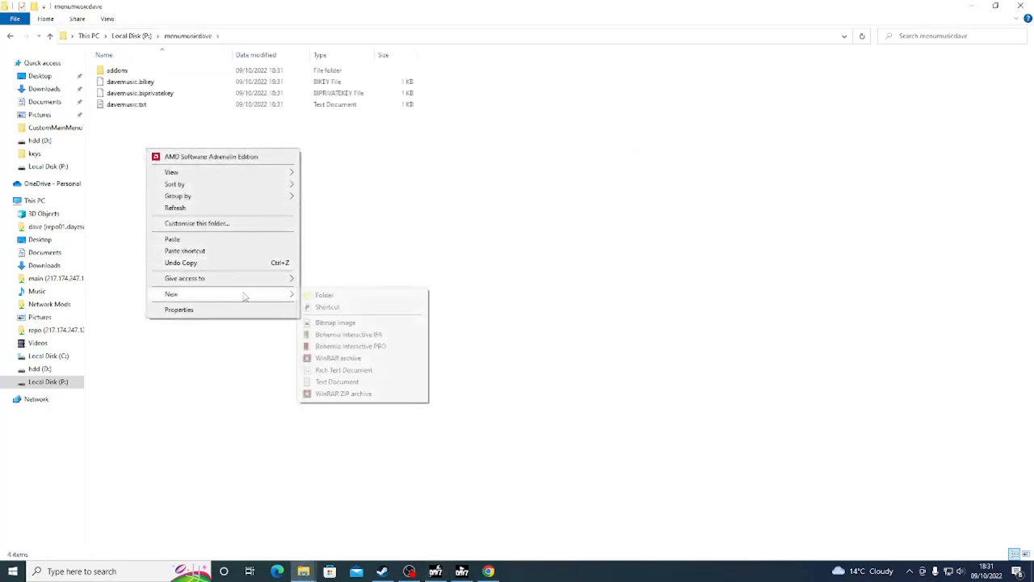
left_click(324, 294)
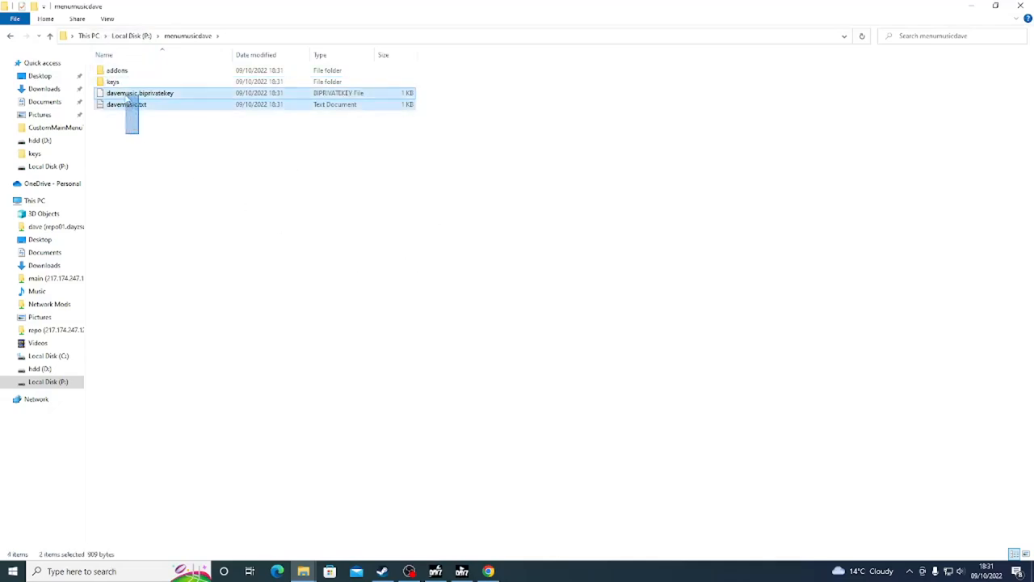
key("Delete")
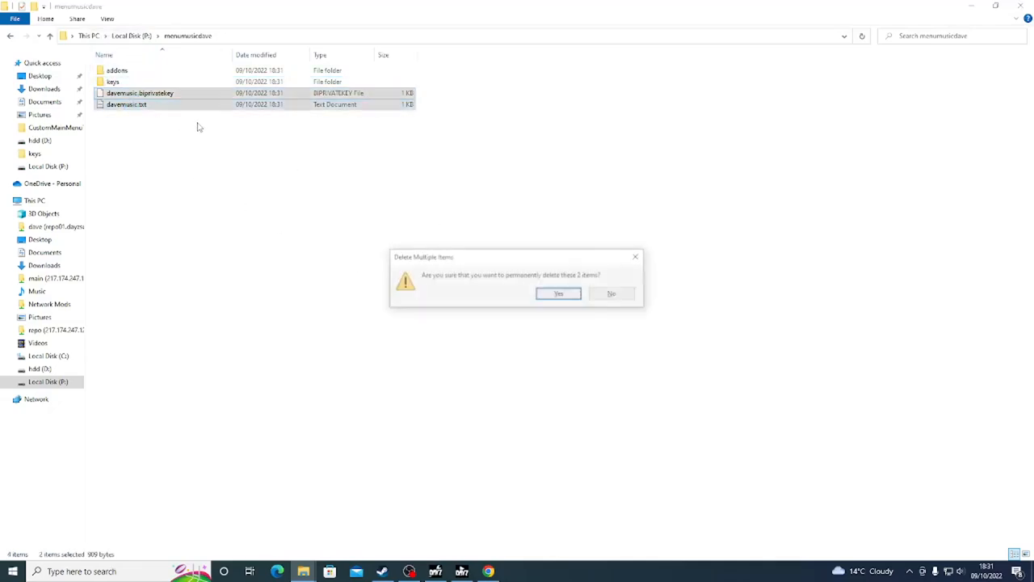
left_click(559, 293)
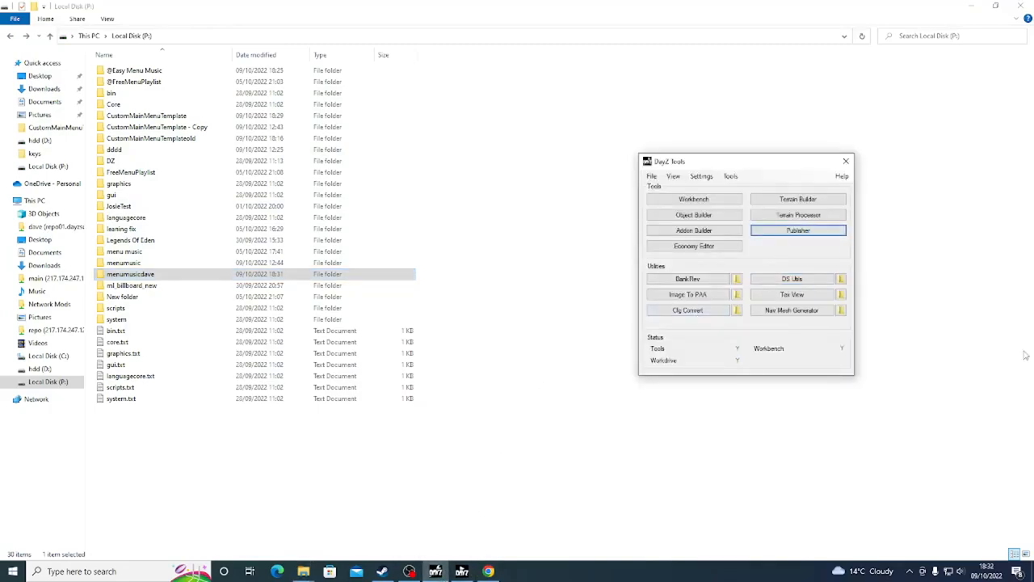
Launch Publisher and start a Public Workshop item named youtubeexample
left_click(797, 231)
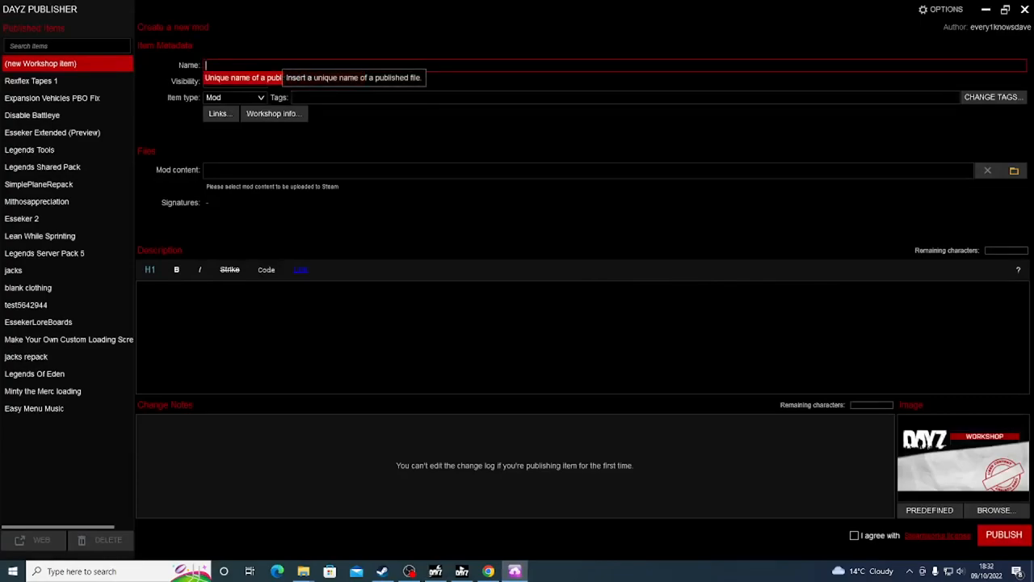
type("youtubeexamp")
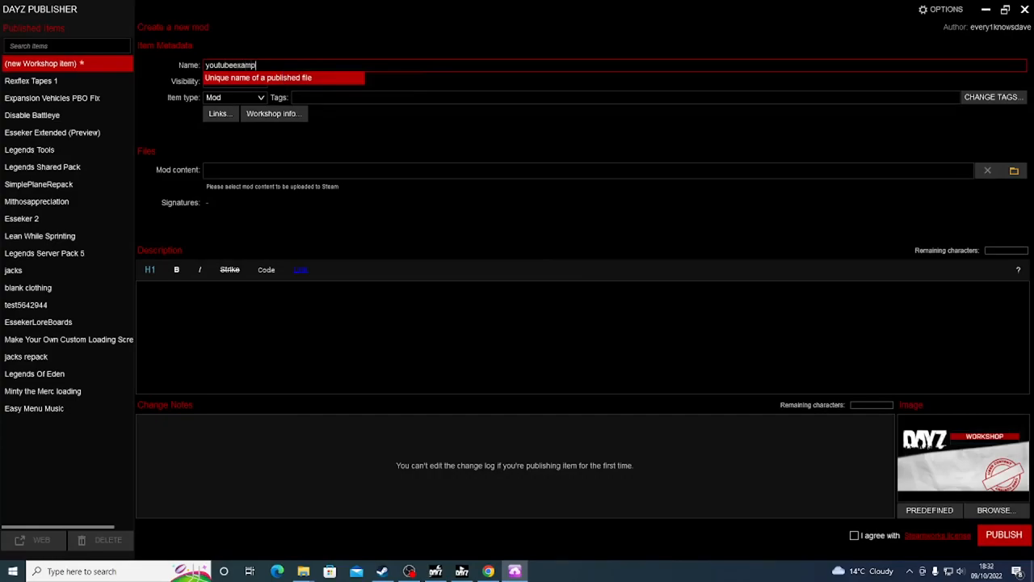
type("youtubeexample")
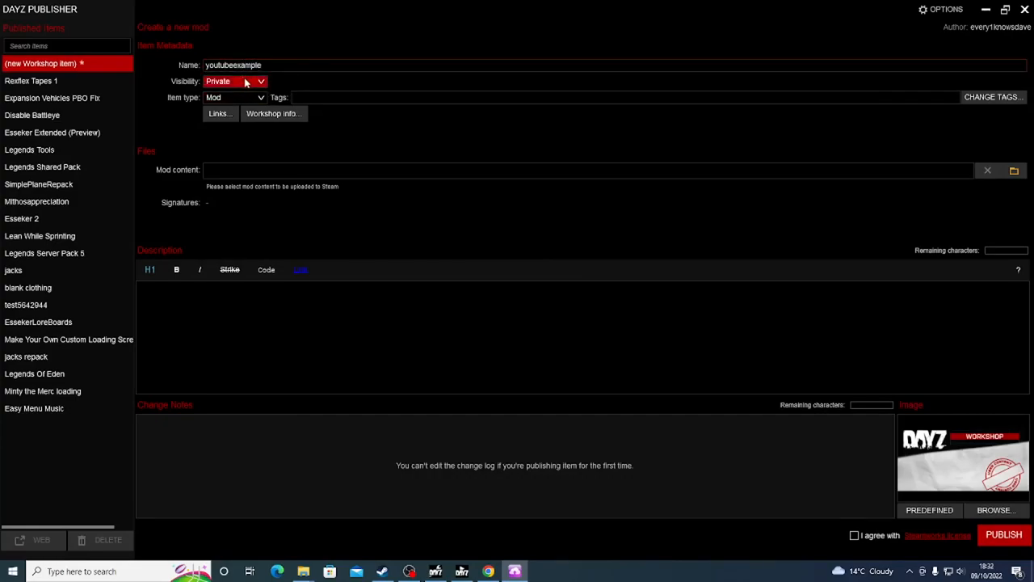
left_click(235, 80)
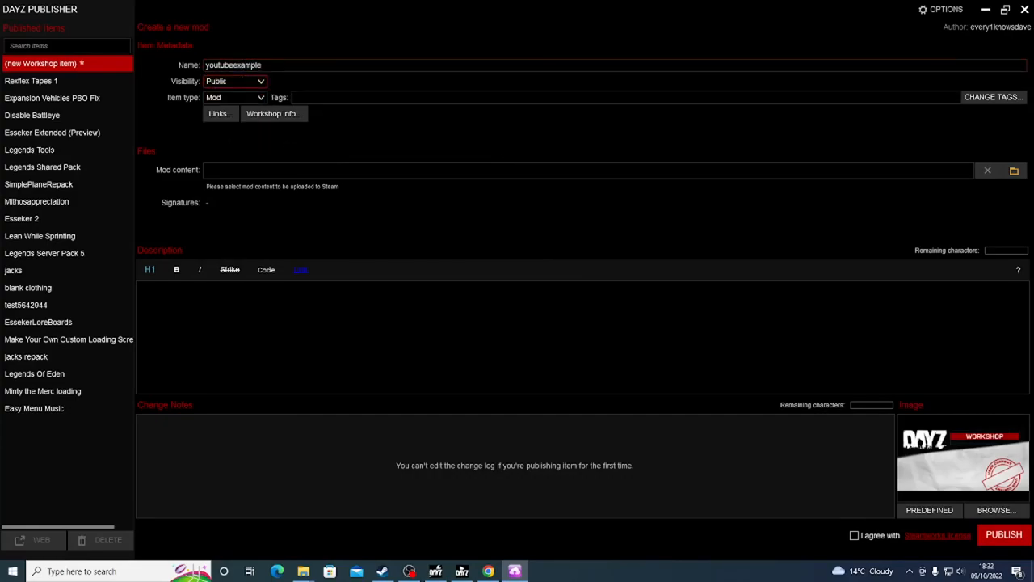
left_click(1014, 169)
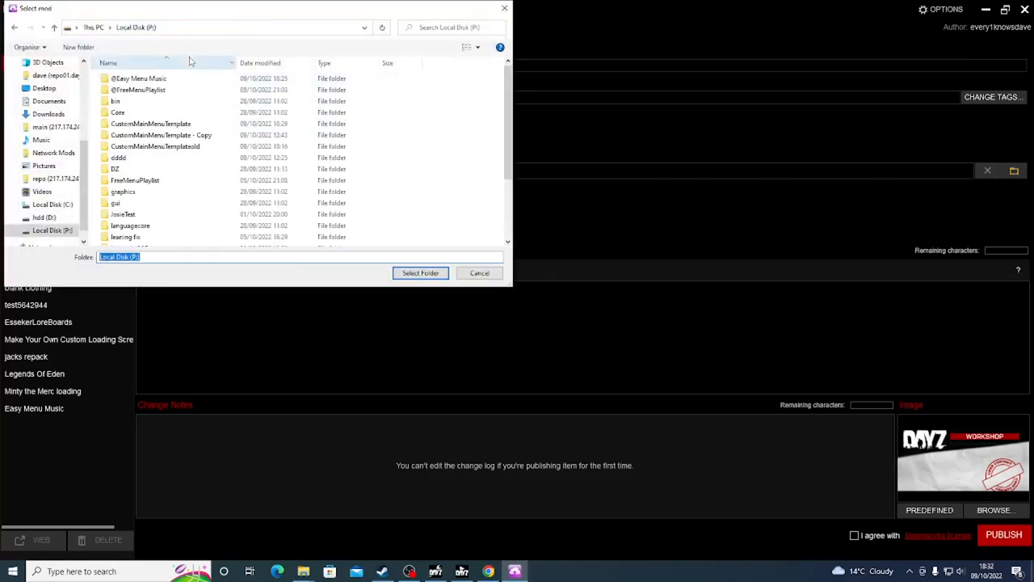
Select the menumusicdave folder as the item's mod content
scroll("down", 3)
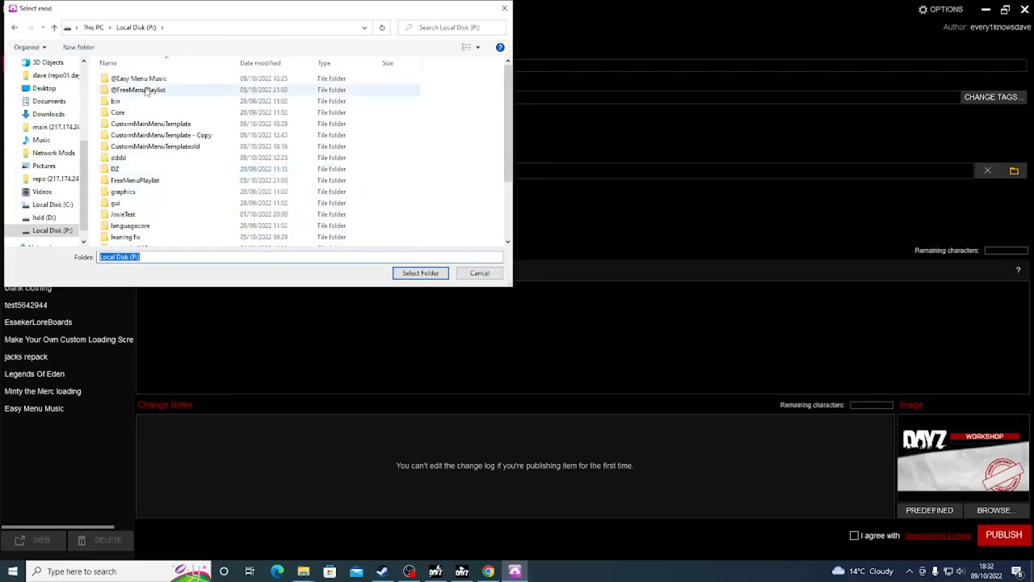
scroll("down", 3)
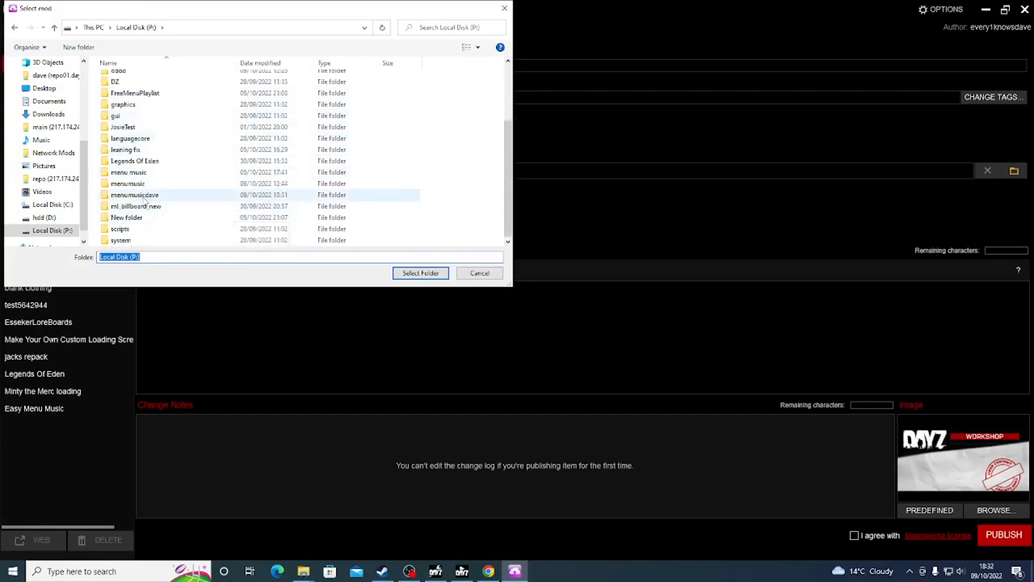
left_click(134, 195)
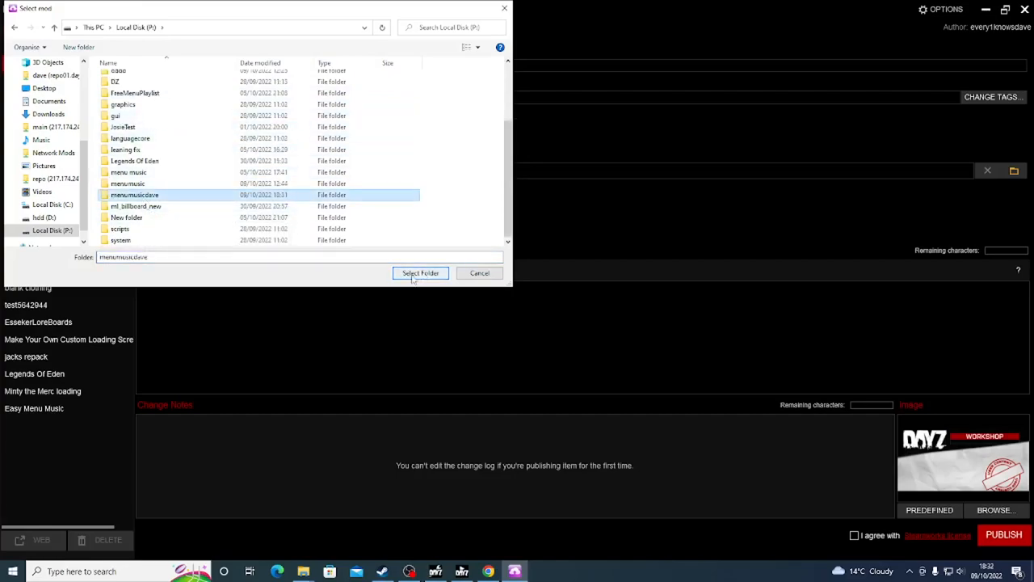
left_click(420, 272)
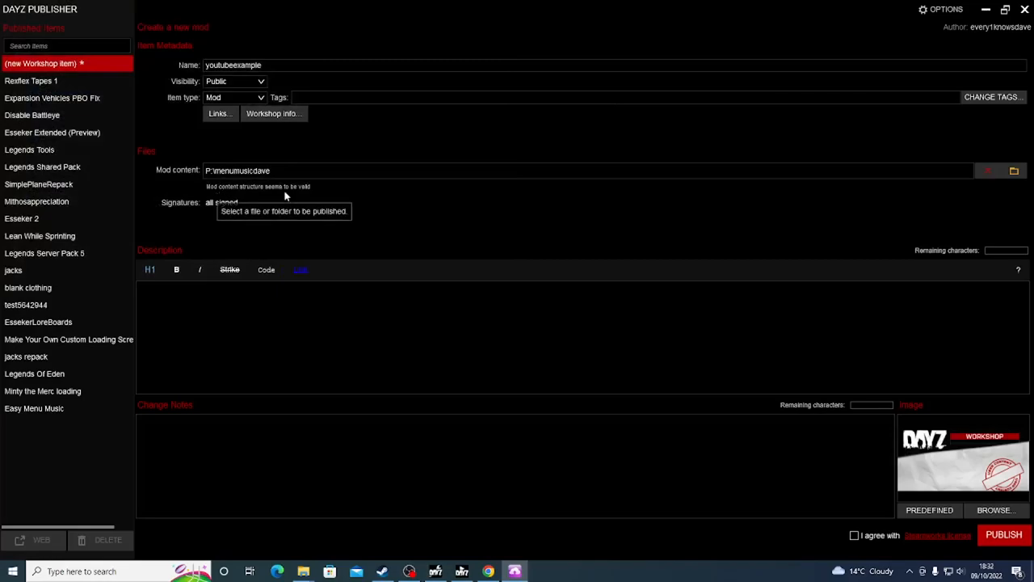
Enter the placeholder description 'hfyrhfytr' and accept the Workshop agreement
left_click(484, 336)
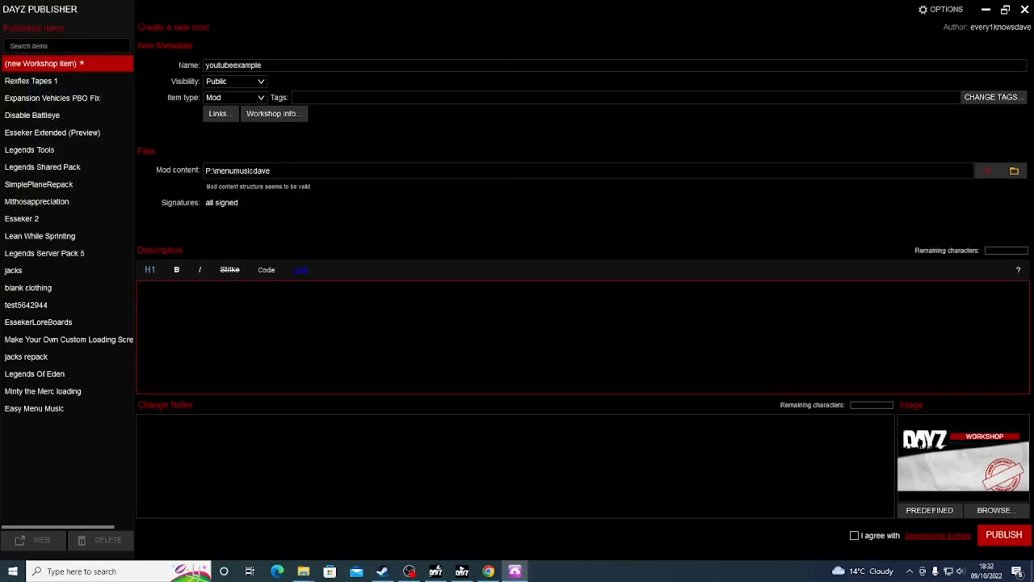
type("hfyrhfytr")
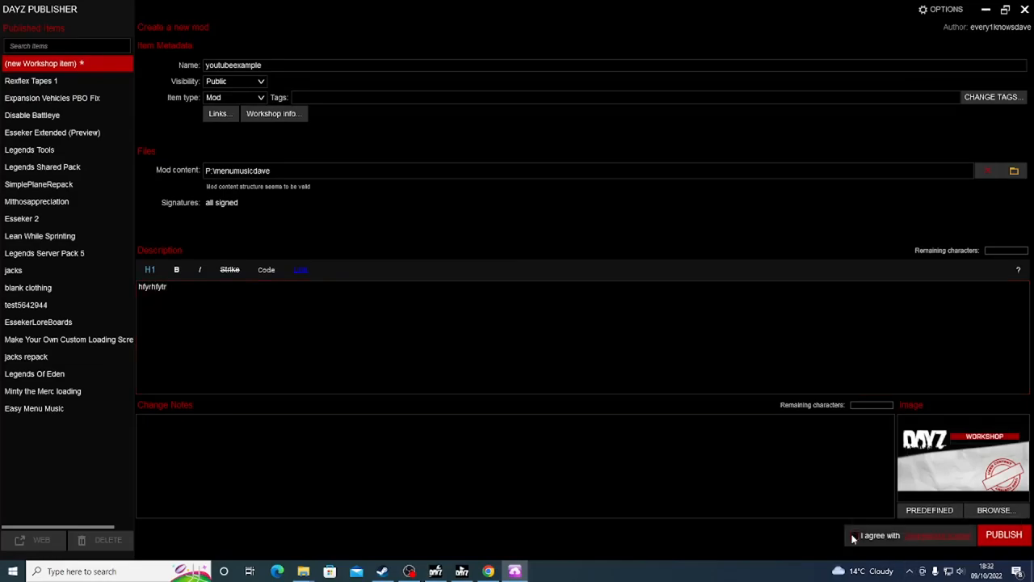
left_click(855, 535)
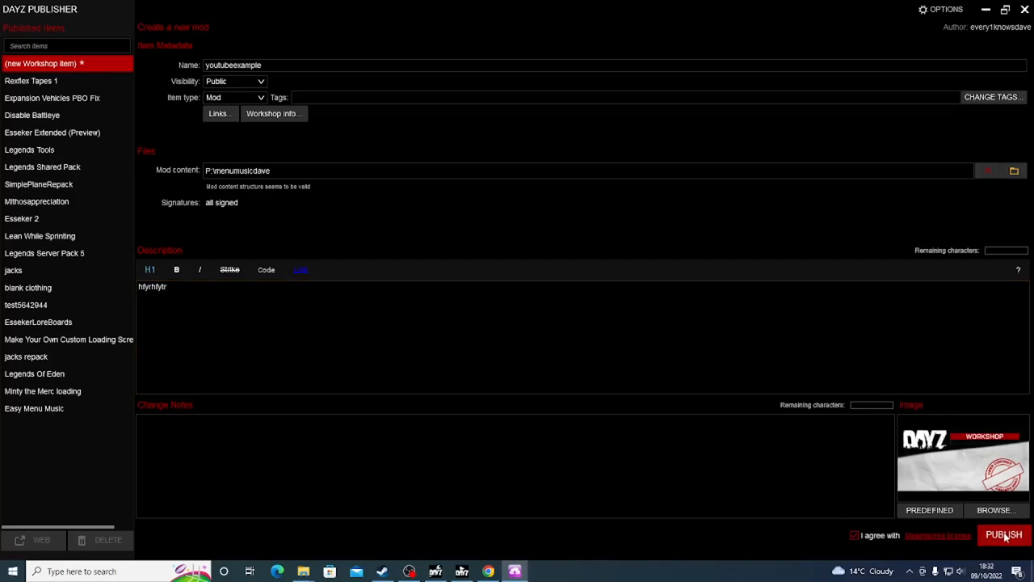
Publish youtubeexample to Steam Workshop and close the success report
left_click(1004, 534)
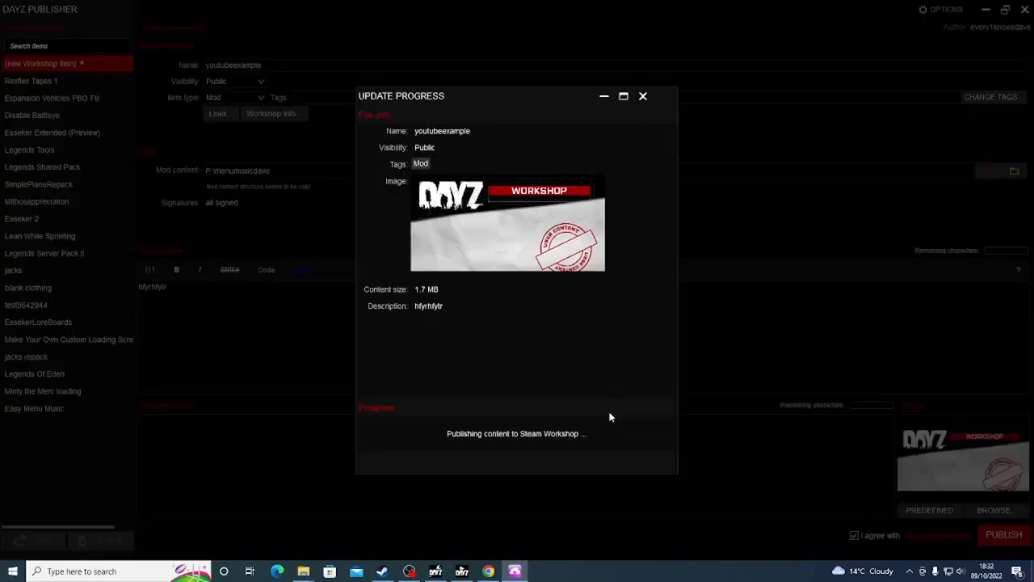
mouse_move(601, 428)
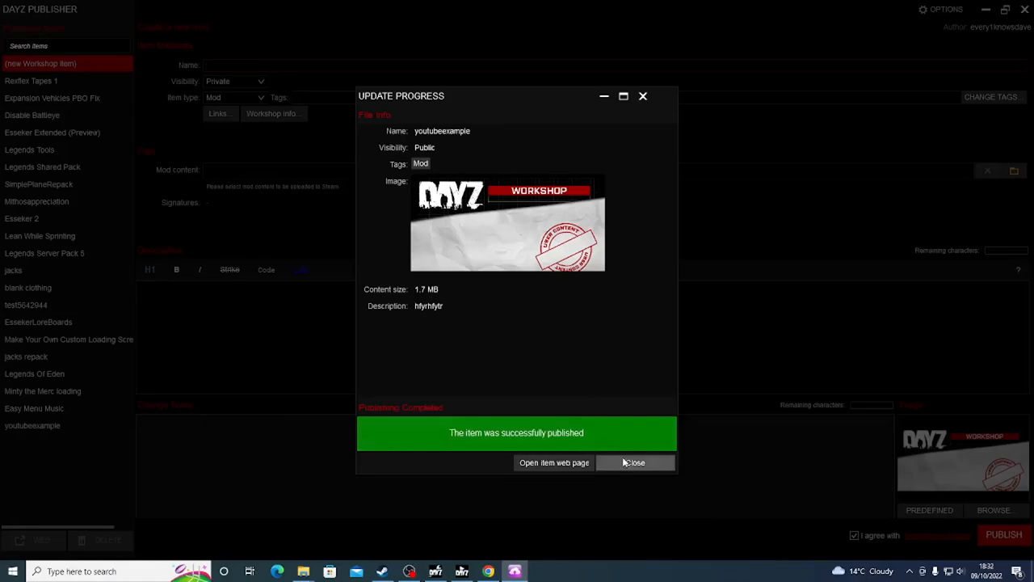
left_click(635, 462)
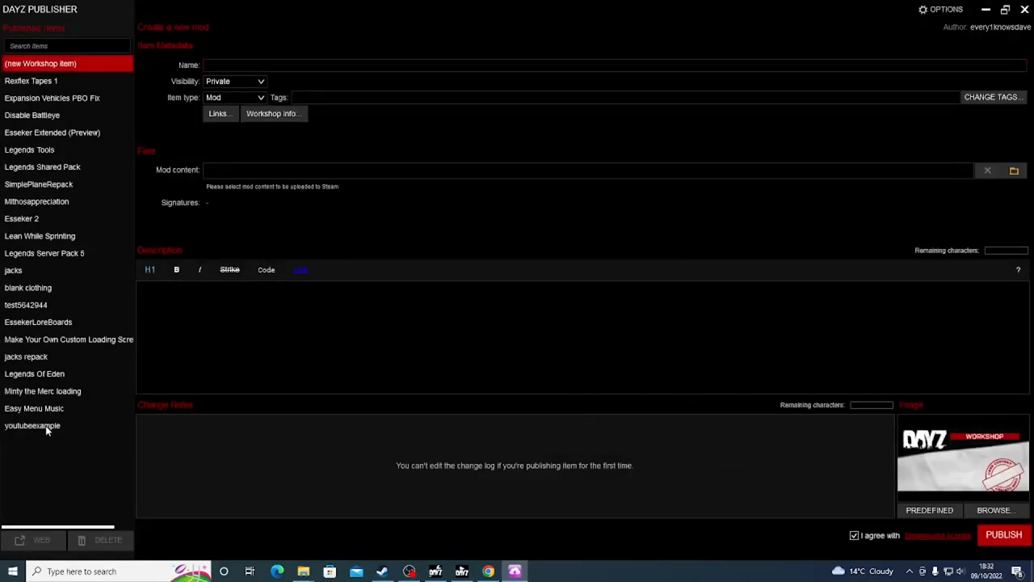
Set menumusicdave as youtubeexample's new content with change notes 'gfgdfgfdg'
left_click(33, 426)
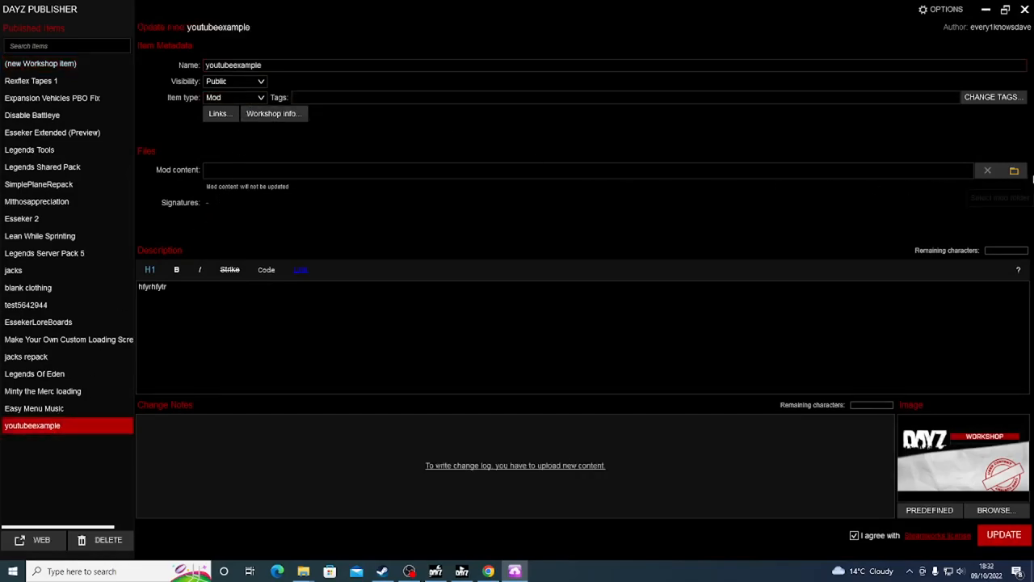
left_click(1013, 171)
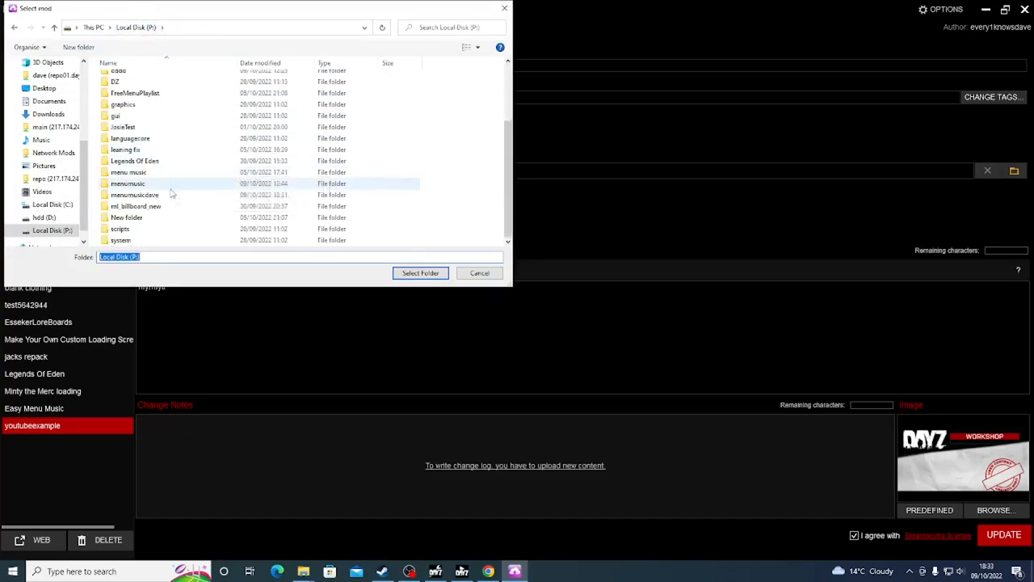
left_click(135, 195)
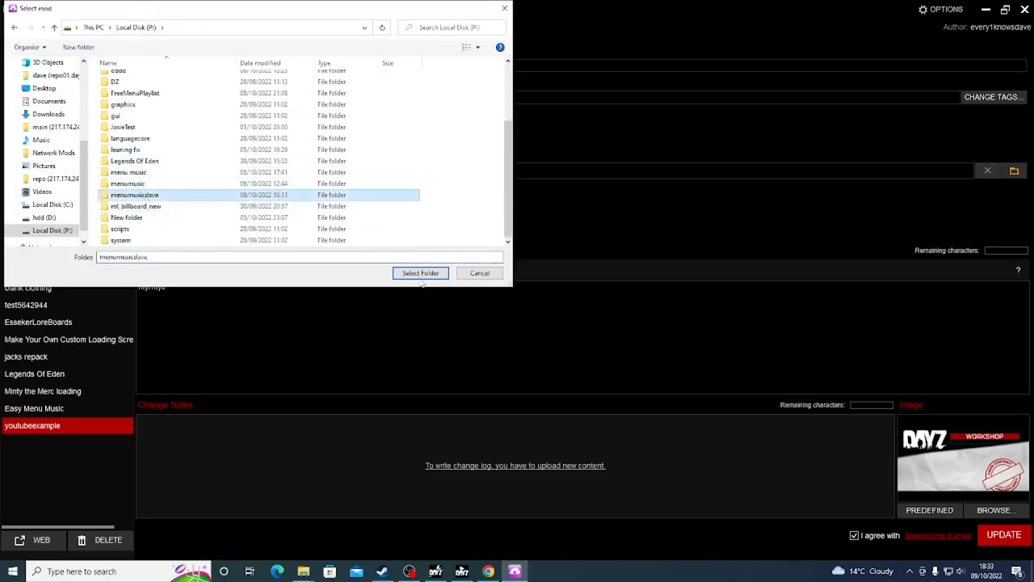
left_click(420, 272)
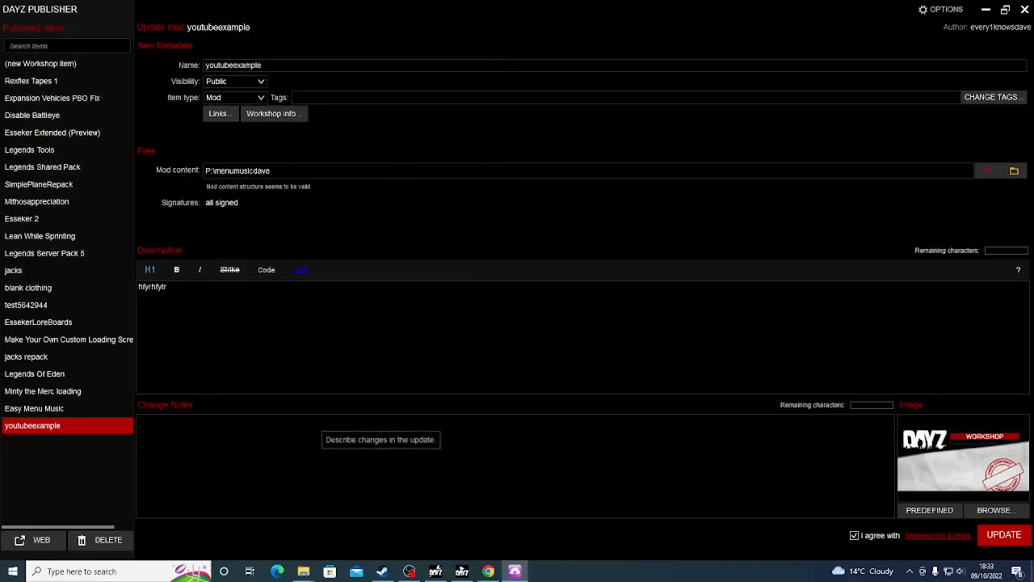
type("gfgdfgfdg")
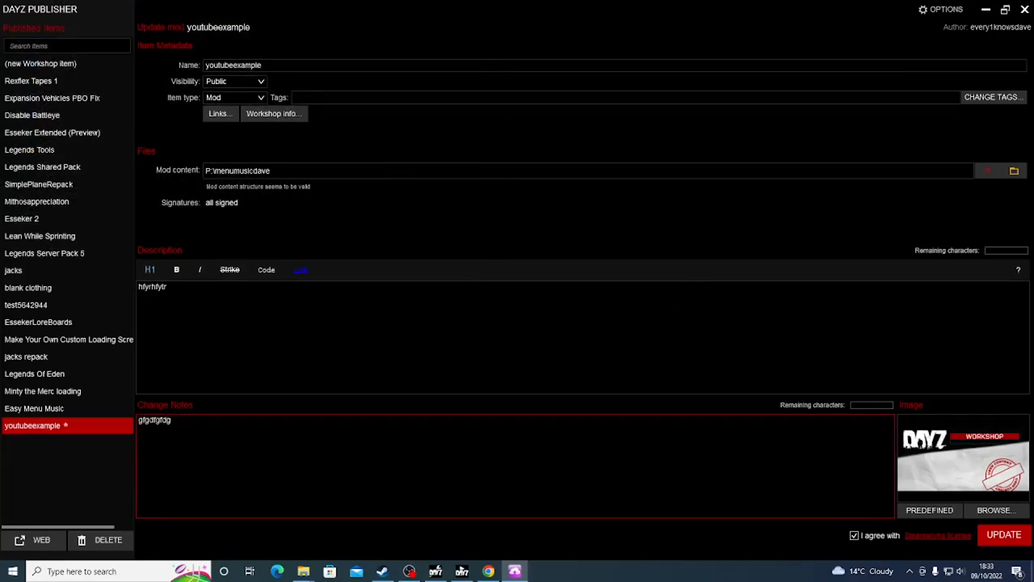
Submit and confirm the youtubeexample update, then close the success report
left_click(1003, 534)
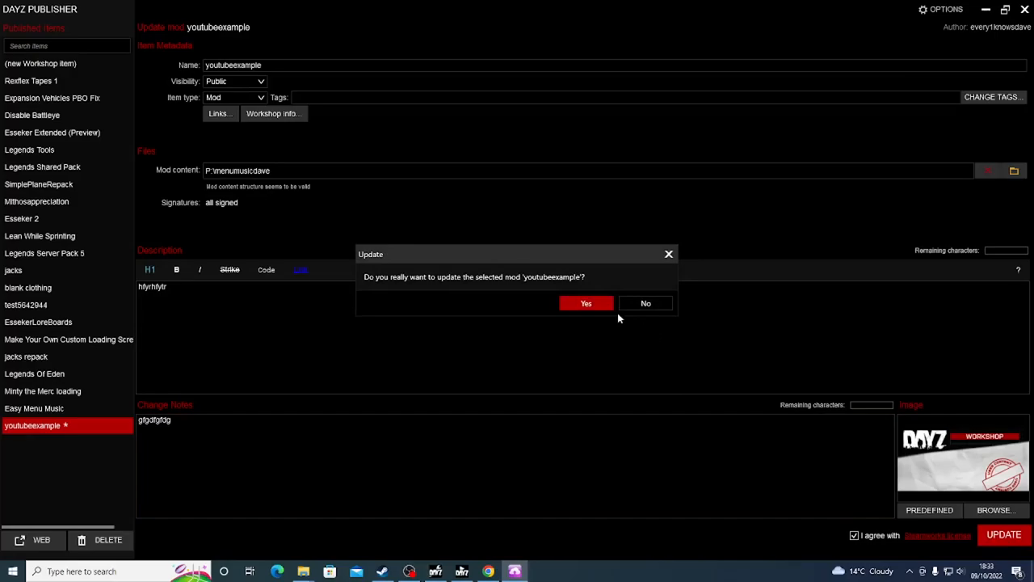
left_click(585, 302)
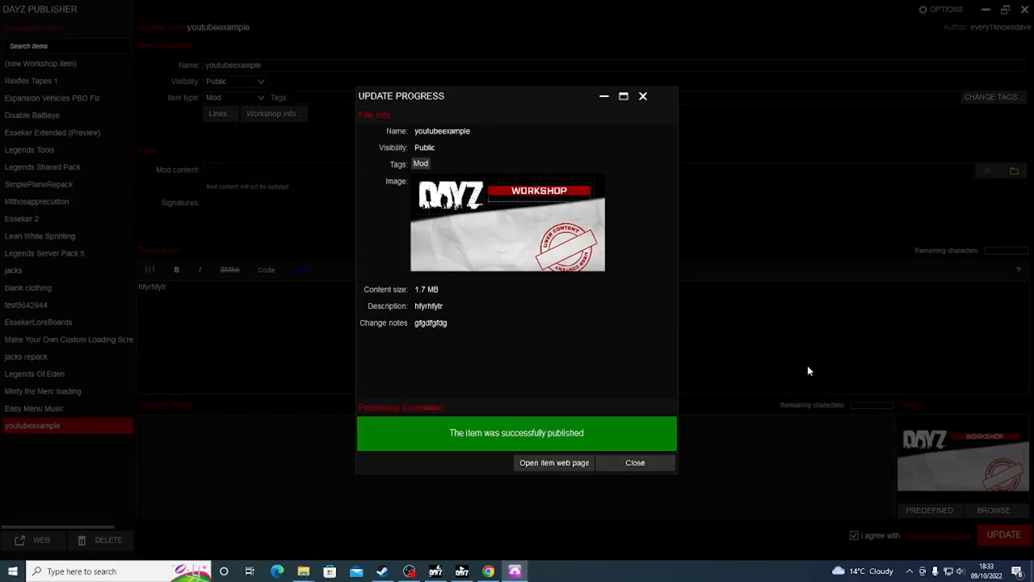
left_click(634, 462)
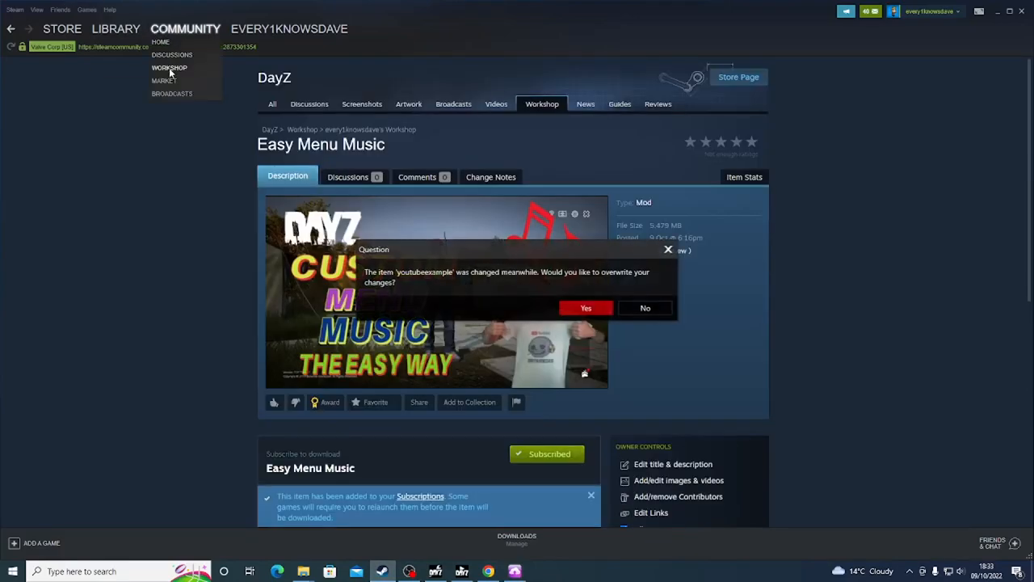
Subscribe to youtubeexample from Your Files in the Steam Workshop
left_click(169, 68)
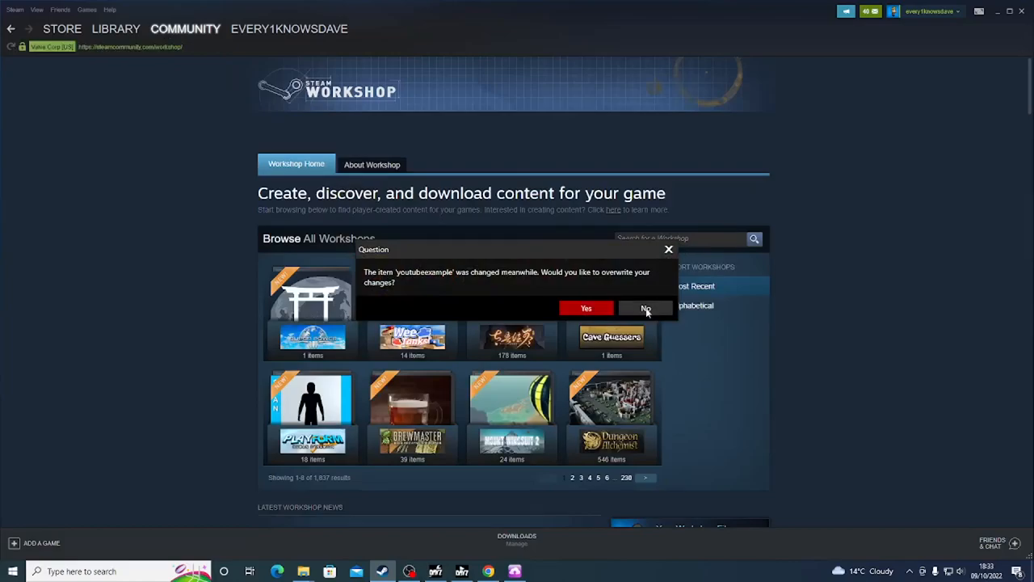
left_click(646, 309)
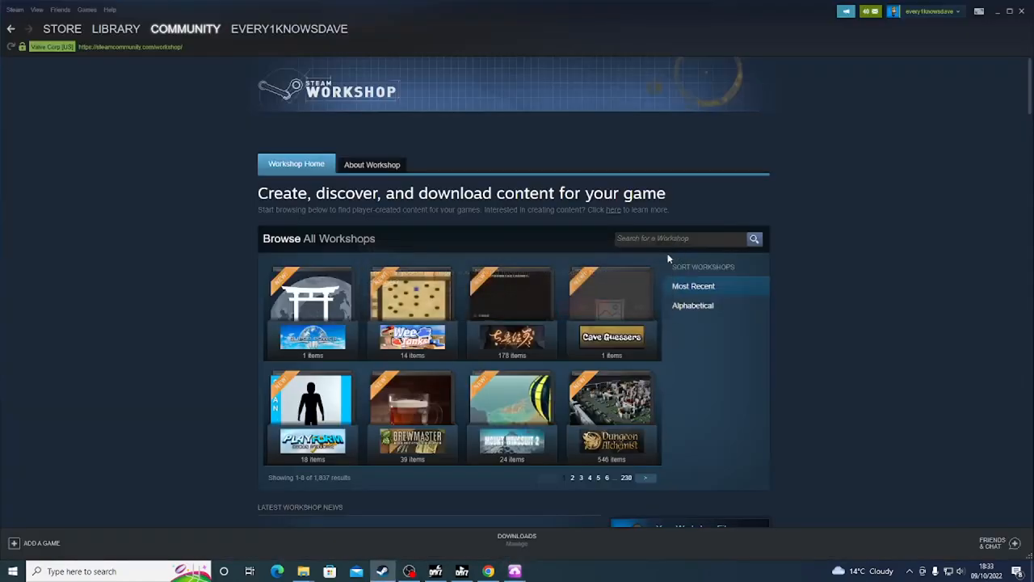
scroll("down", 3)
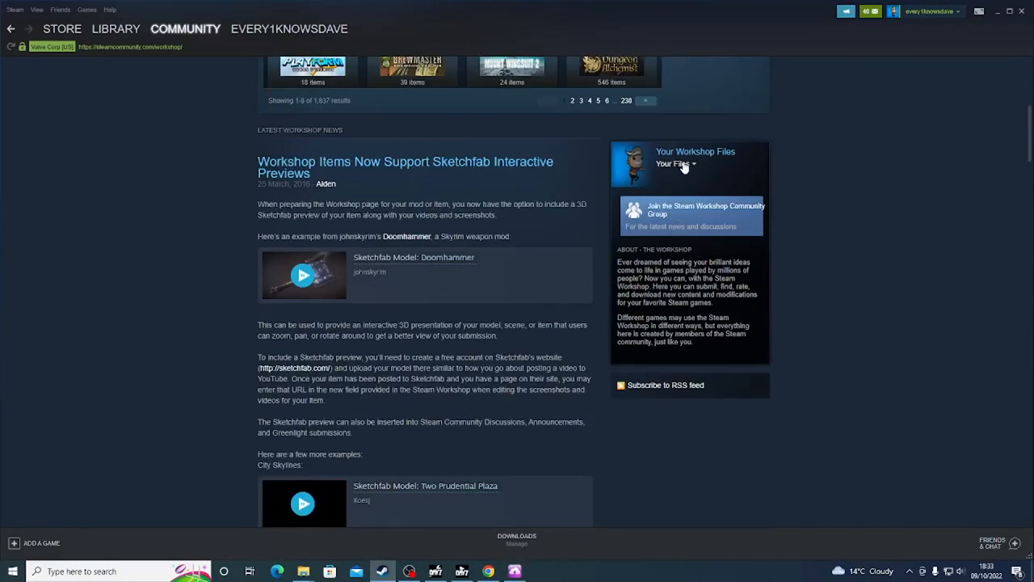
left_click(673, 163)
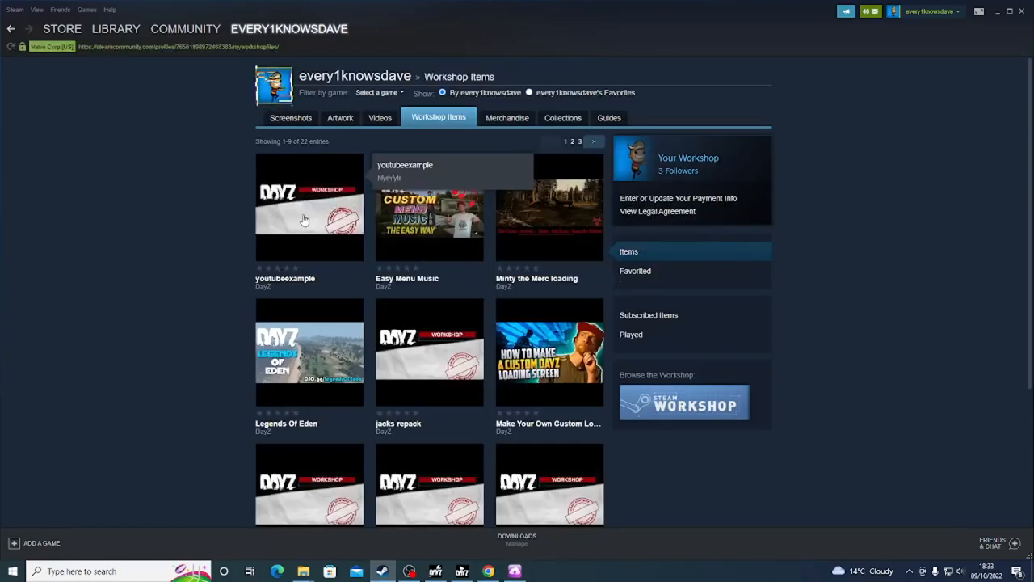
left_click(309, 206)
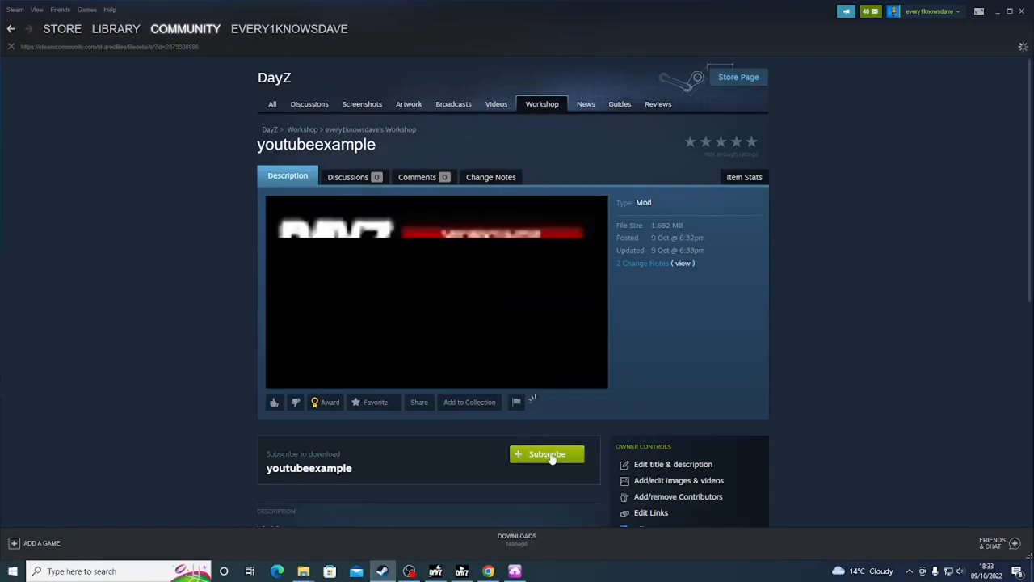
left_click(547, 454)
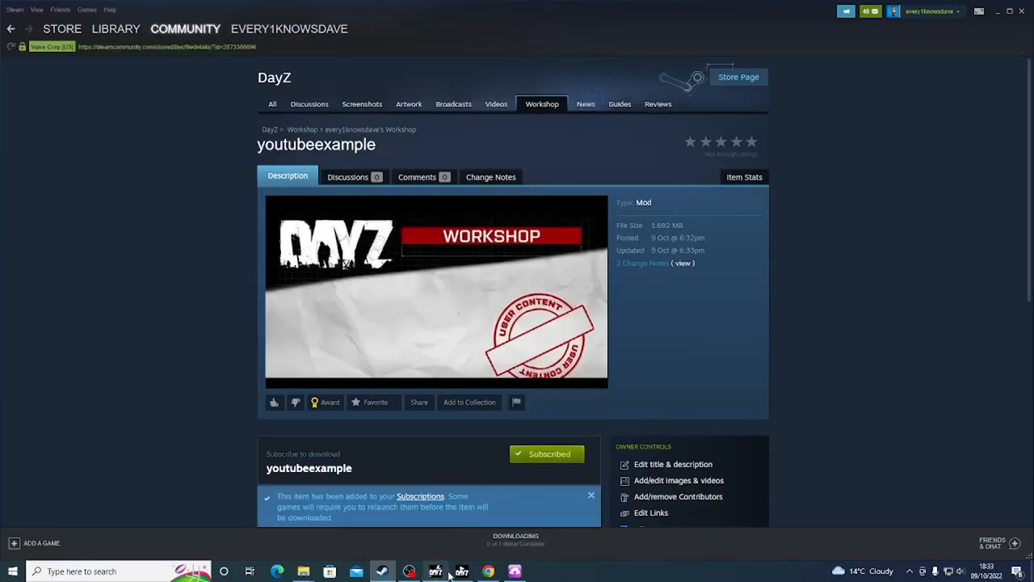
left_click(434, 571)
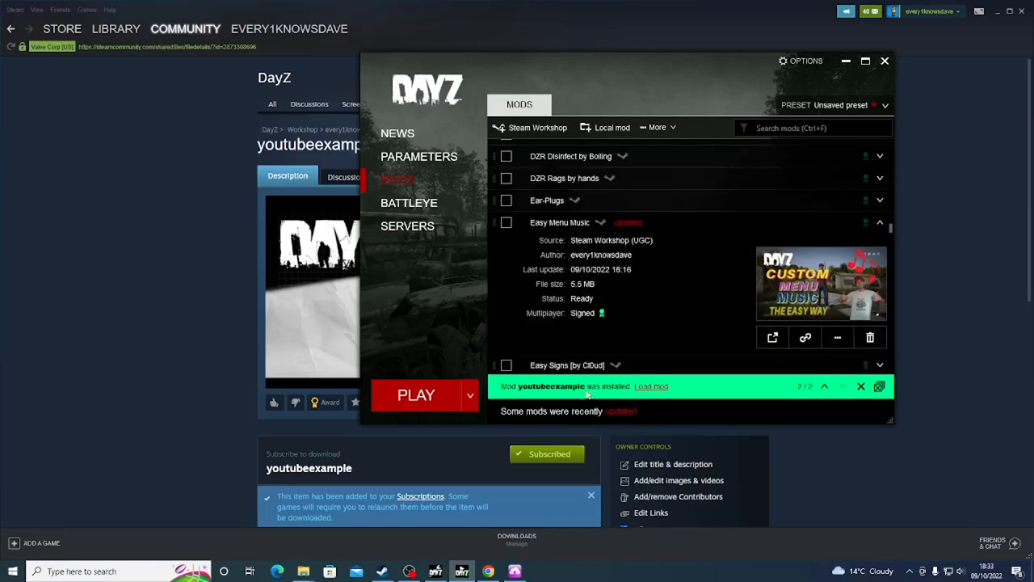
mouse_move(598, 123)
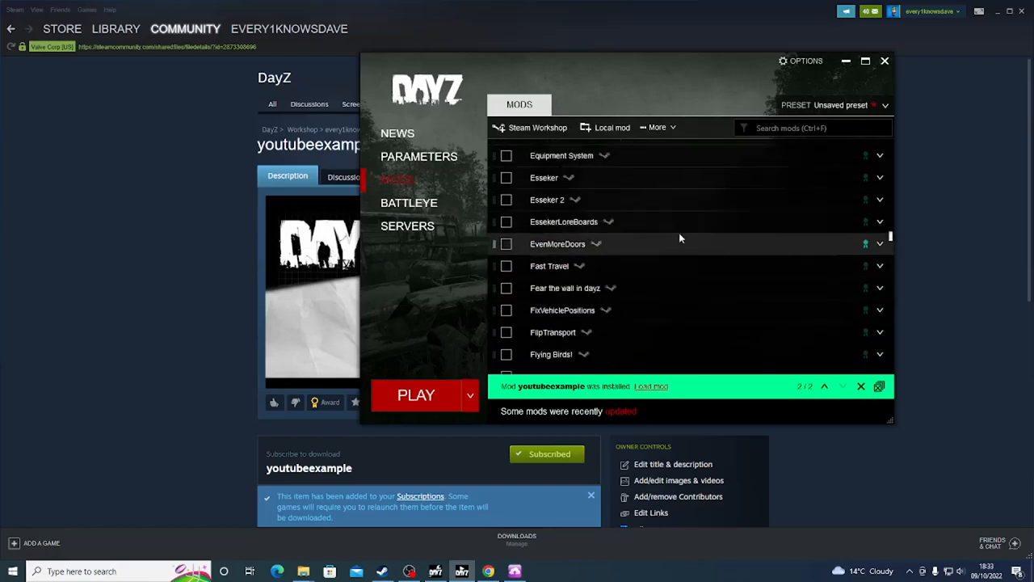
Open the youtubeexample mod folder in Windows Explorer from the launcher's Mods list
scroll("down", 3)
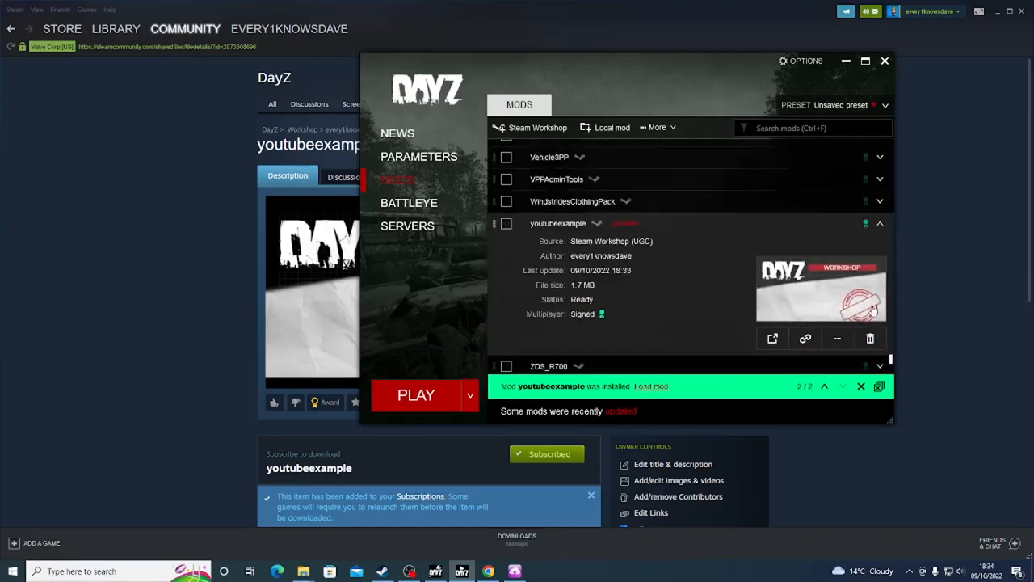
left_click(837, 338)
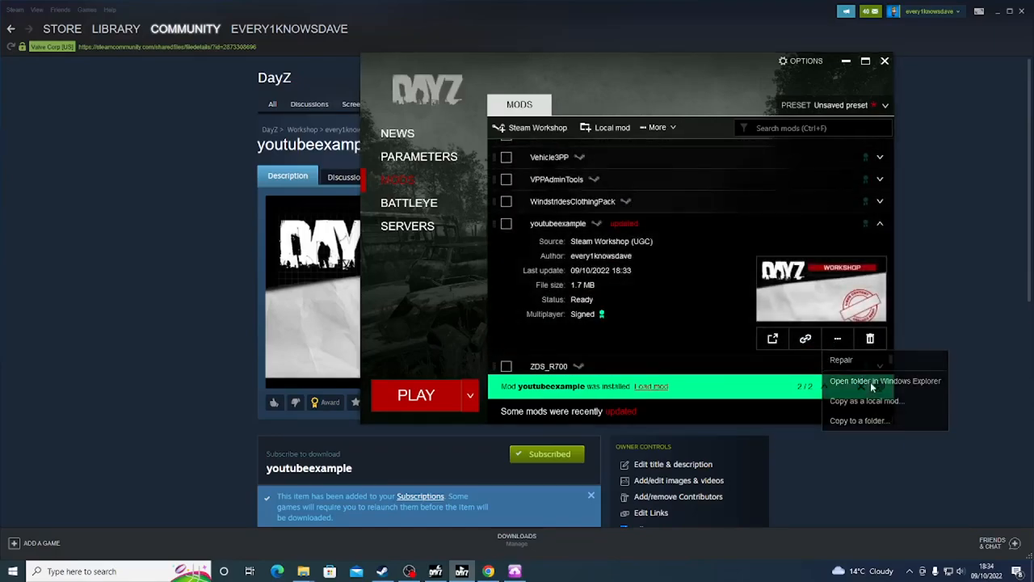
left_click(884, 380)
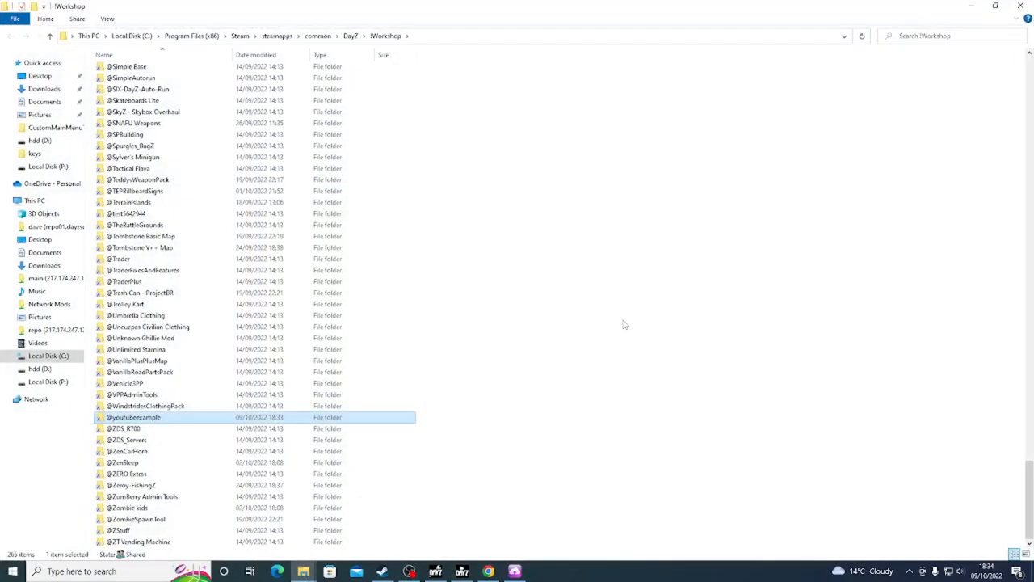
right_click(134, 417)
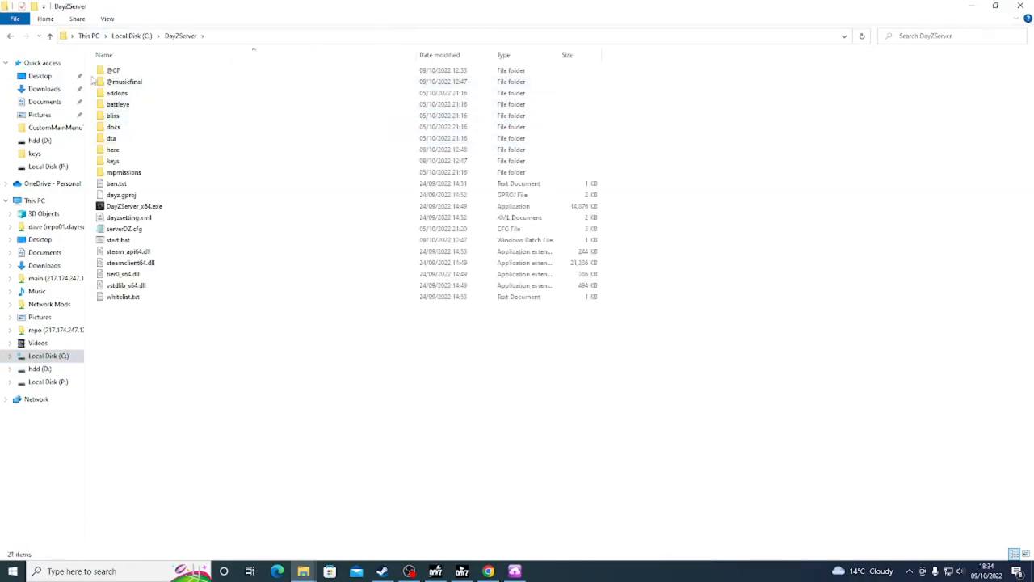
left_click(124, 81)
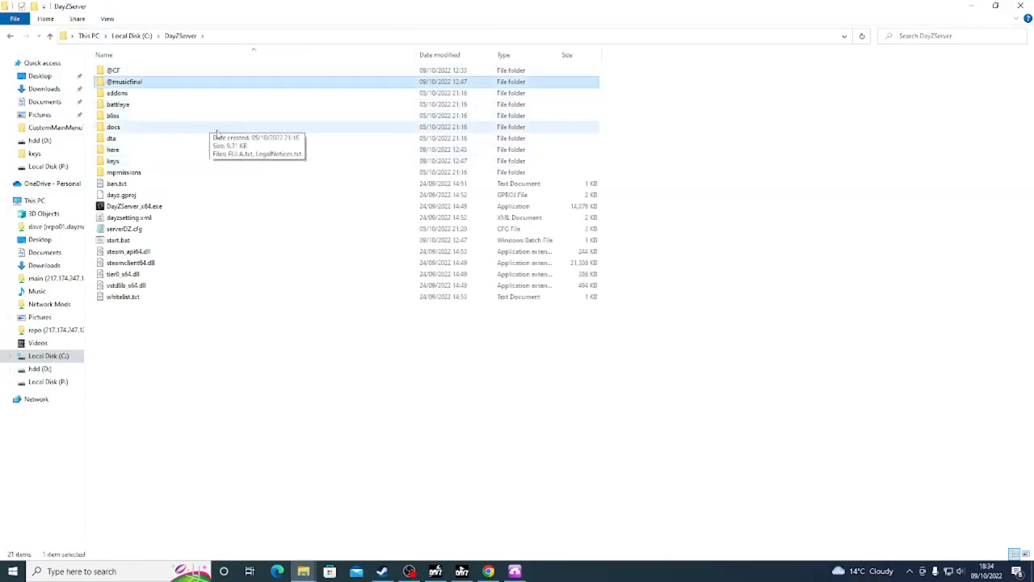
double_click(114, 160)
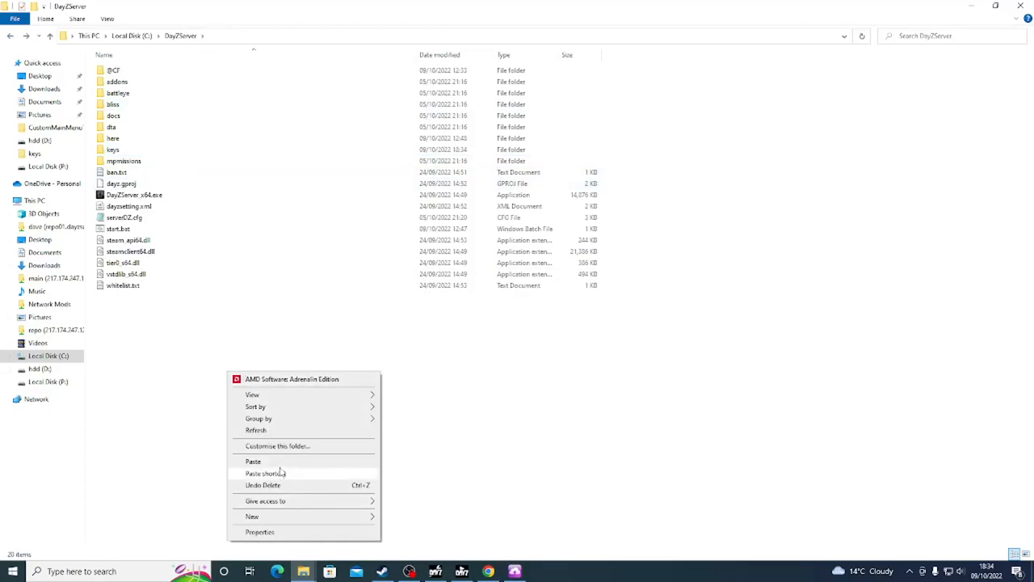
left_click(253, 460)
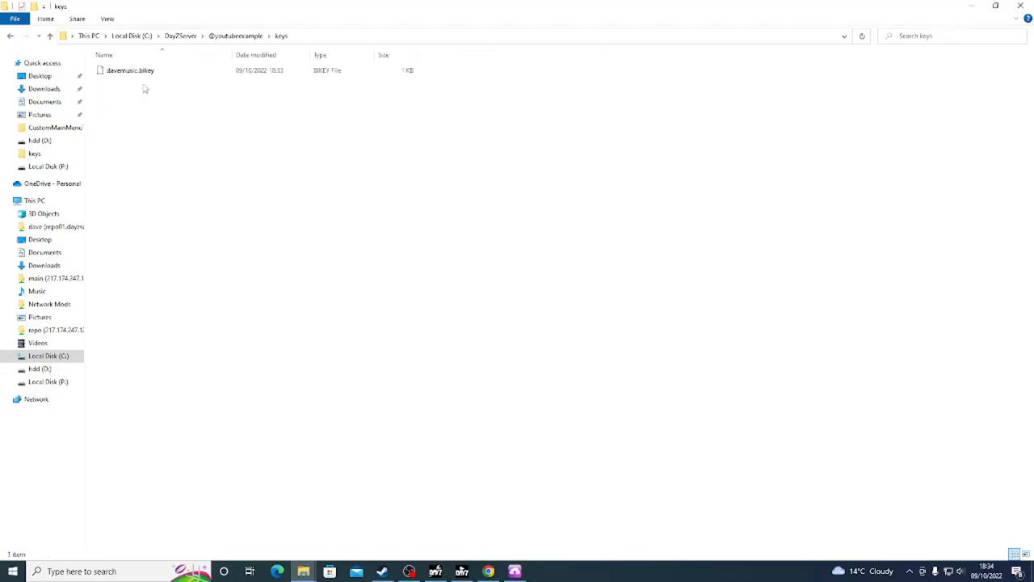
Check the pasted mod's bikey, refresh DayZServer, and open start.bat
left_click(129, 70)
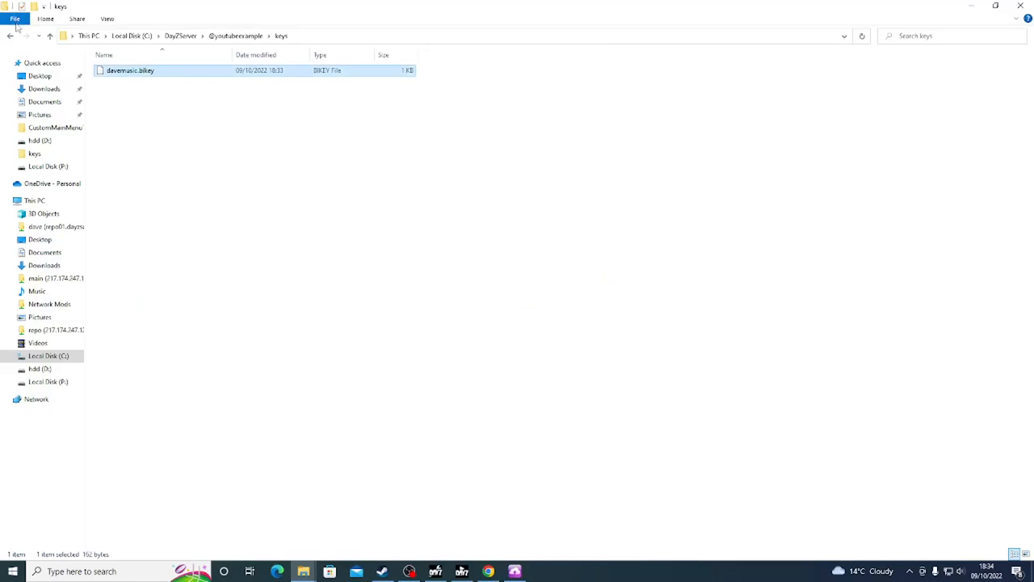
left_click(10, 36)
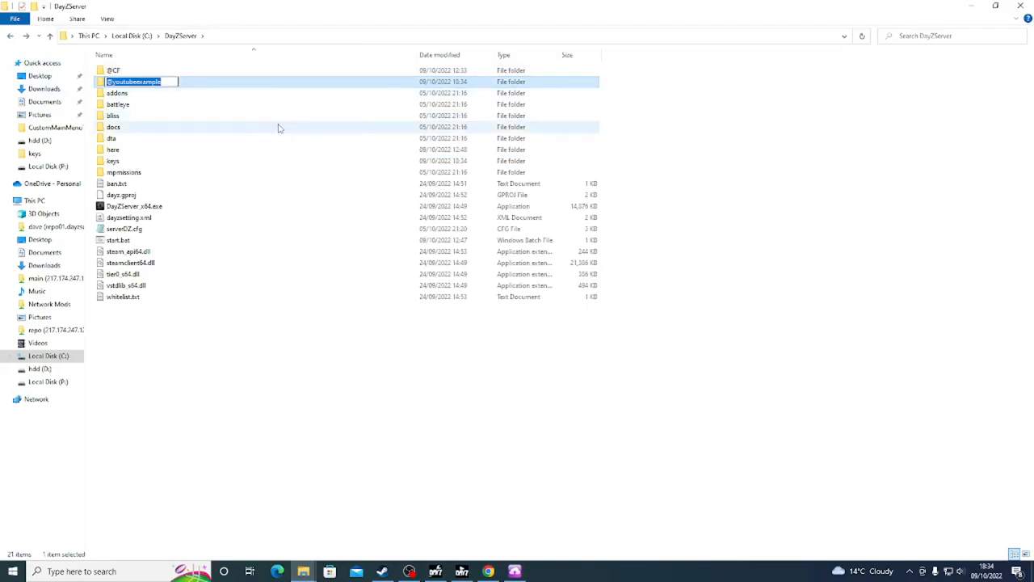
right_click(278, 127)
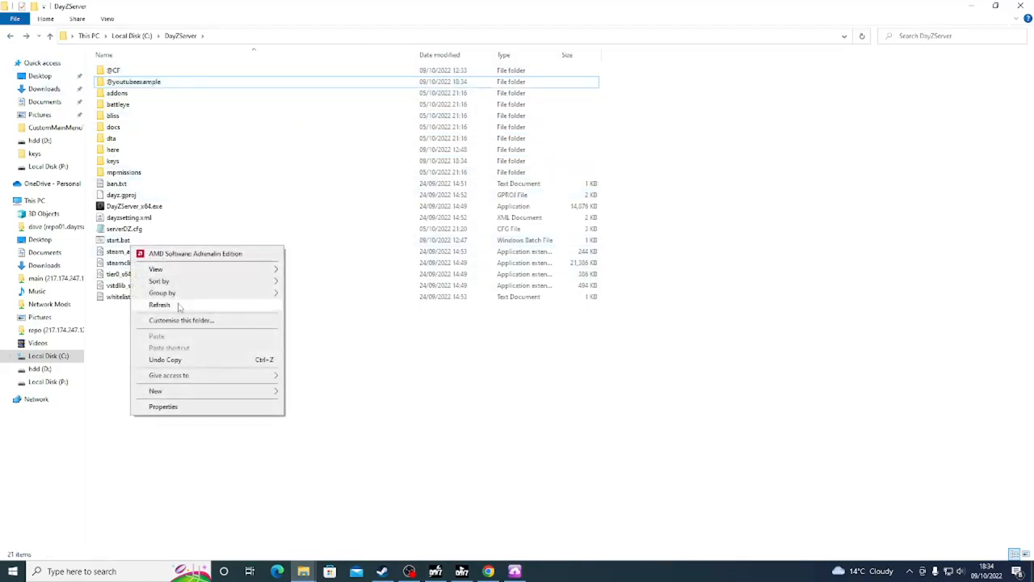
left_click(118, 240)
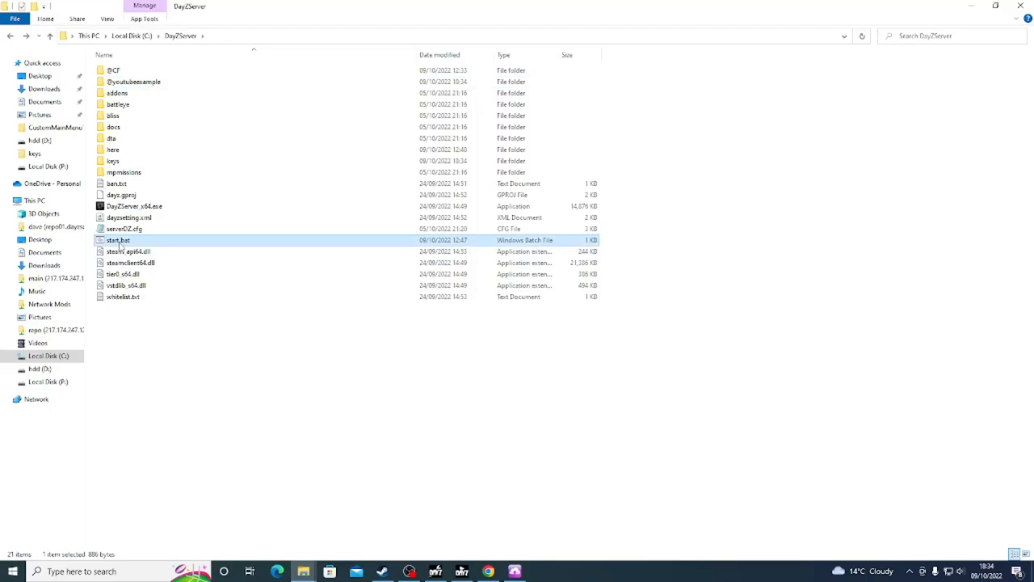
double_click(118, 240)
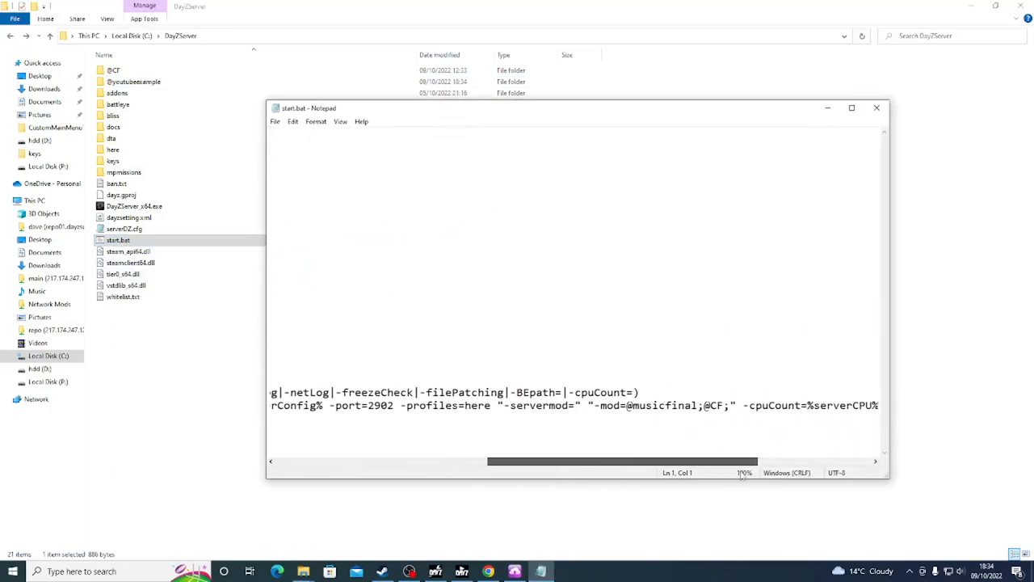
double_click(661, 404)
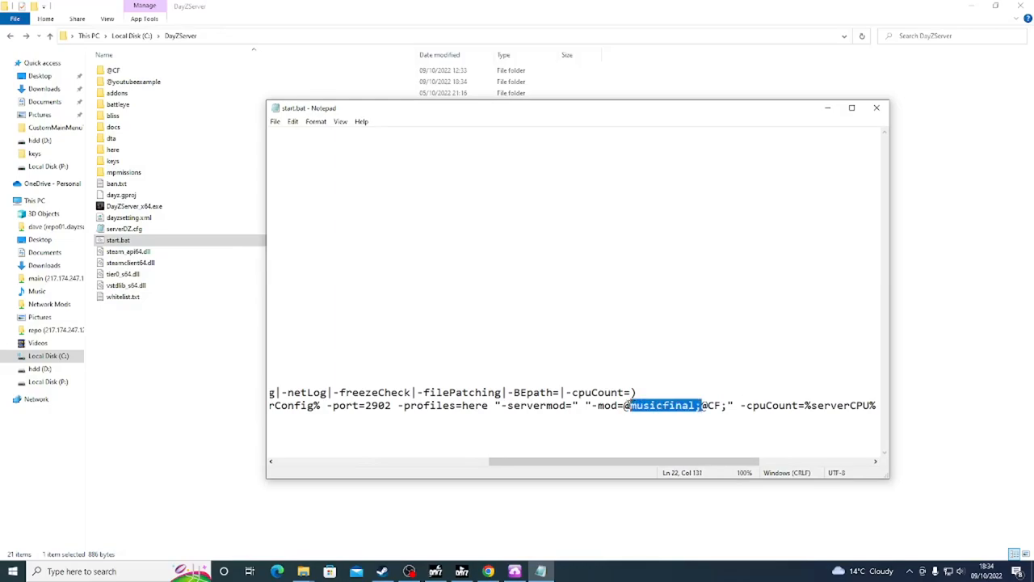
type("@youtubeexample")
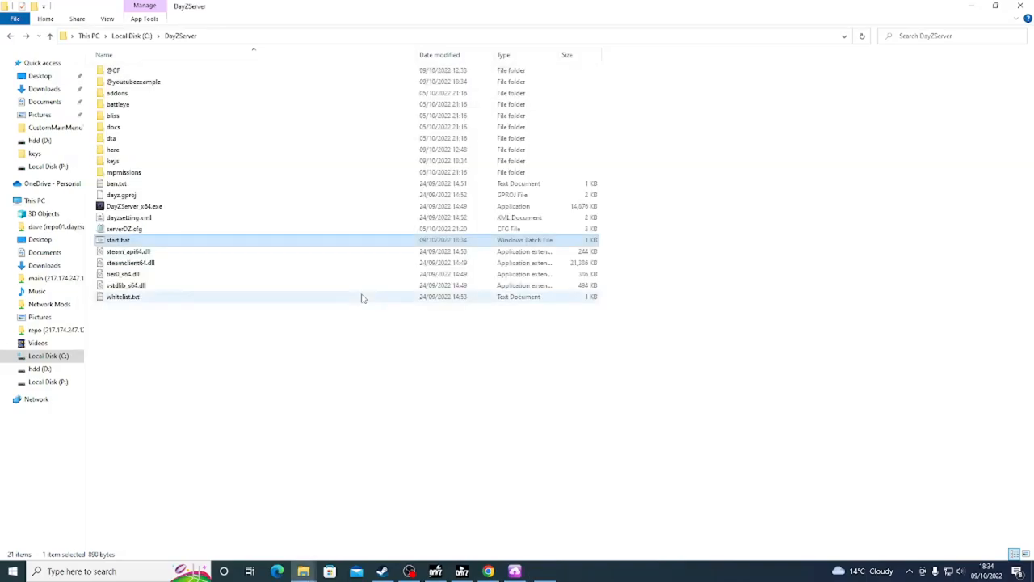
Launch the server with start.bat, then exit the davestest session immediately
double_click(118, 240)
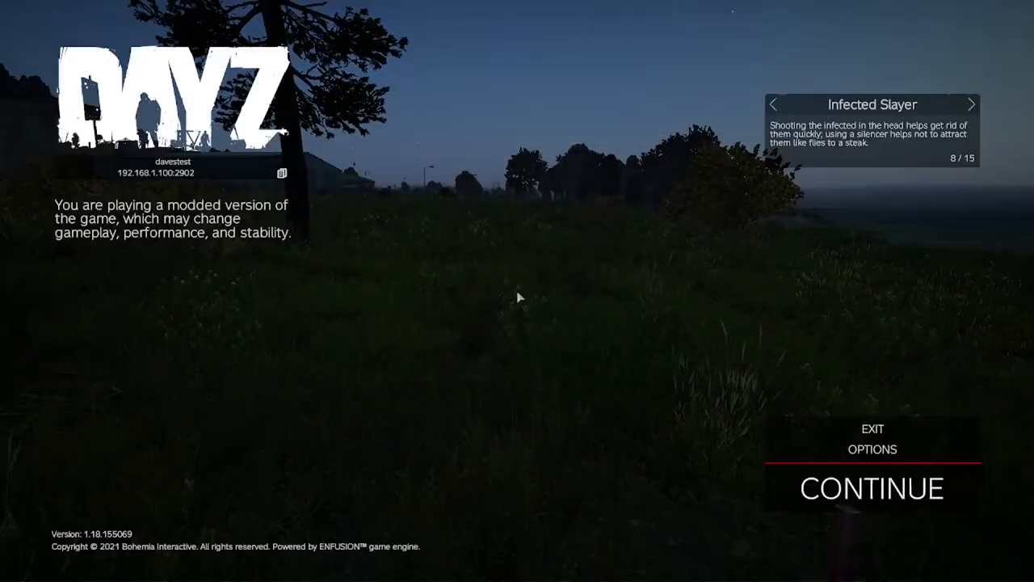
left_click(871, 429)
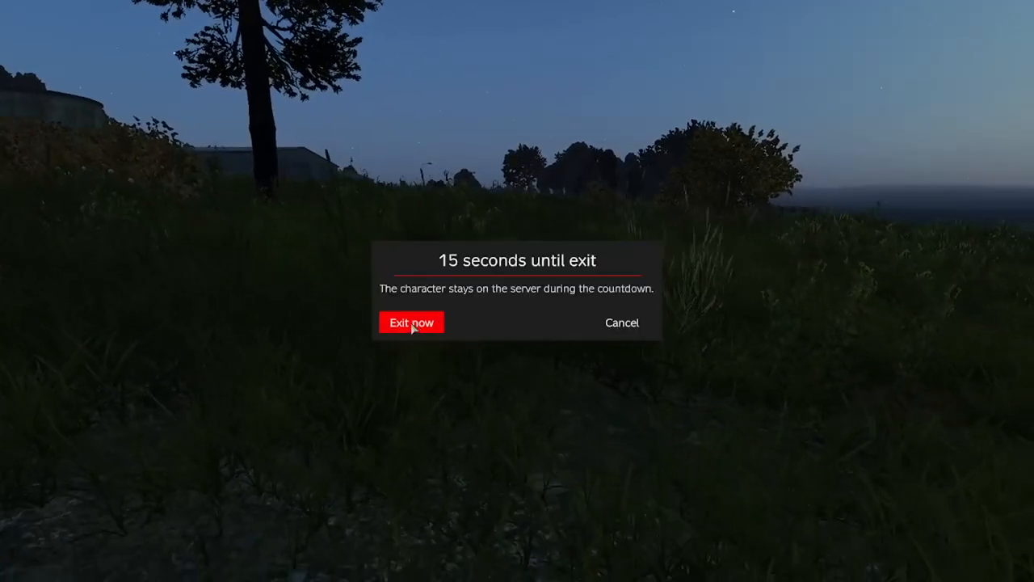
left_click(411, 323)
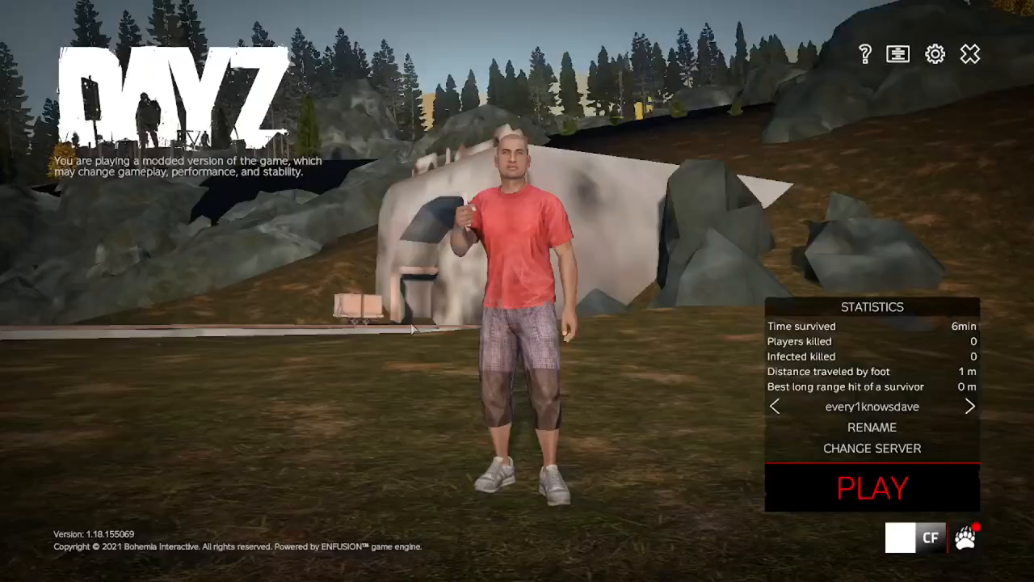